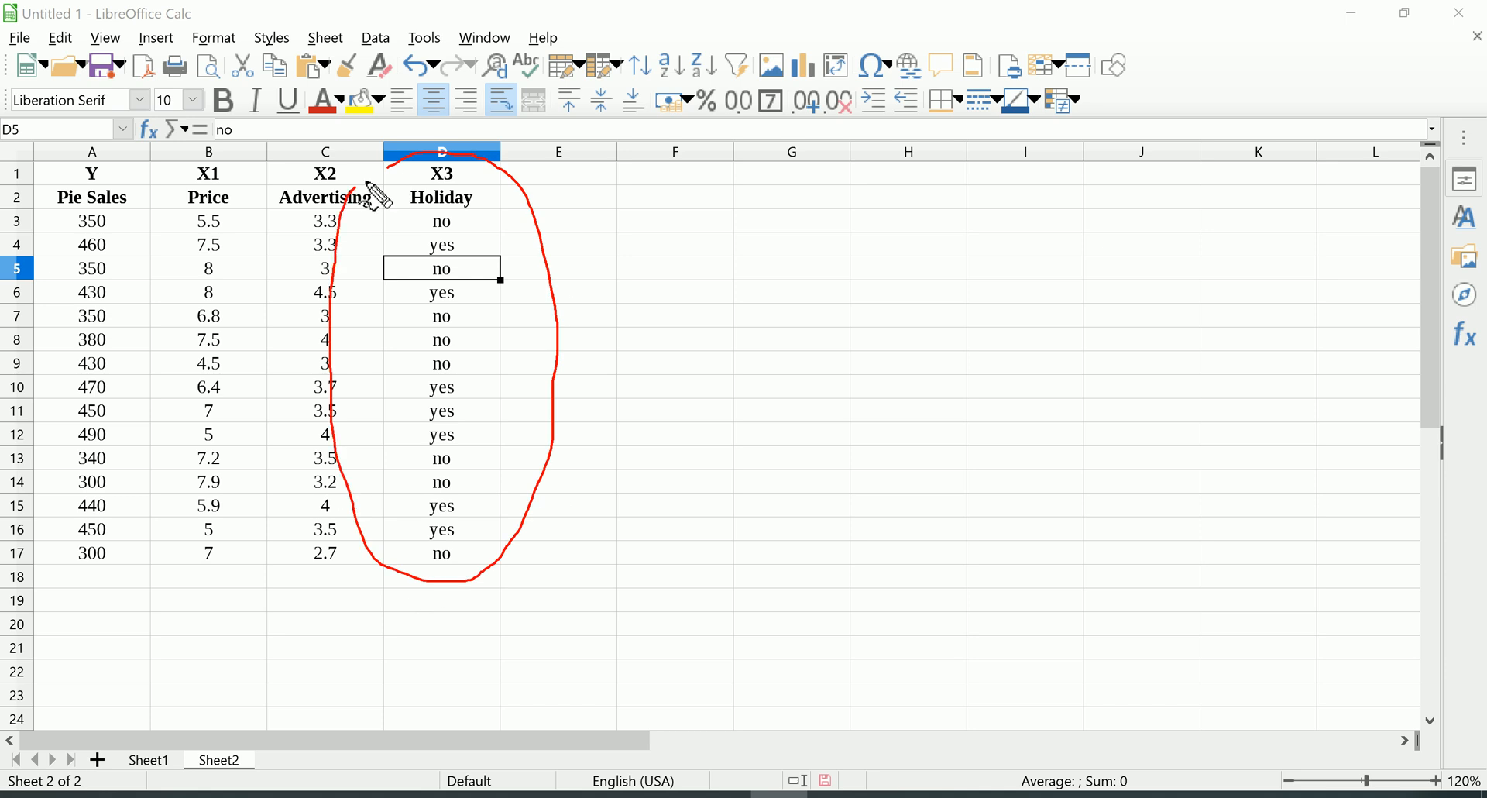
{"action": "mouse_move", "coordinate": [530, 337]}
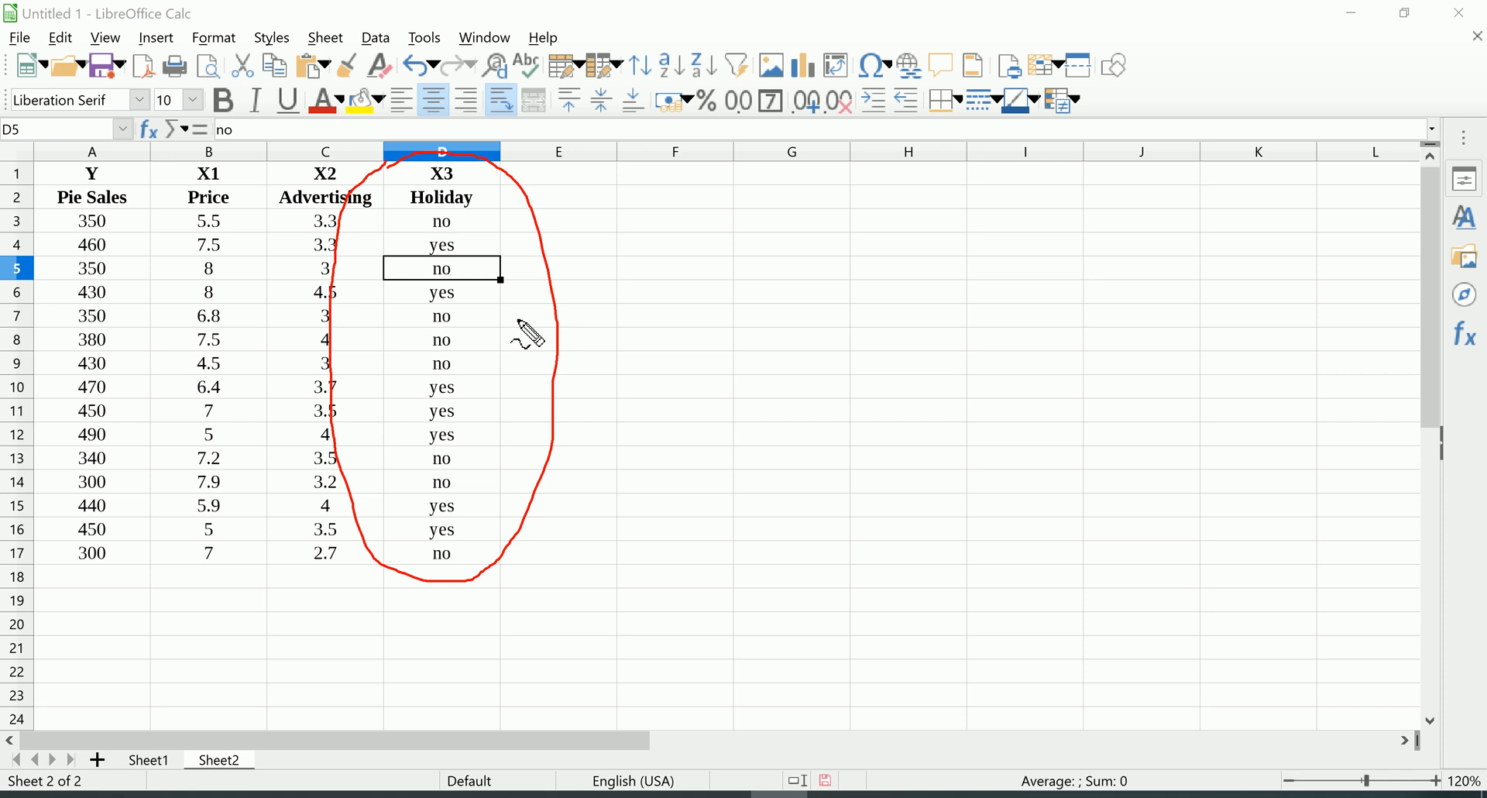
{"action": "mouse_move", "coordinate": [489, 232]}
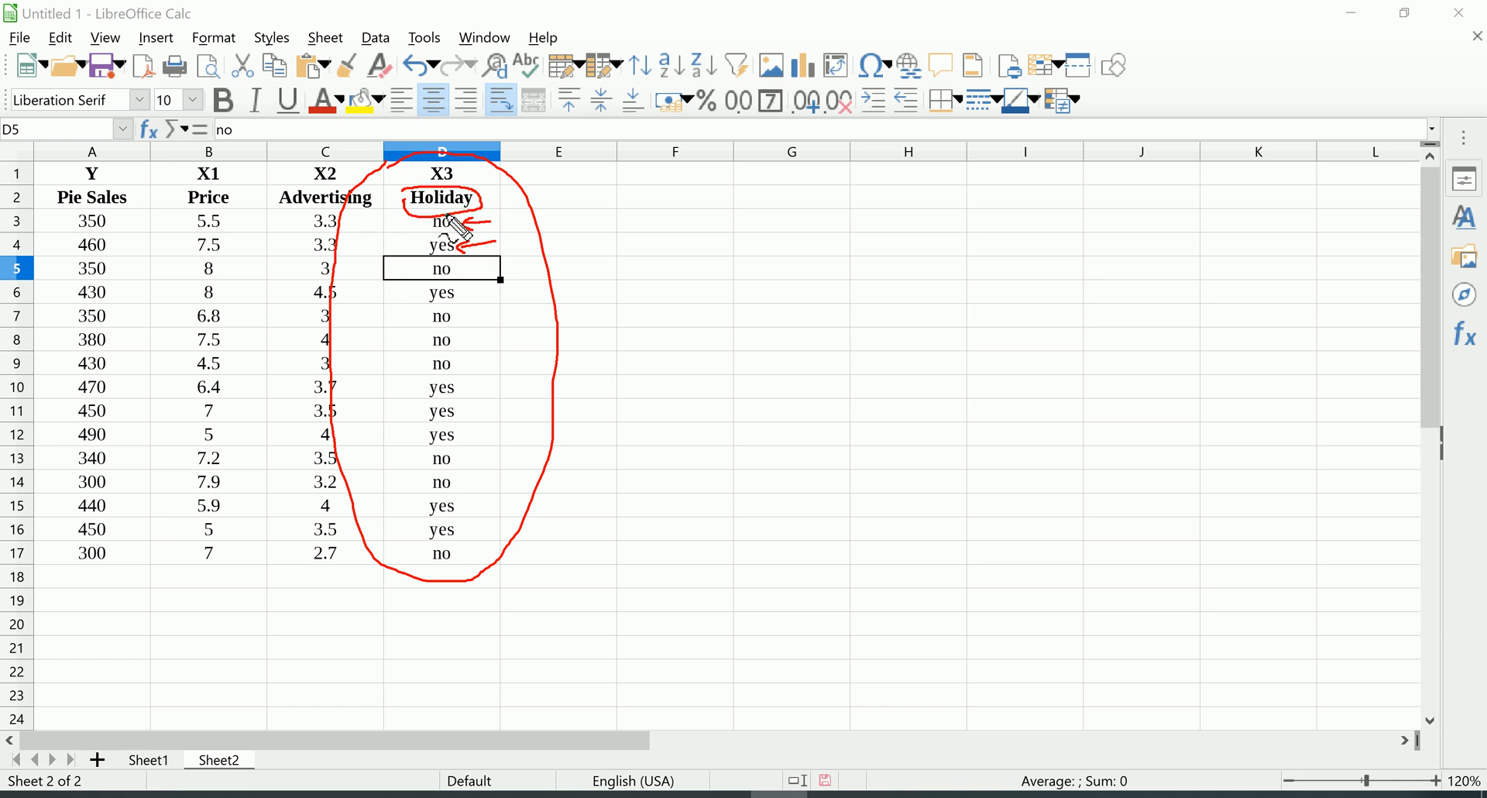
{"action": "mouse_move", "coordinate": [486, 311]}
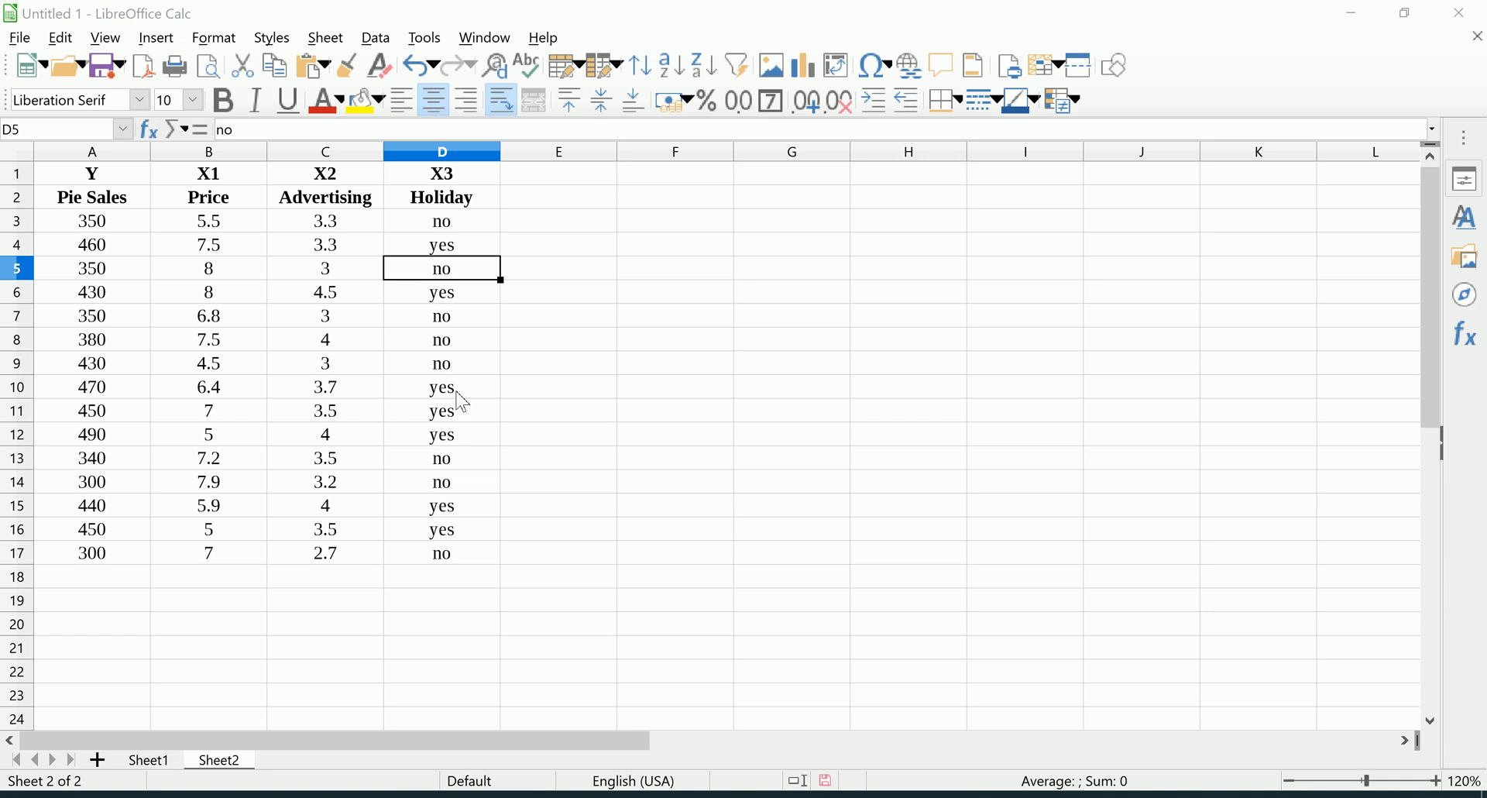
{"action": "mouse_move", "coordinate": [442, 368]}
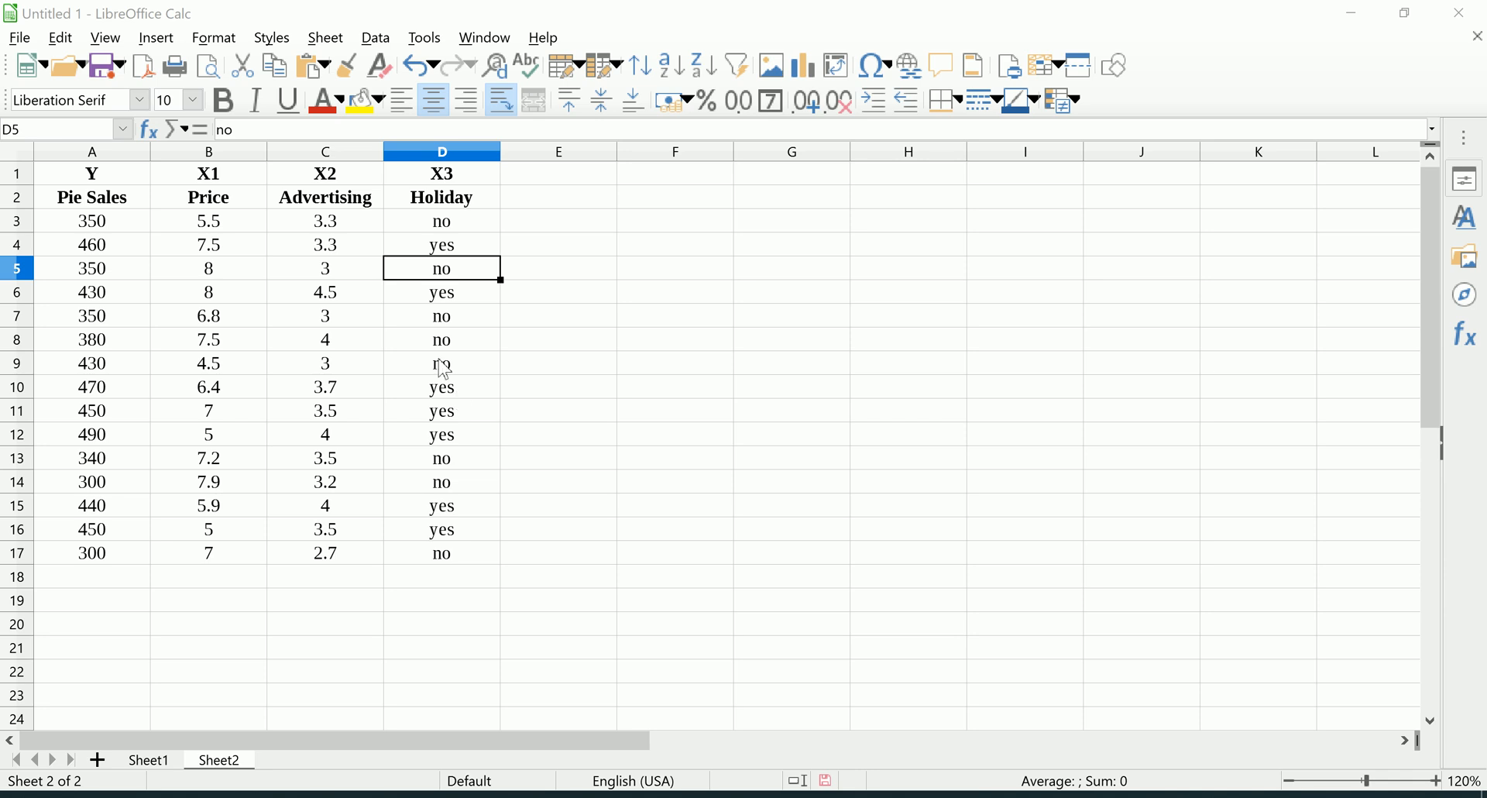
{"action": "mouse_move", "coordinate": [360, 227]}
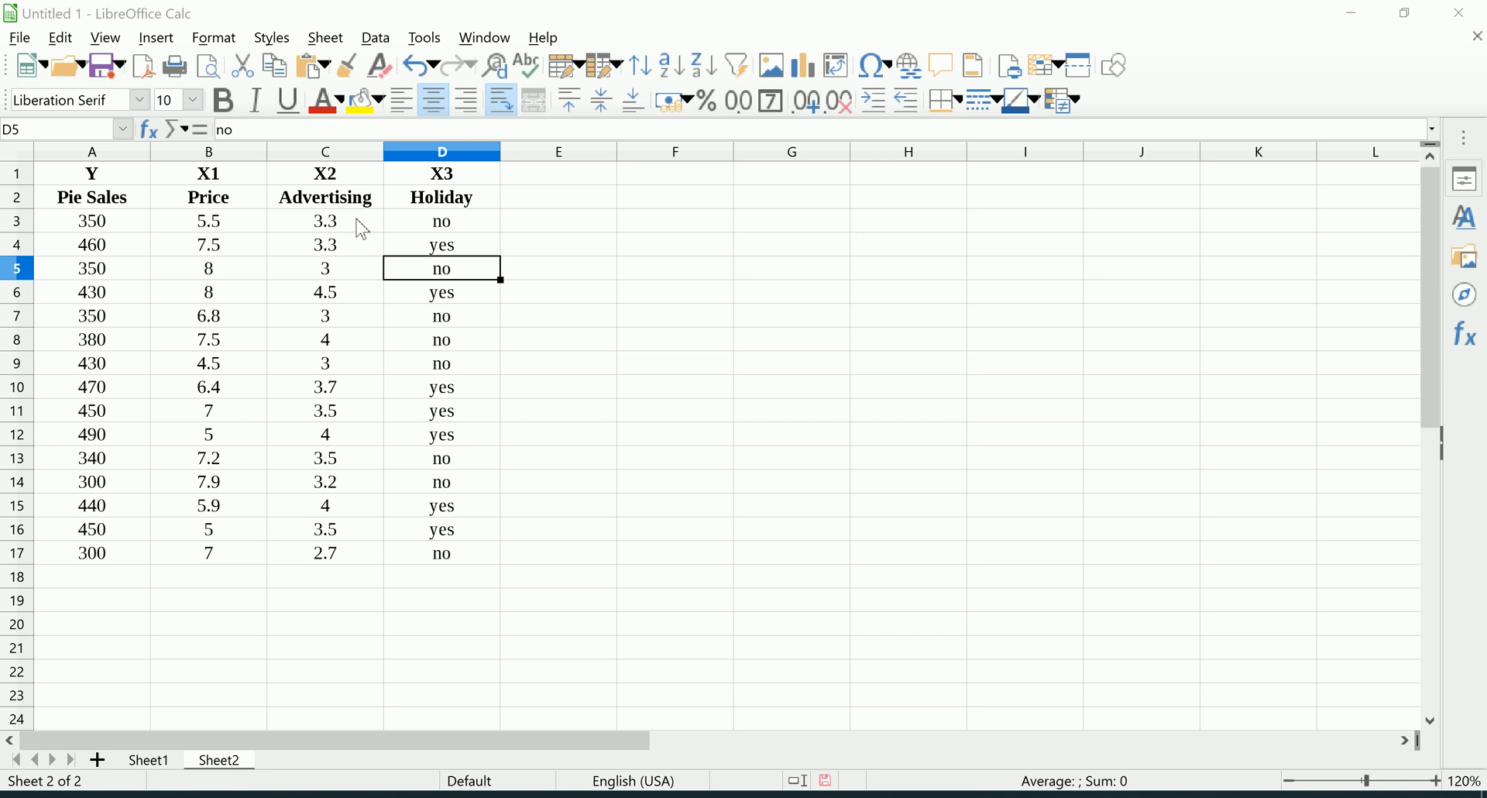
{"action": "mouse_move", "coordinate": [353, 228]}
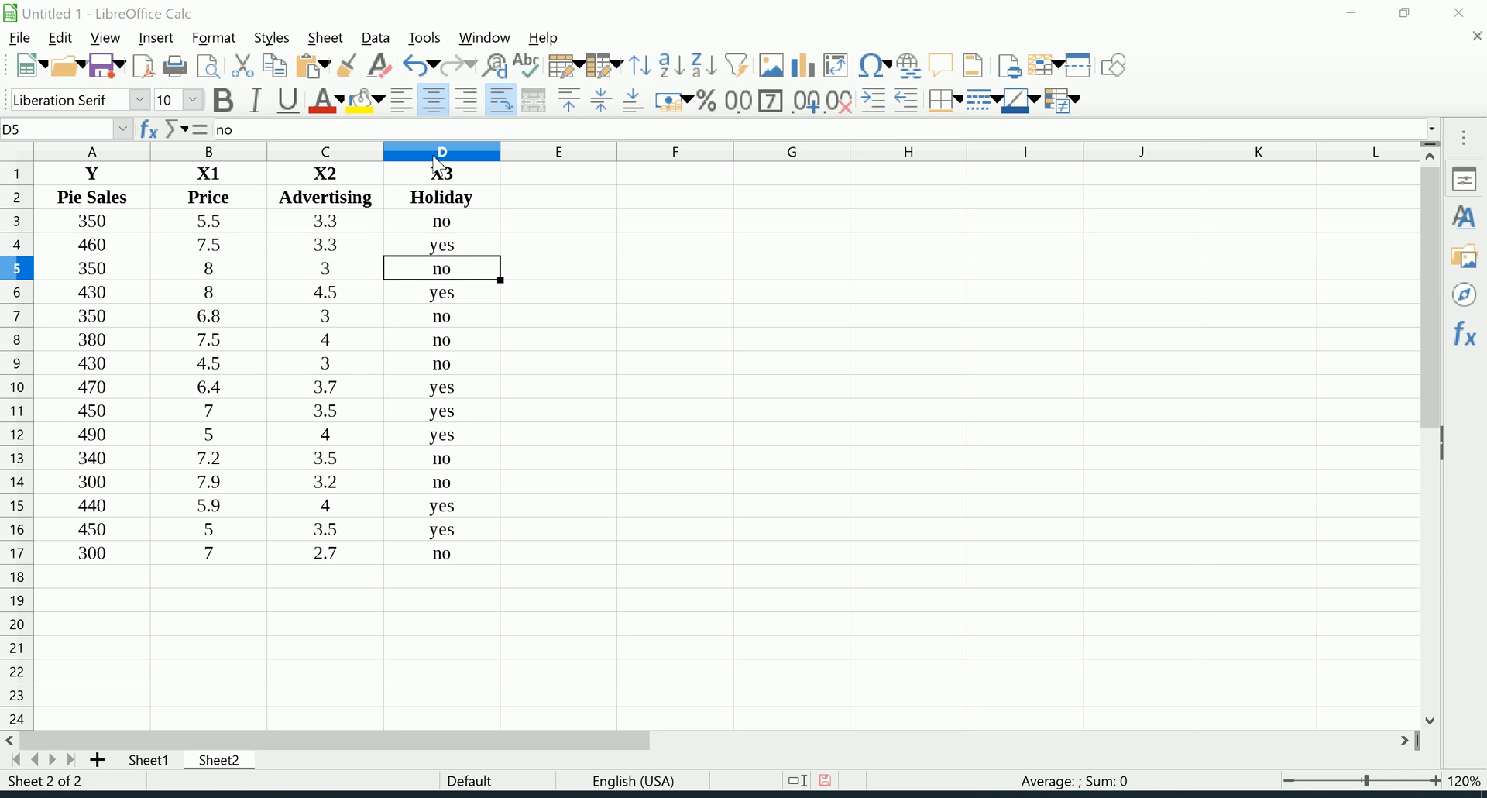
{"action": "mouse_move", "coordinate": [430, 170]}
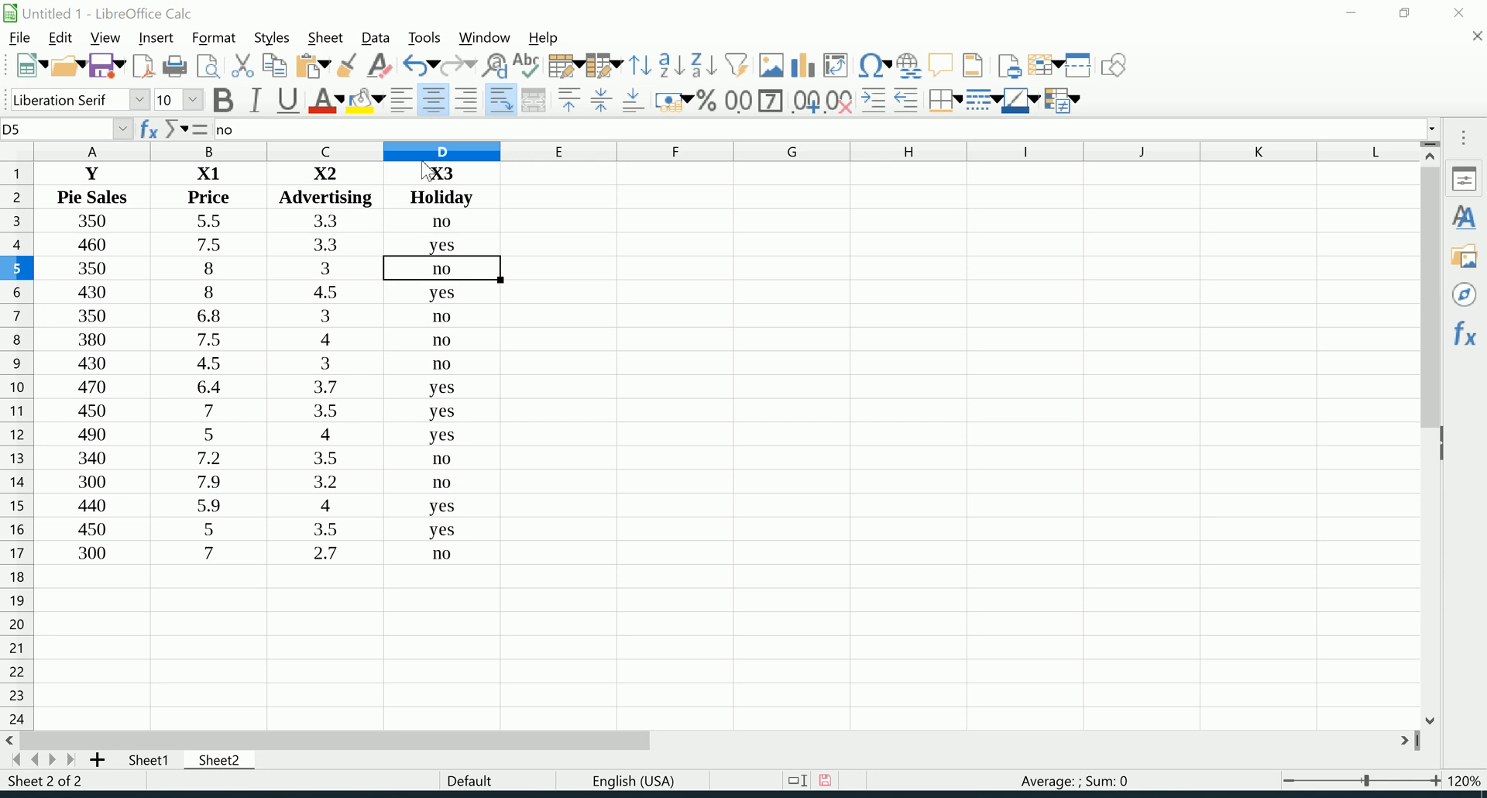
{"action": "mouse_move", "coordinate": [417, 176]}
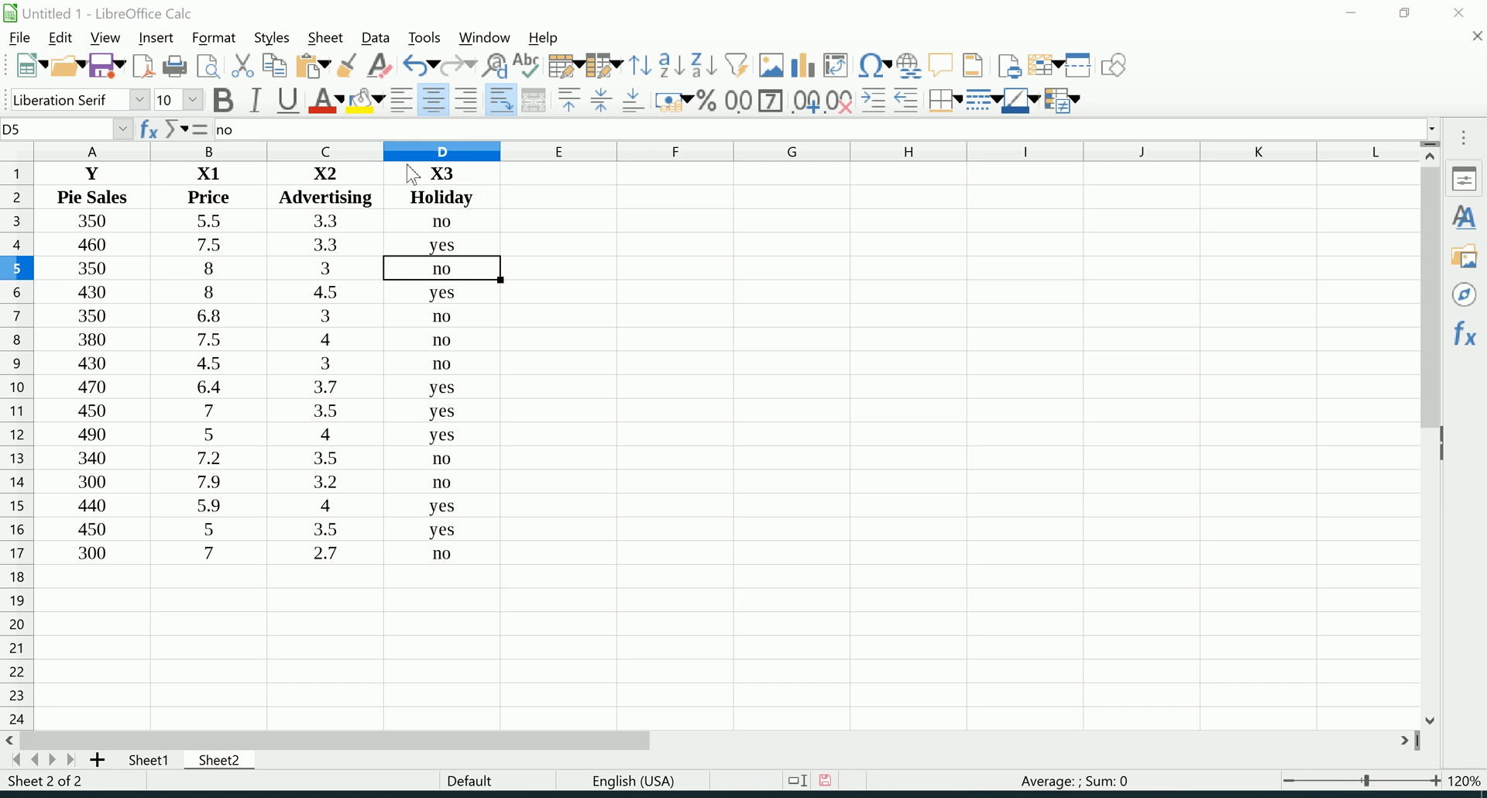
Insert a blank column before Holiday from column D's context menu, shifting Holiday to E
{"action": "left_click", "coordinate": [440, 152]}
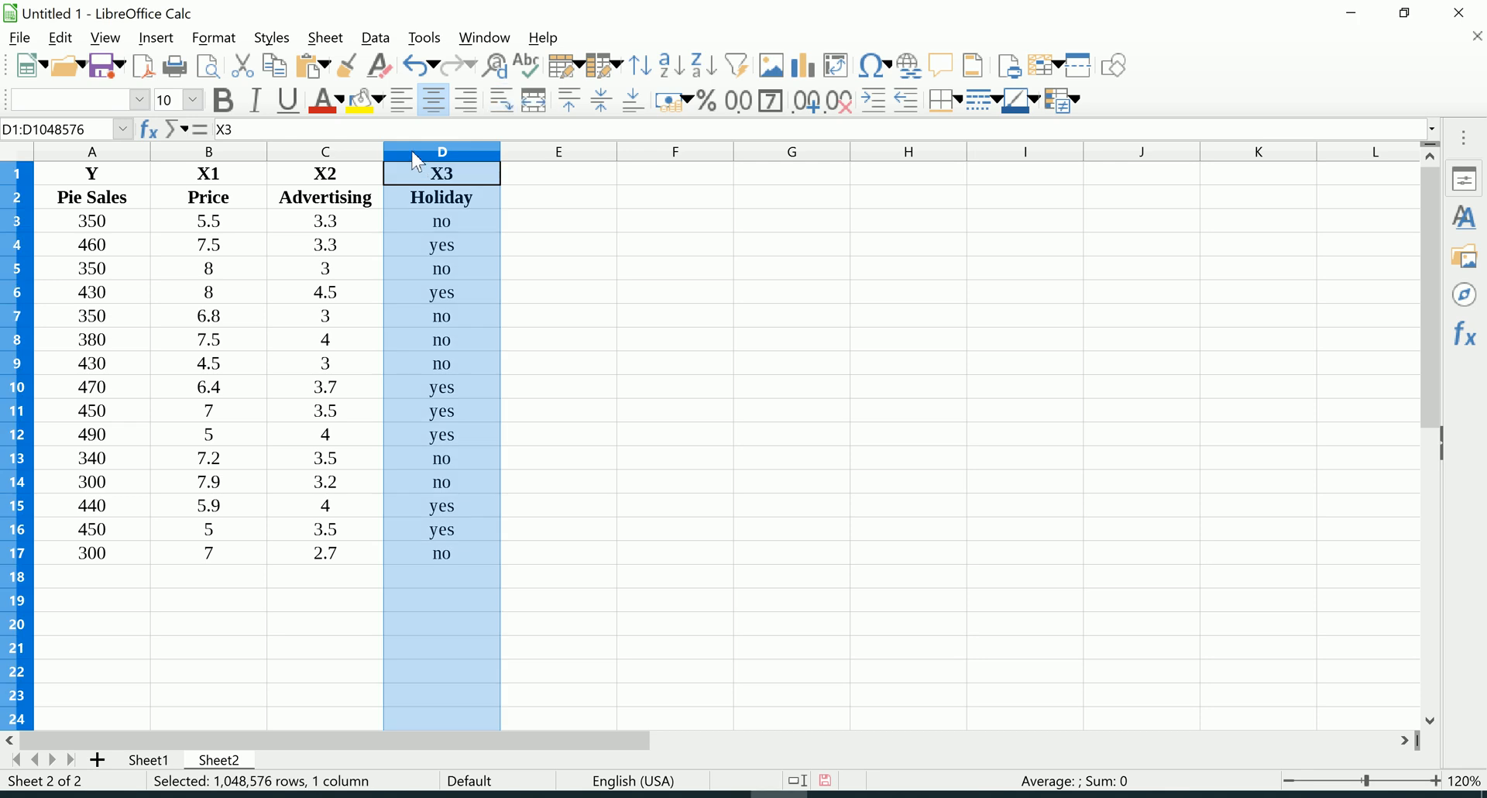
{"action": "right_click", "coordinate": [441, 159]}
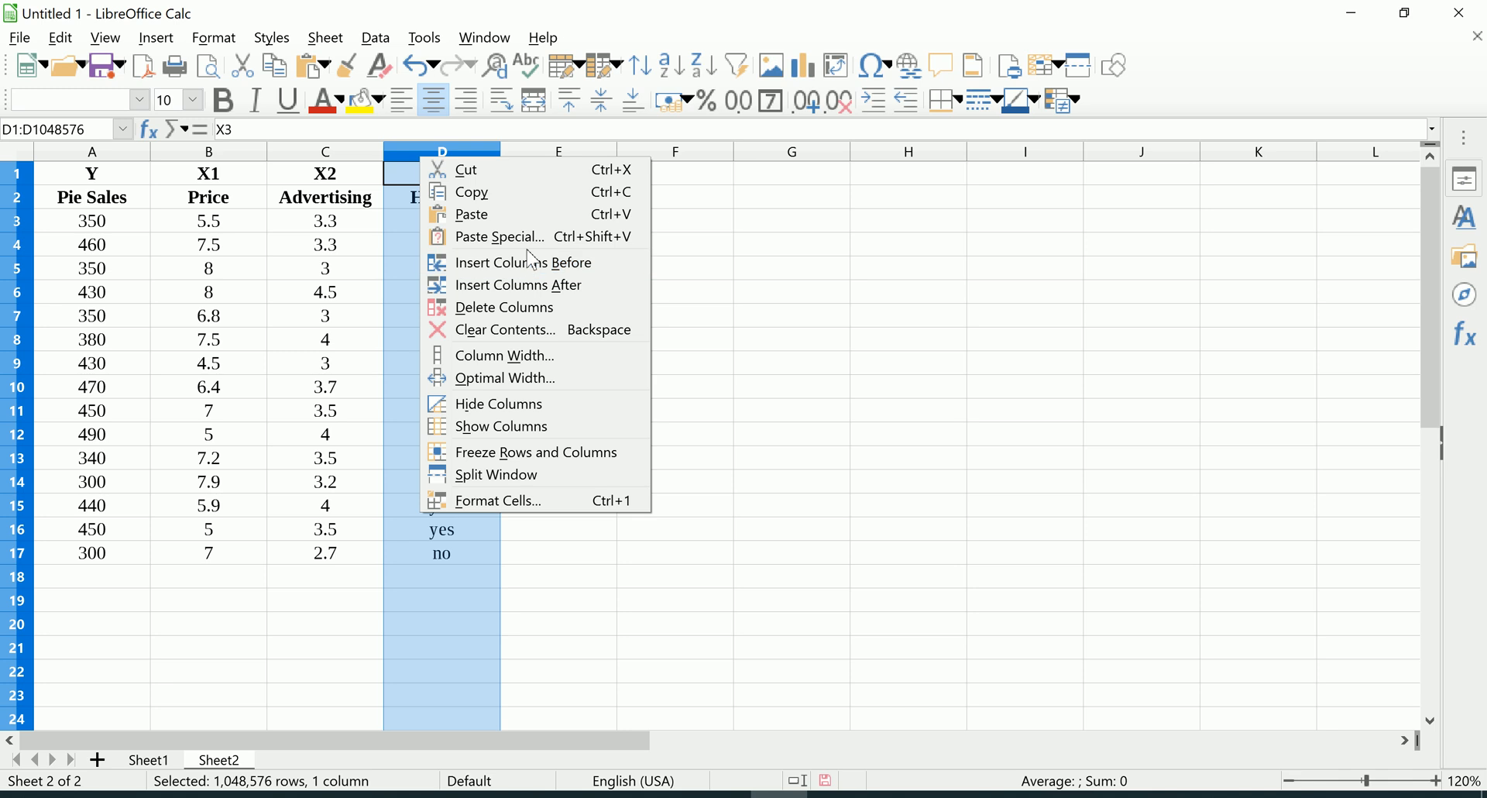
{"action": "mouse_move", "coordinate": [499, 236]}
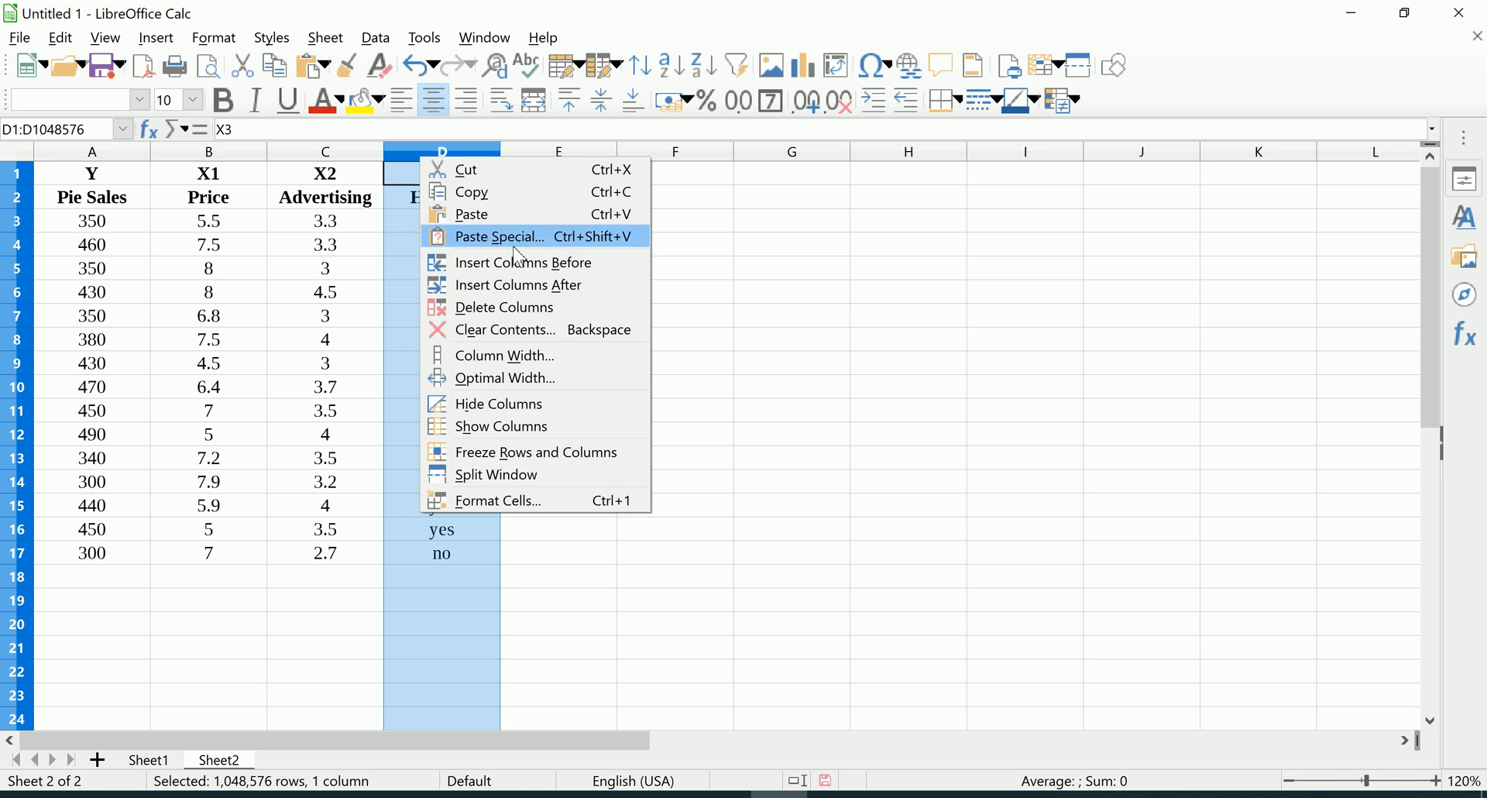
{"action": "mouse_move", "coordinate": [516, 262]}
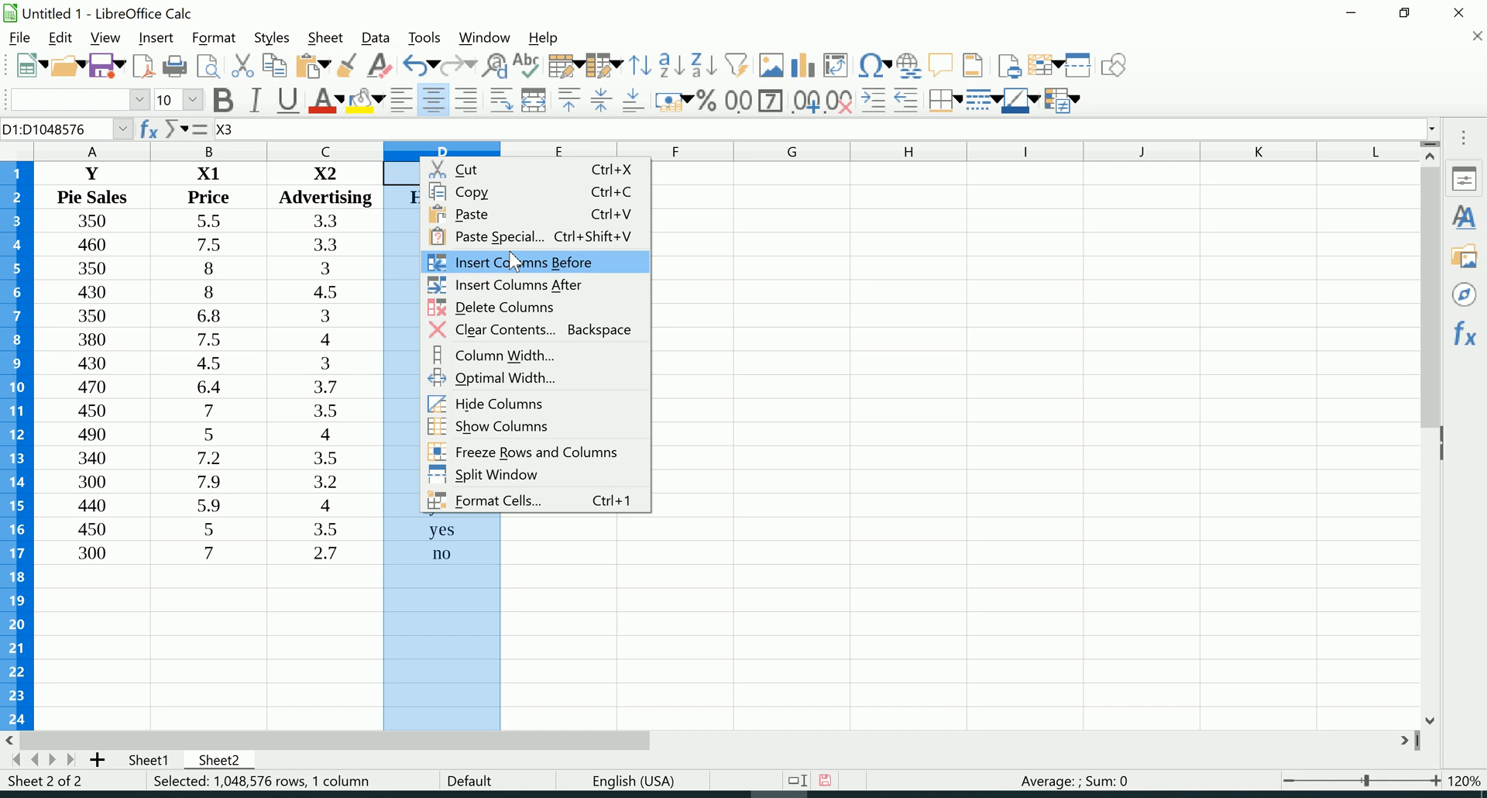
{"action": "mouse_move", "coordinate": [517, 272]}
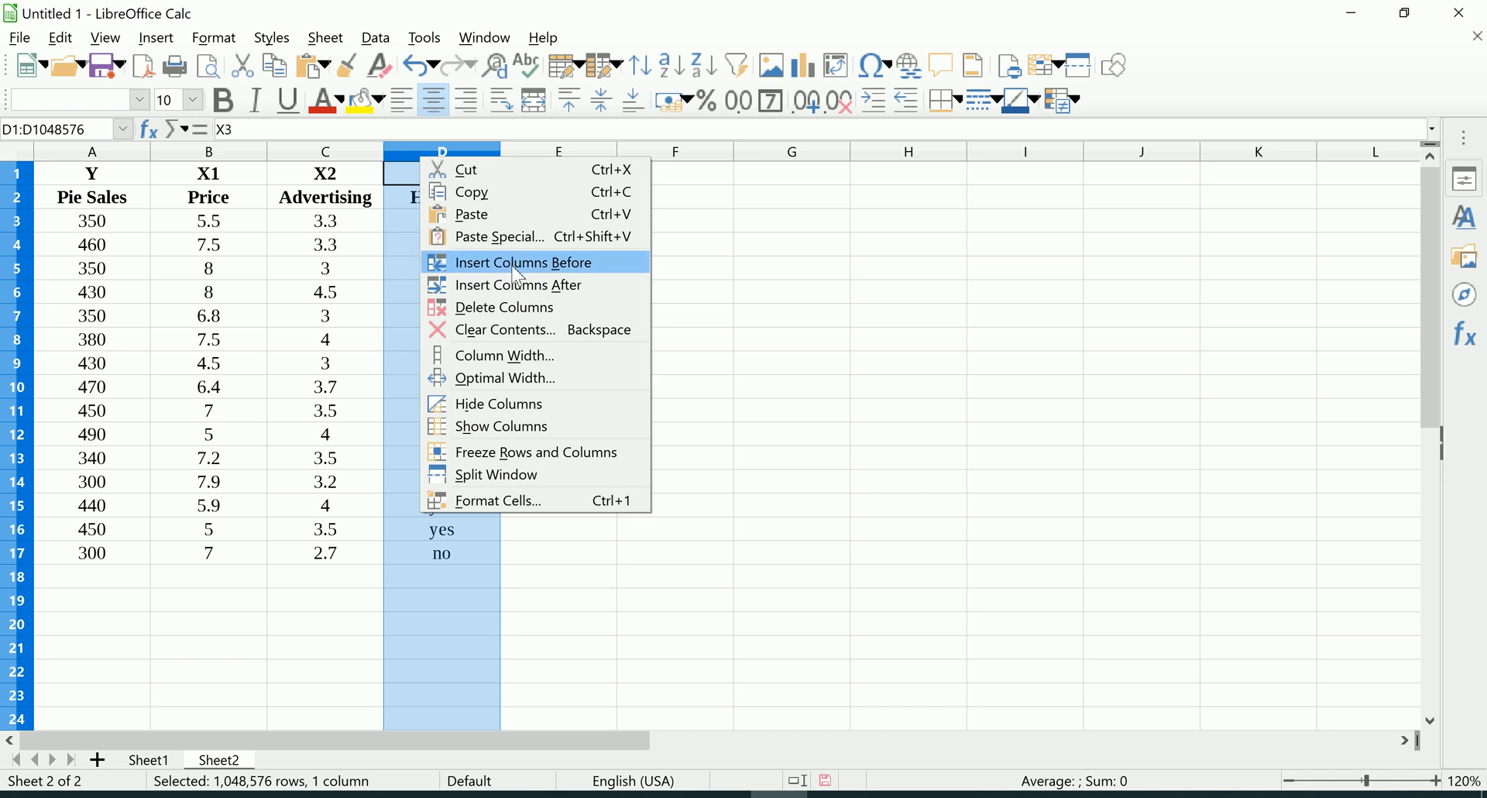
{"action": "mouse_move", "coordinate": [518, 285]}
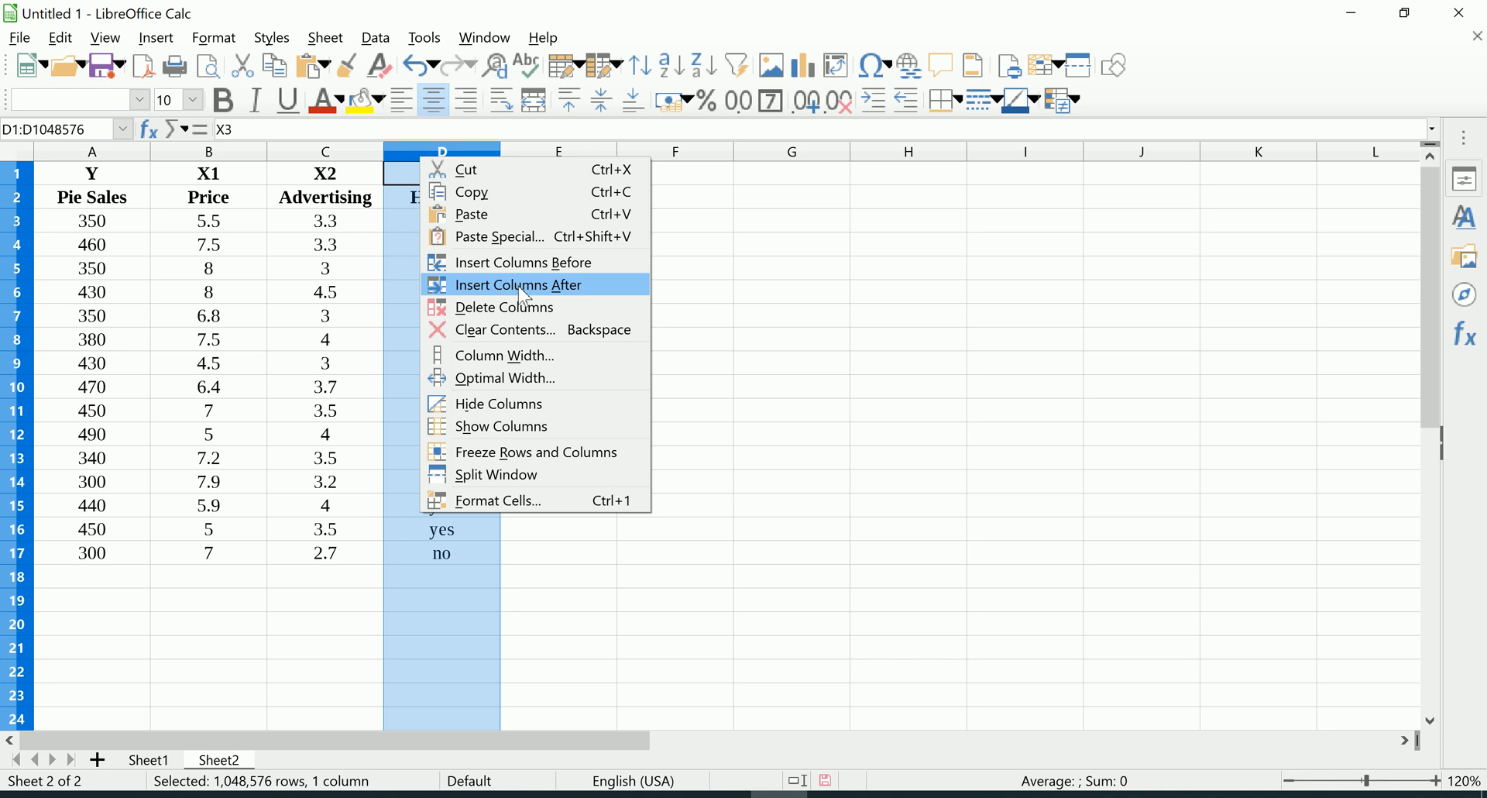
{"action": "left_click", "coordinate": [518, 285]}
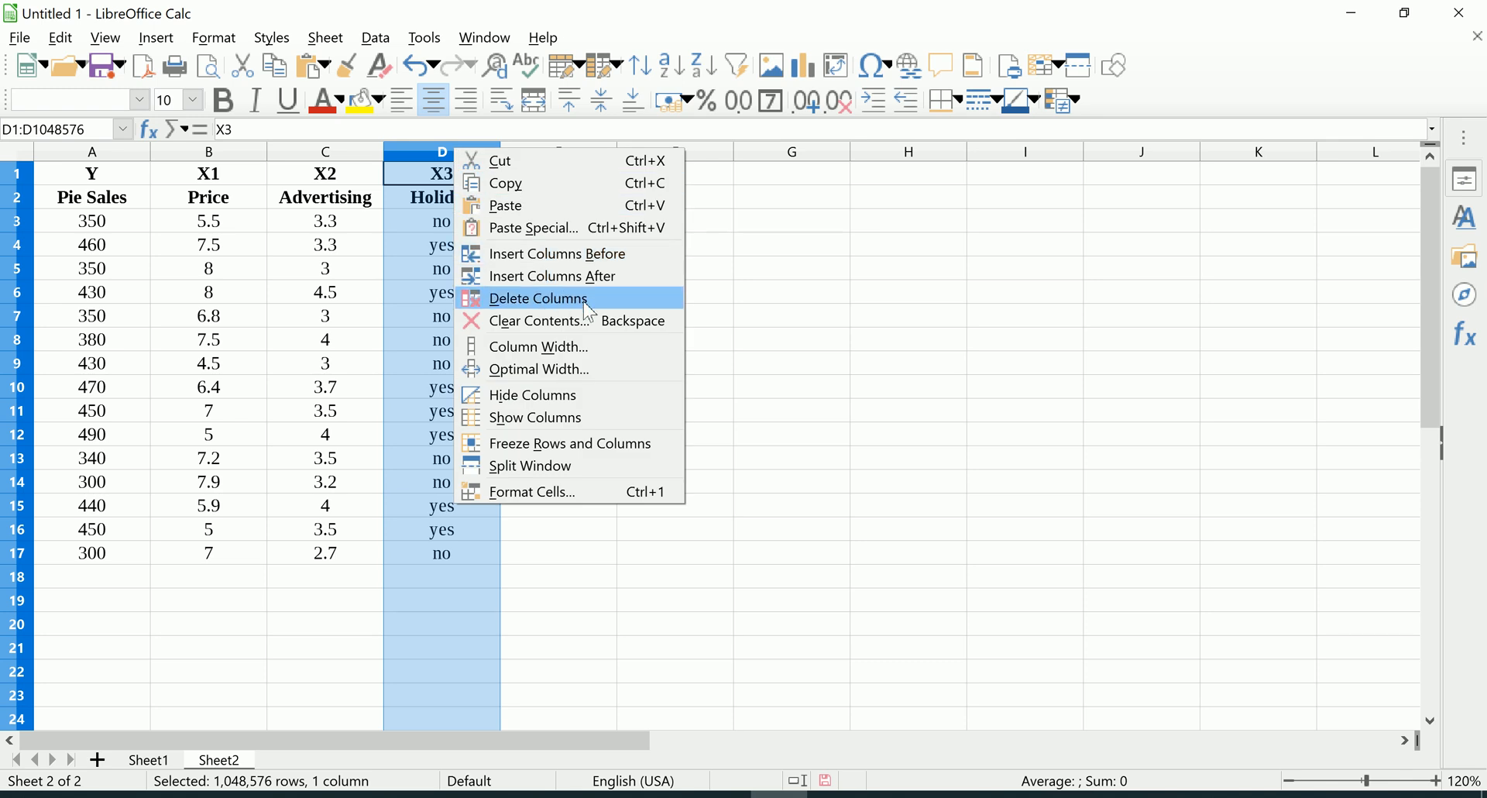
{"action": "mouse_move", "coordinate": [558, 254]}
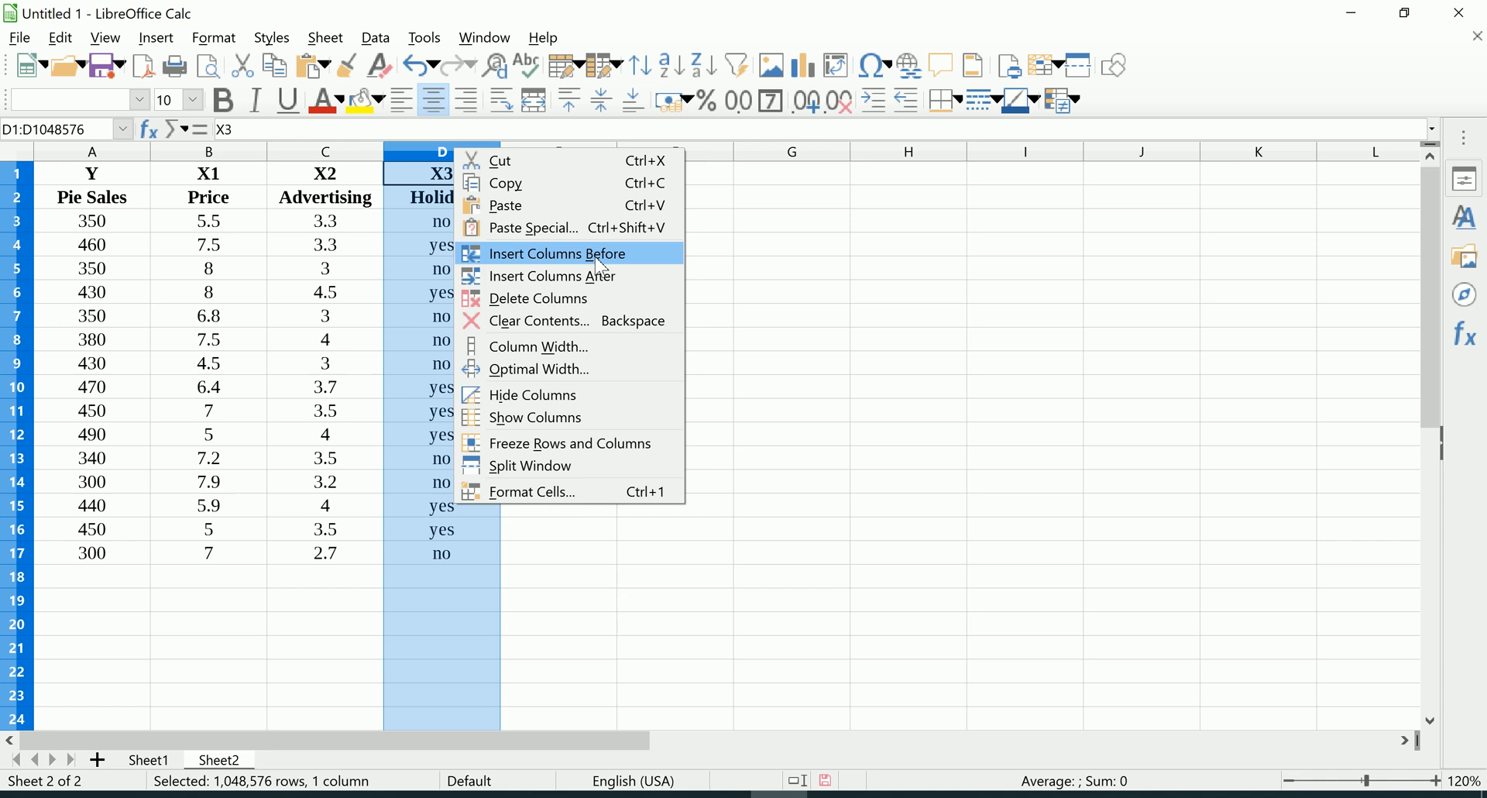
{"action": "left_click", "coordinate": [558, 253]}
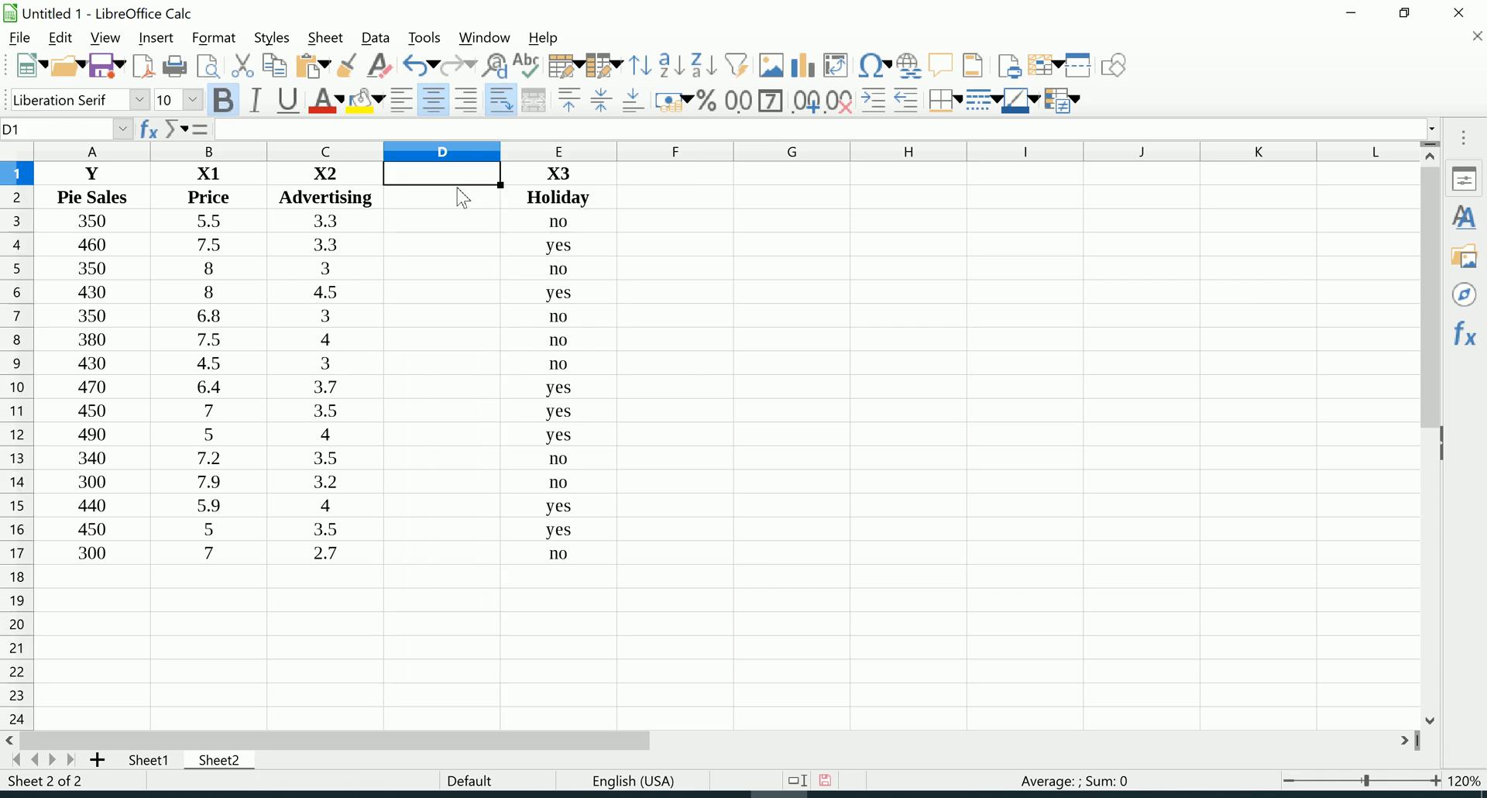
Head the new column D with HolidayYes, labelled X3 above it
{"action": "type", "text": "Hol"}
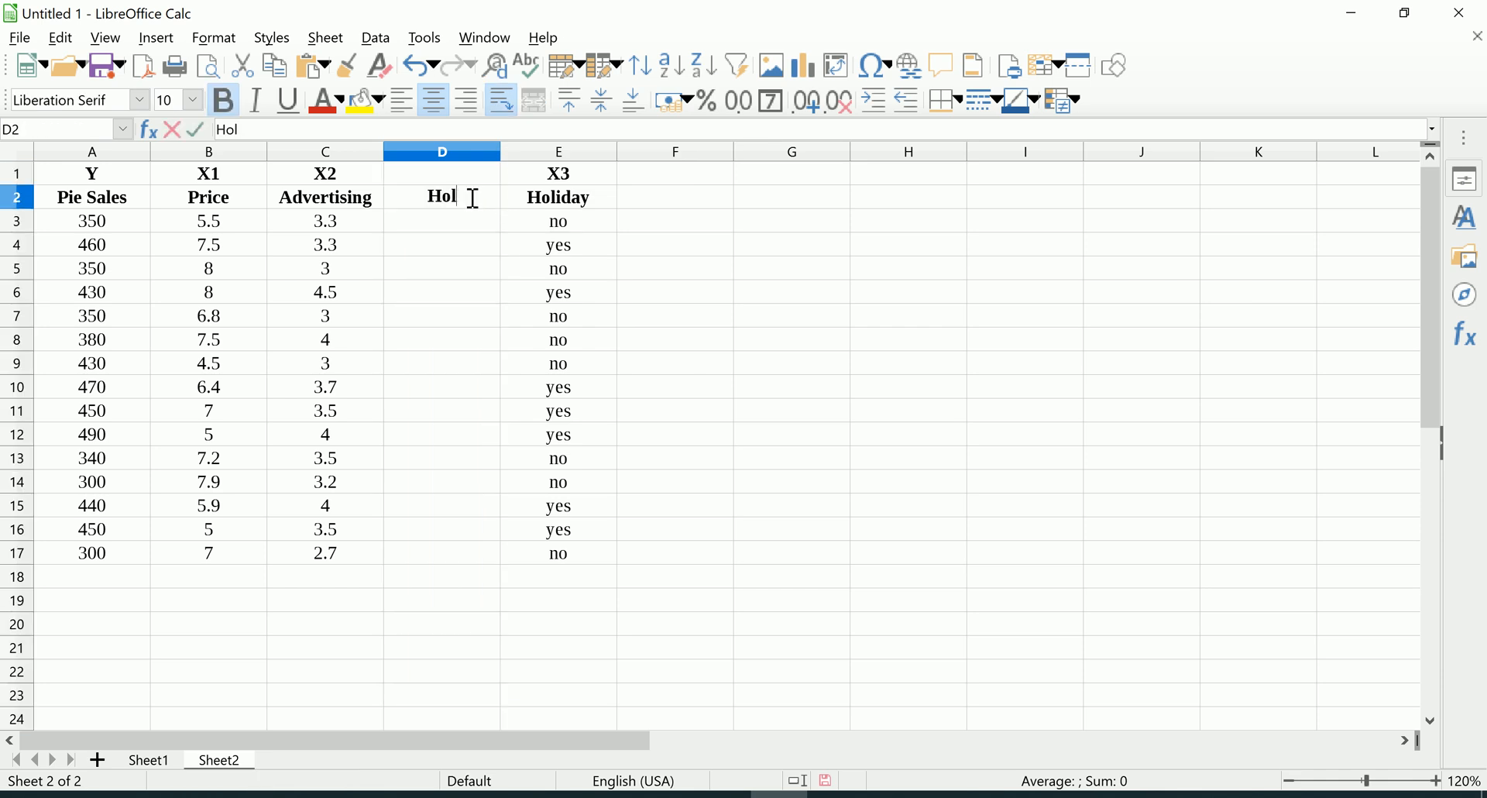
{"action": "type", "text": "idayY"}
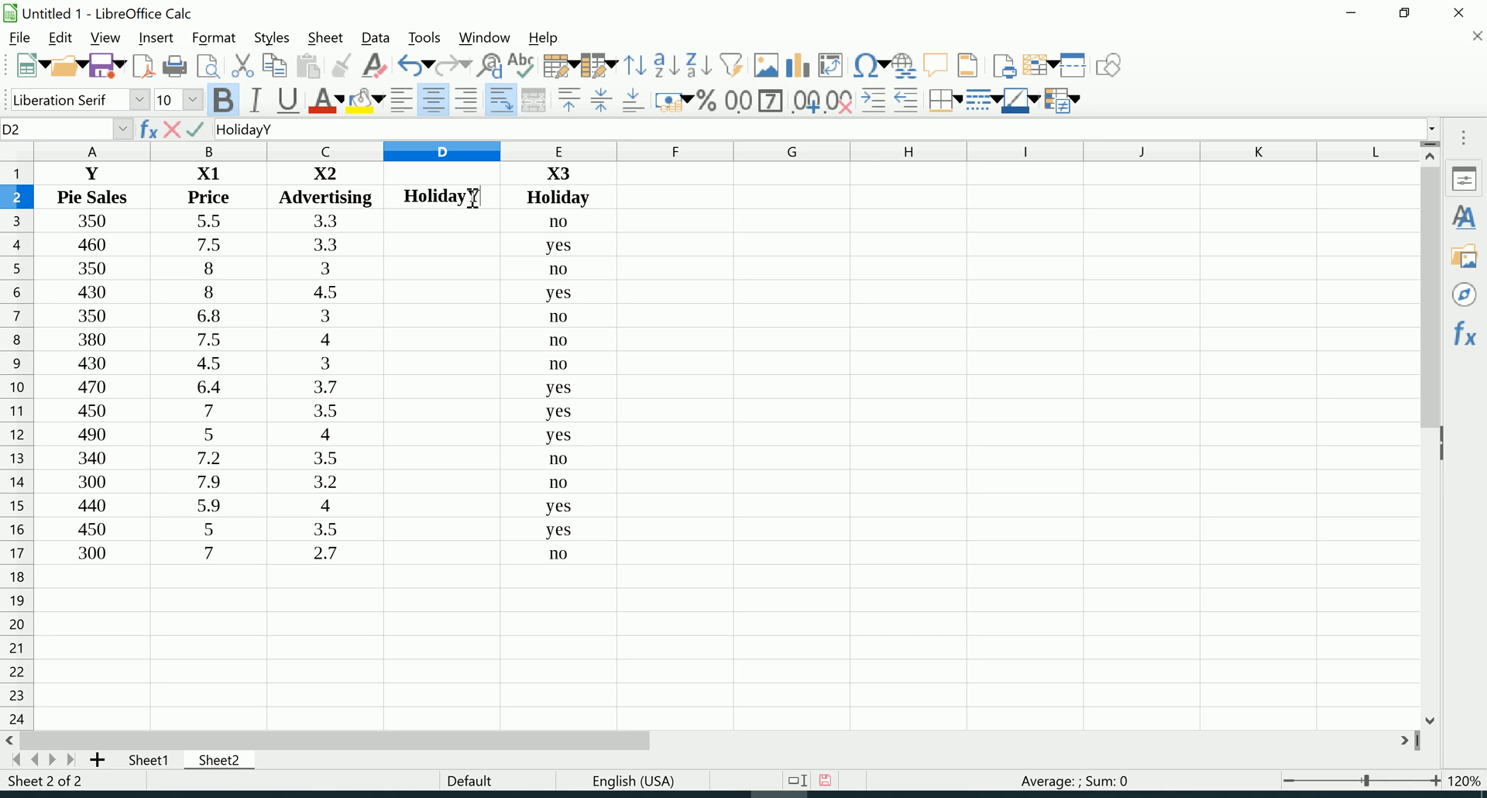
{"action": "type", "text": "es"}
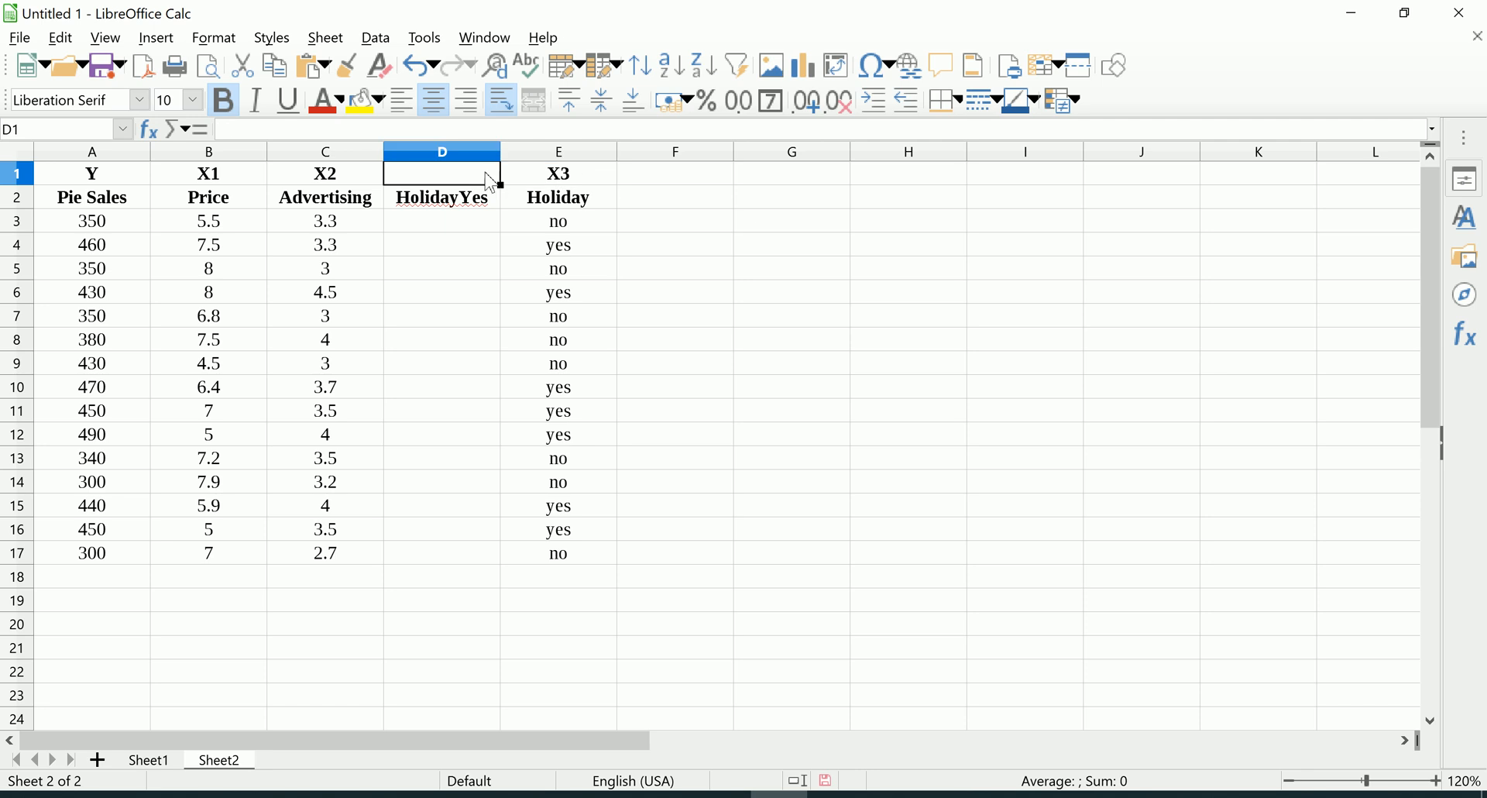
{"action": "left_click_drag", "start_coordinate": [441, 173], "coordinate": [558, 172]}
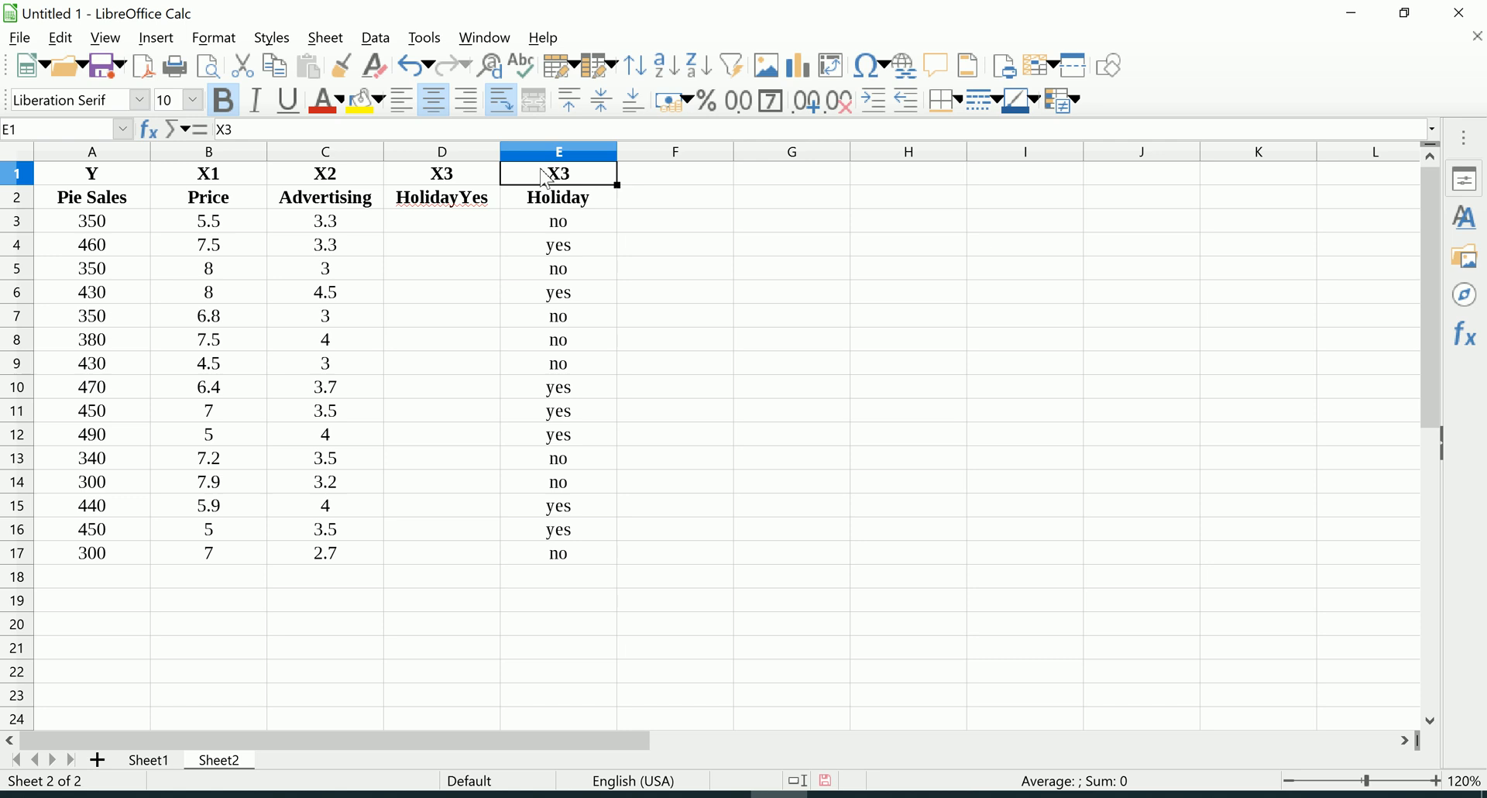
{"action": "left_click", "coordinate": [558, 152]}
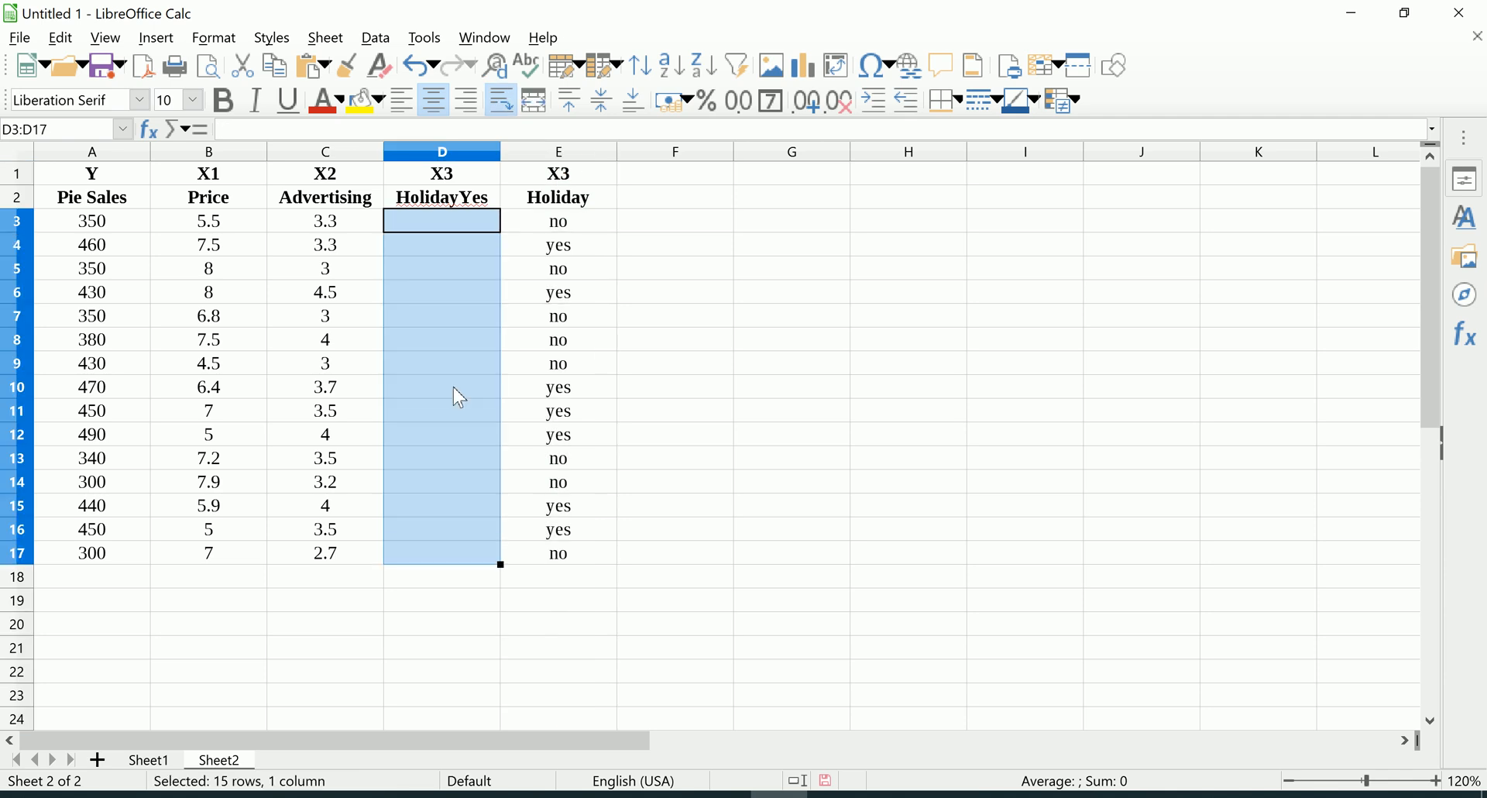
Try 0 and 1 in the first HolidayYes rows, compare with Holiday, then clear them
{"action": "left_click", "coordinate": [441, 220]}
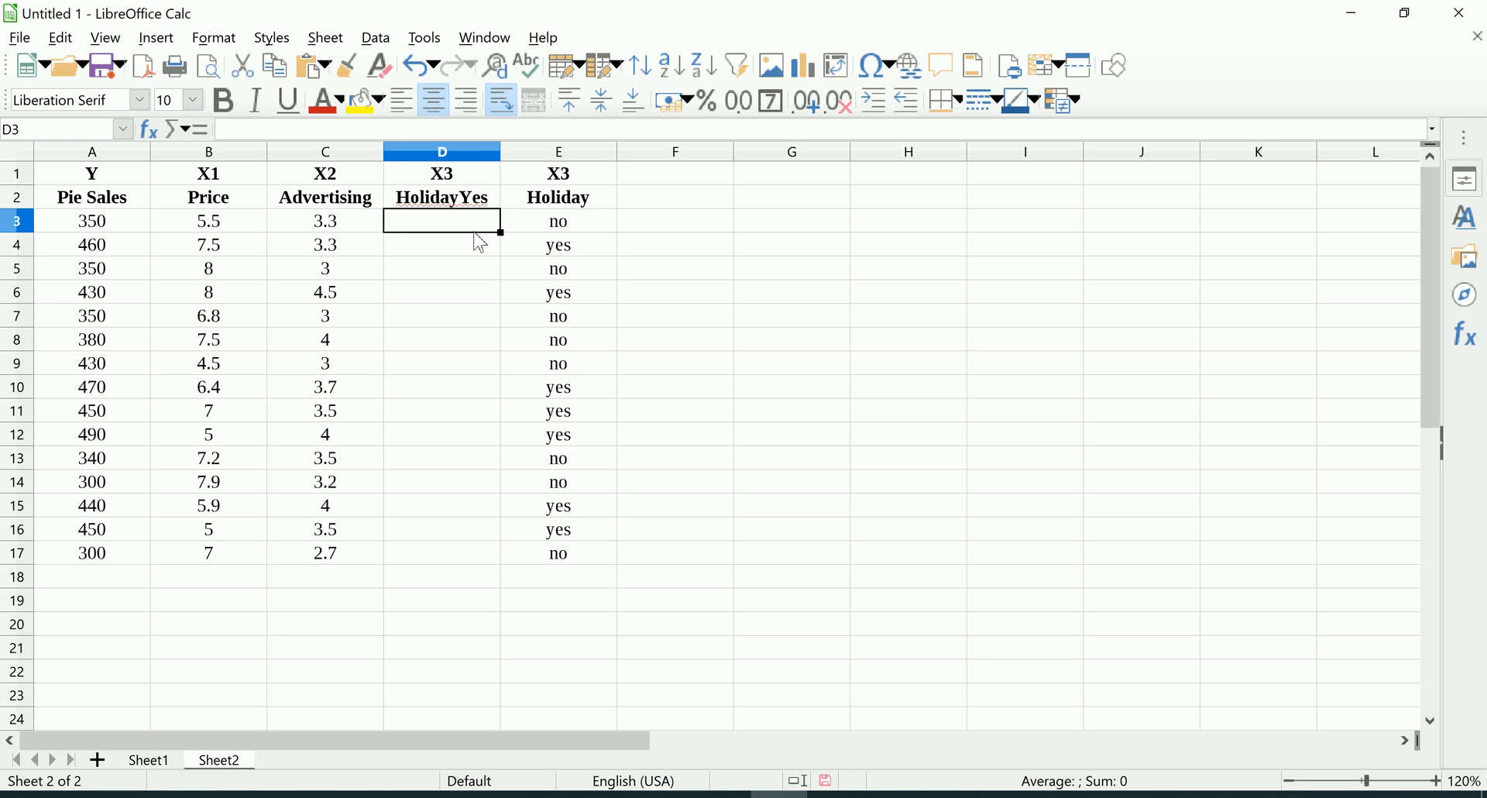
{"action": "left_click", "coordinate": [441, 245]}
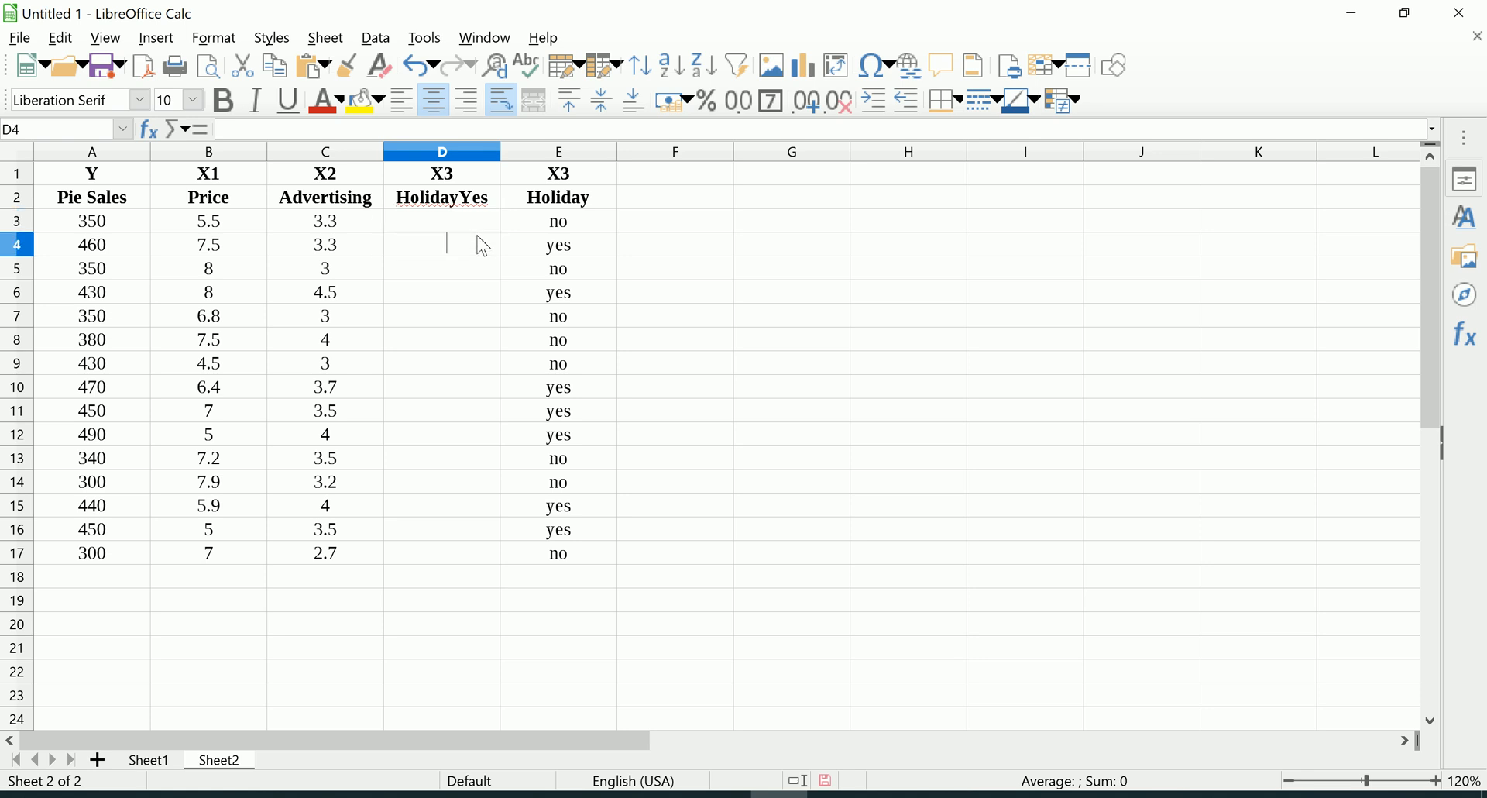
{"action": "type", "text": "0"}
{"action": "type", "text": "1"}
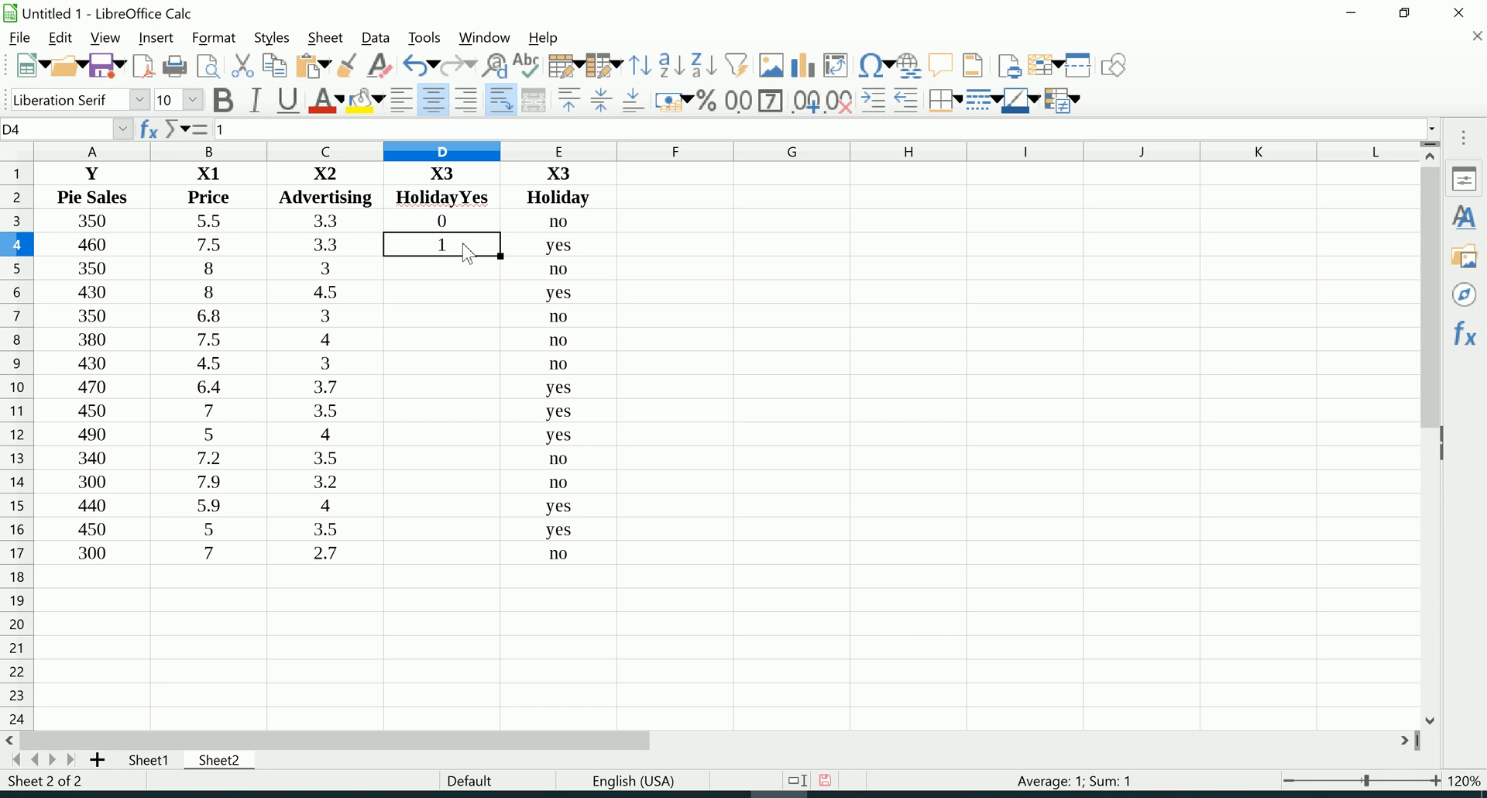
{"action": "mouse_move", "coordinate": [563, 168]}
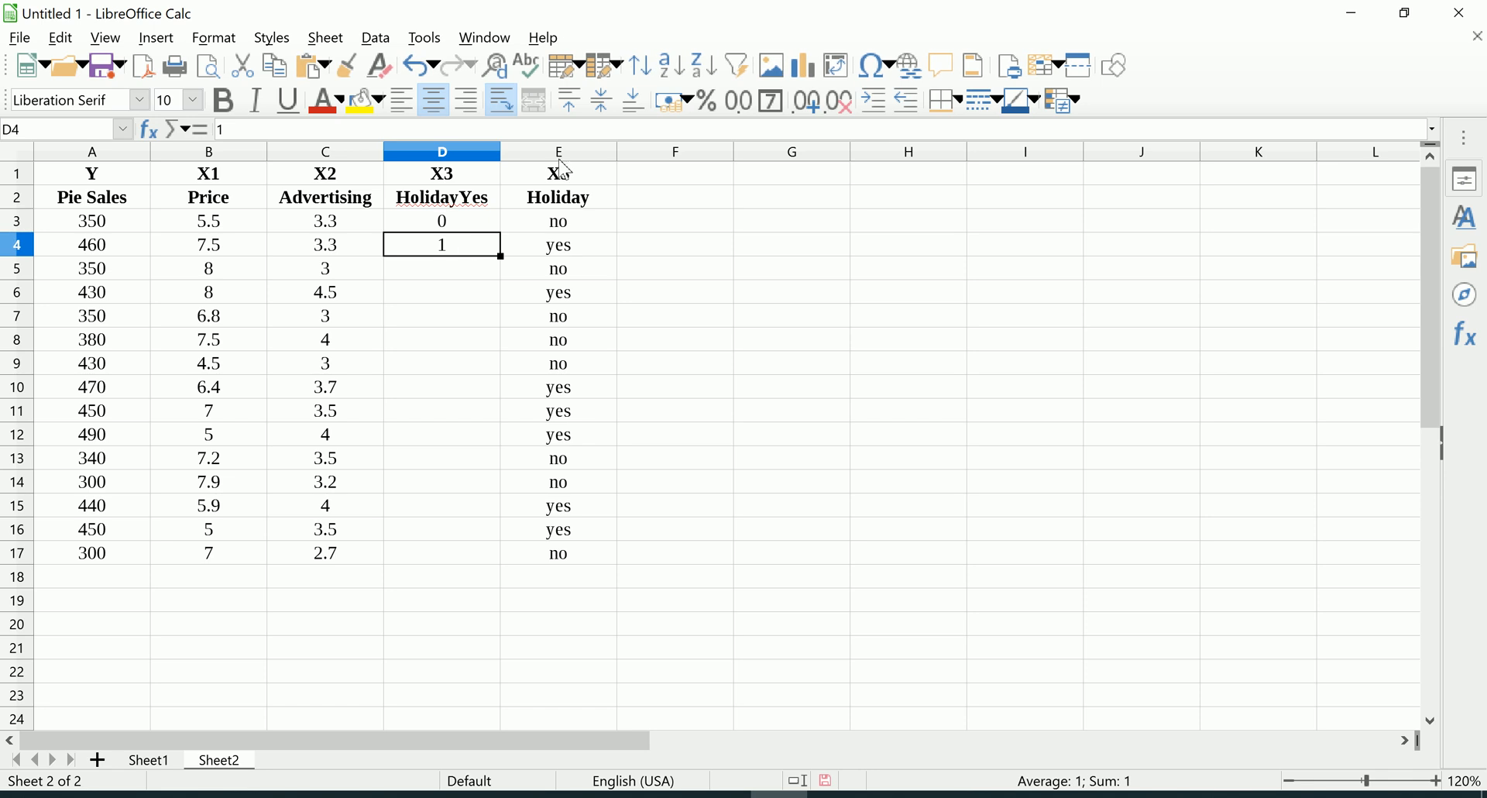
{"action": "left_click", "coordinate": [558, 151]}
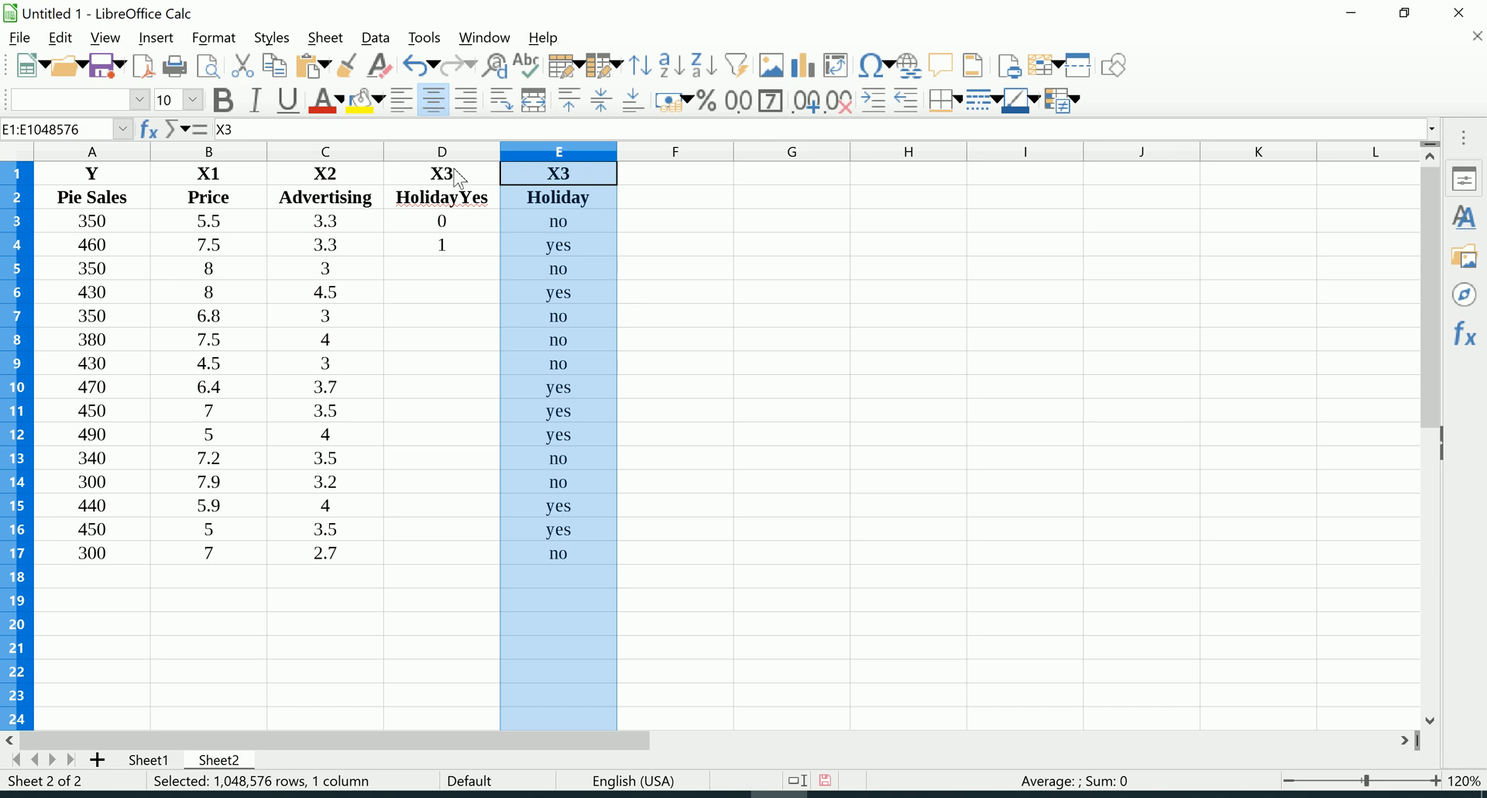
{"action": "left_click", "coordinate": [441, 152]}
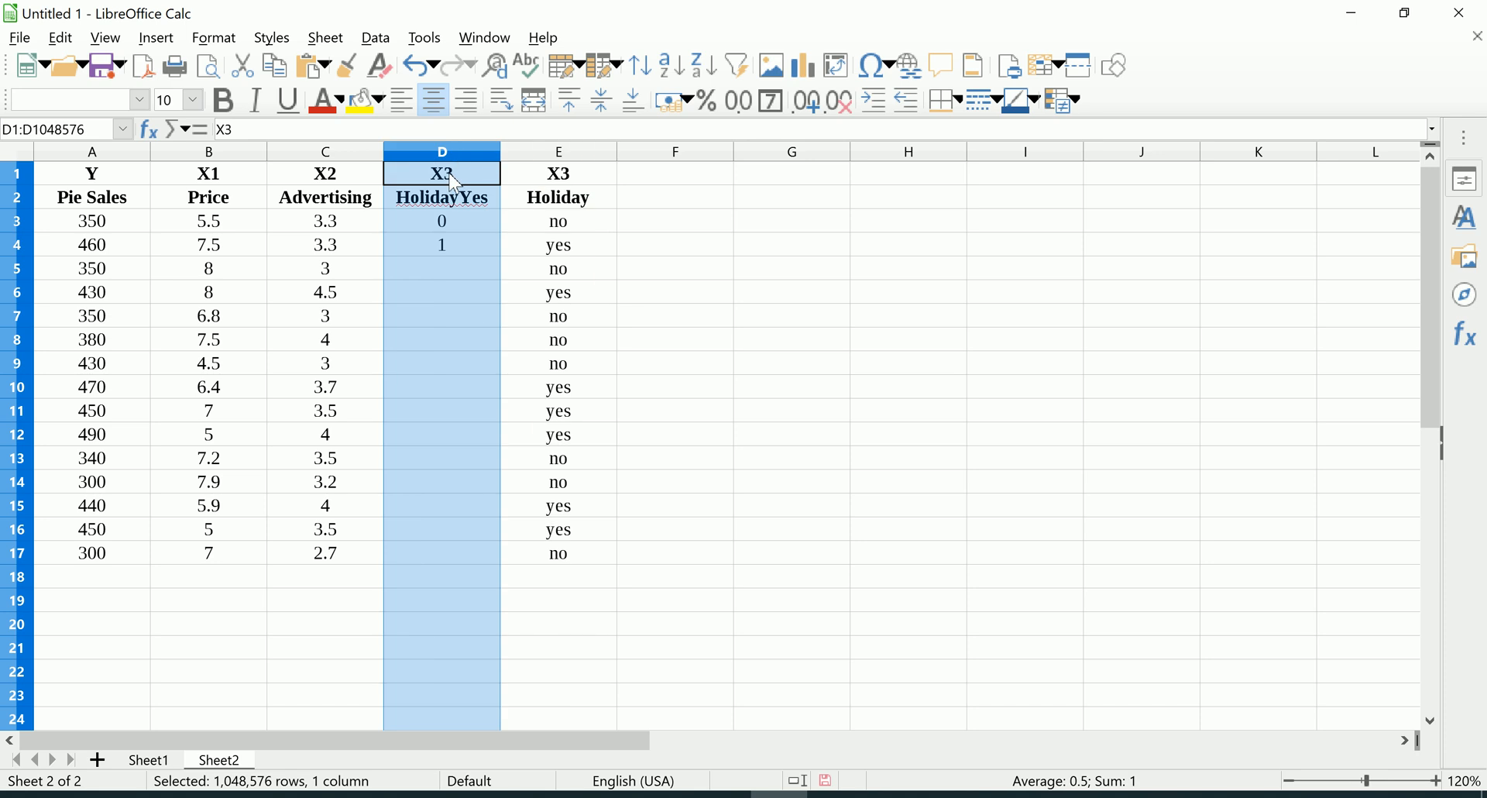
{"action": "mouse_move", "coordinate": [458, 244]}
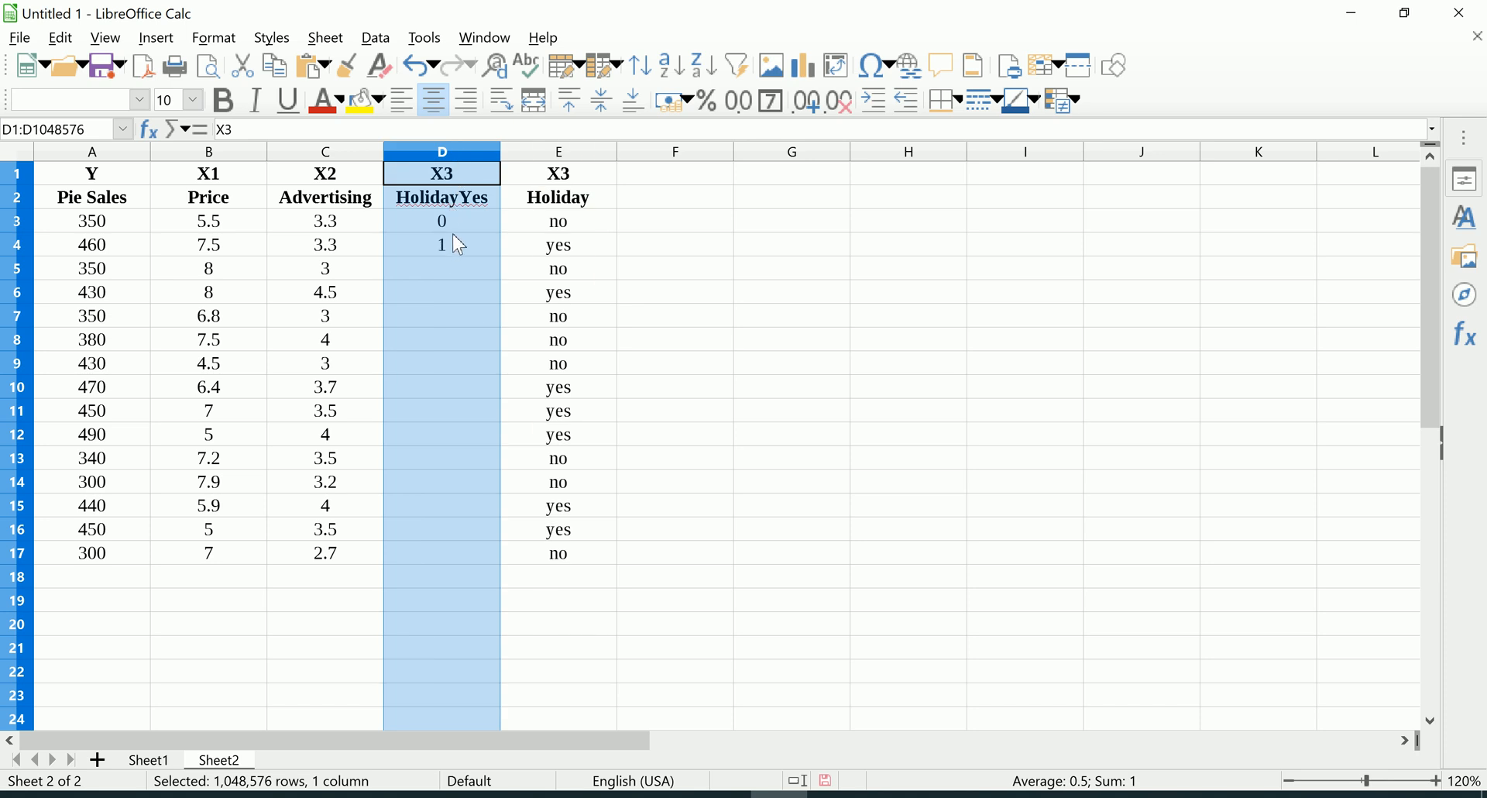
{"action": "left_click", "coordinate": [441, 244]}
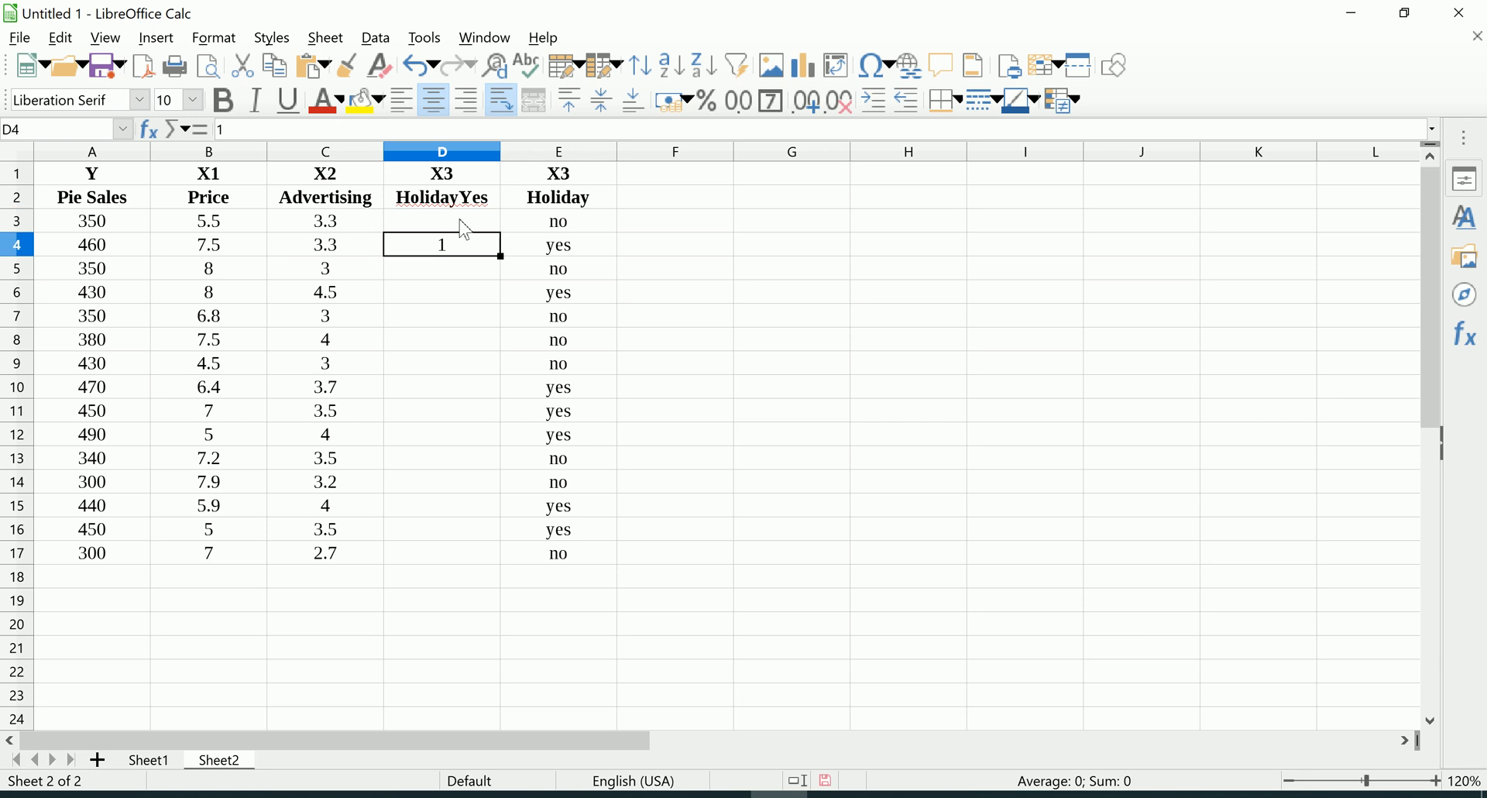
{"action": "key", "text": "Delete"}
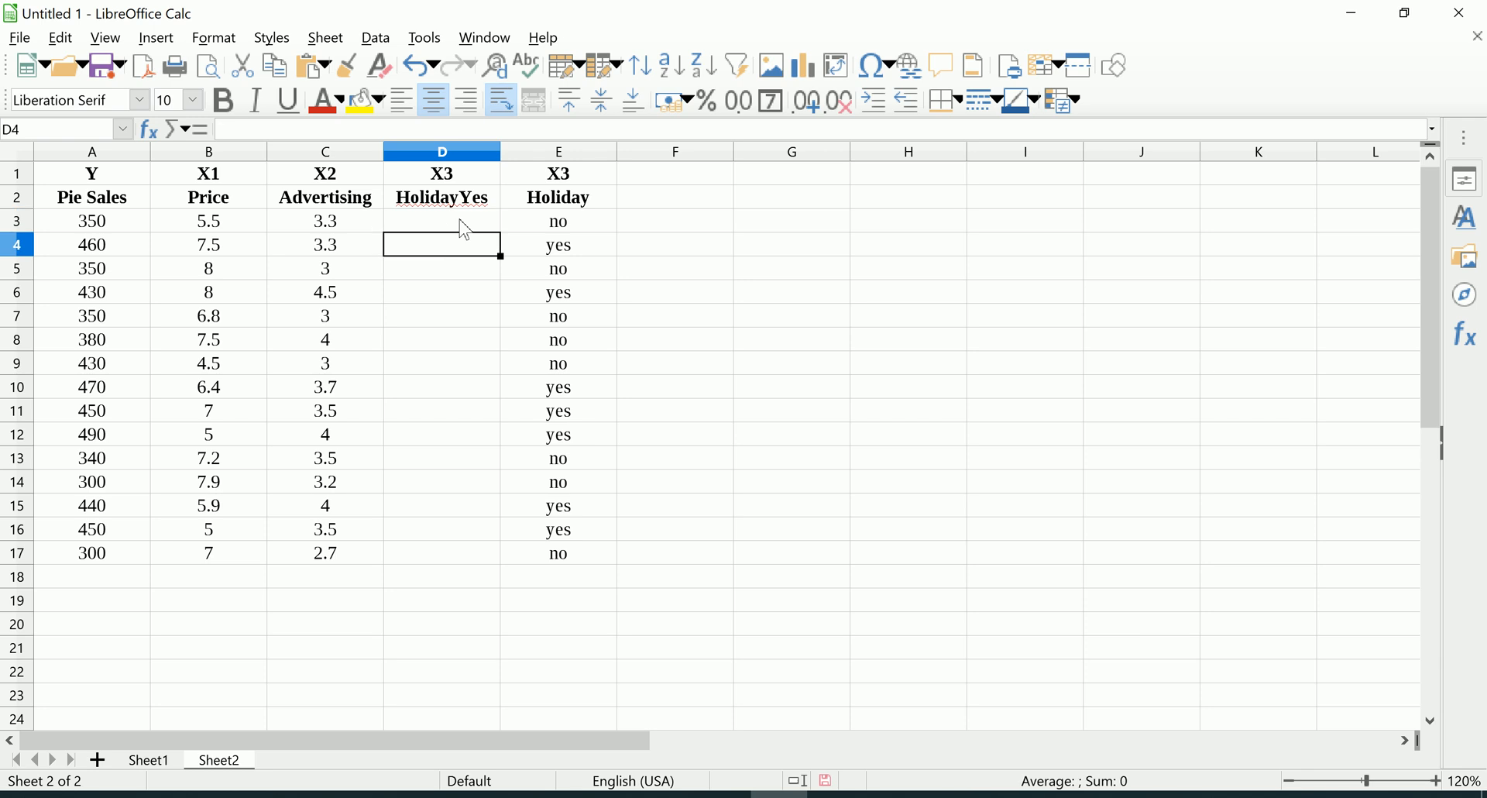
Enter =IF(E3="yes",1,0) in D3 and fill it down to D17
{"action": "type", "text": "="}
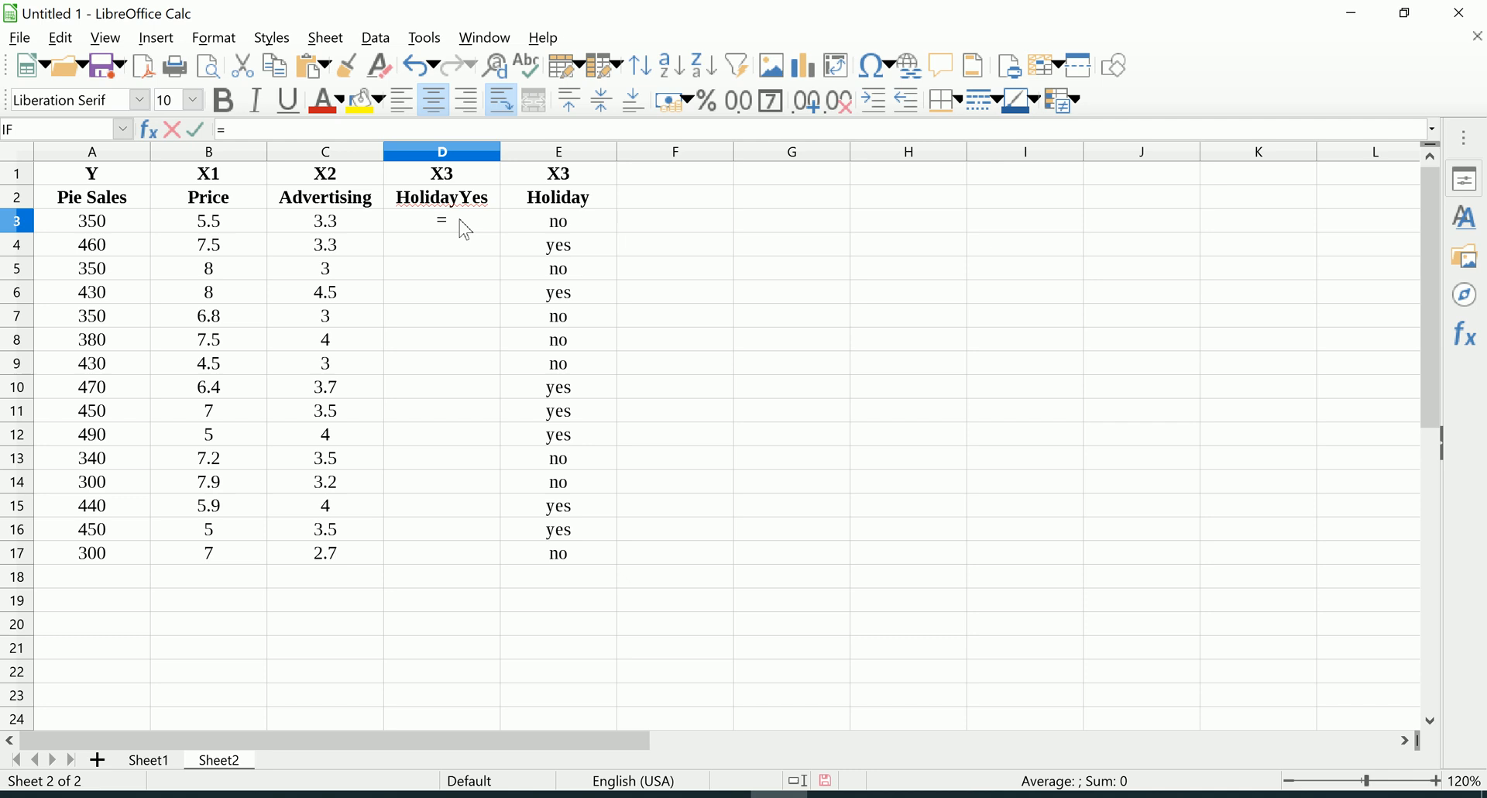
{"action": "type", "text": "if("}
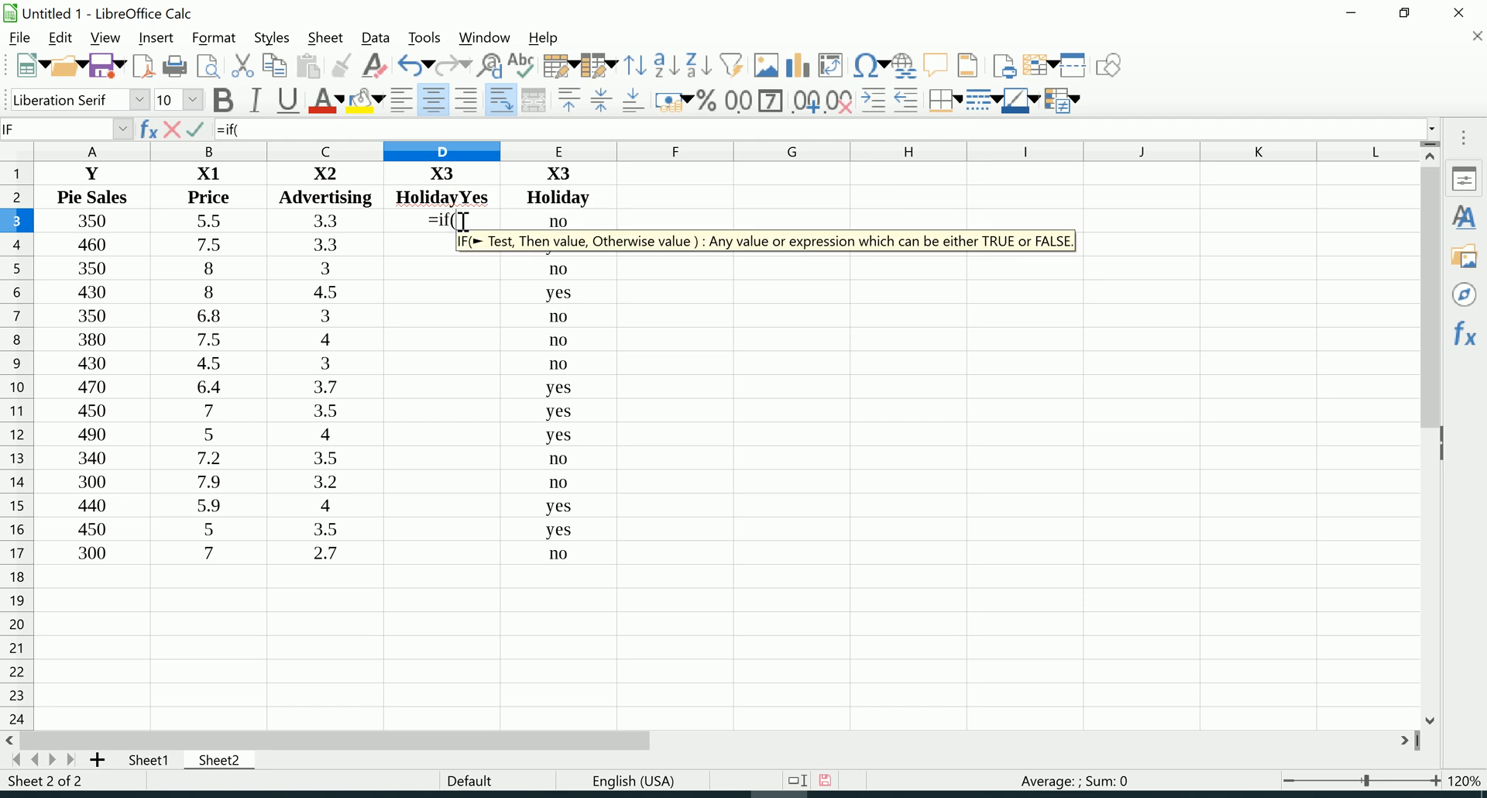
{"action": "type", "text": "E3="}
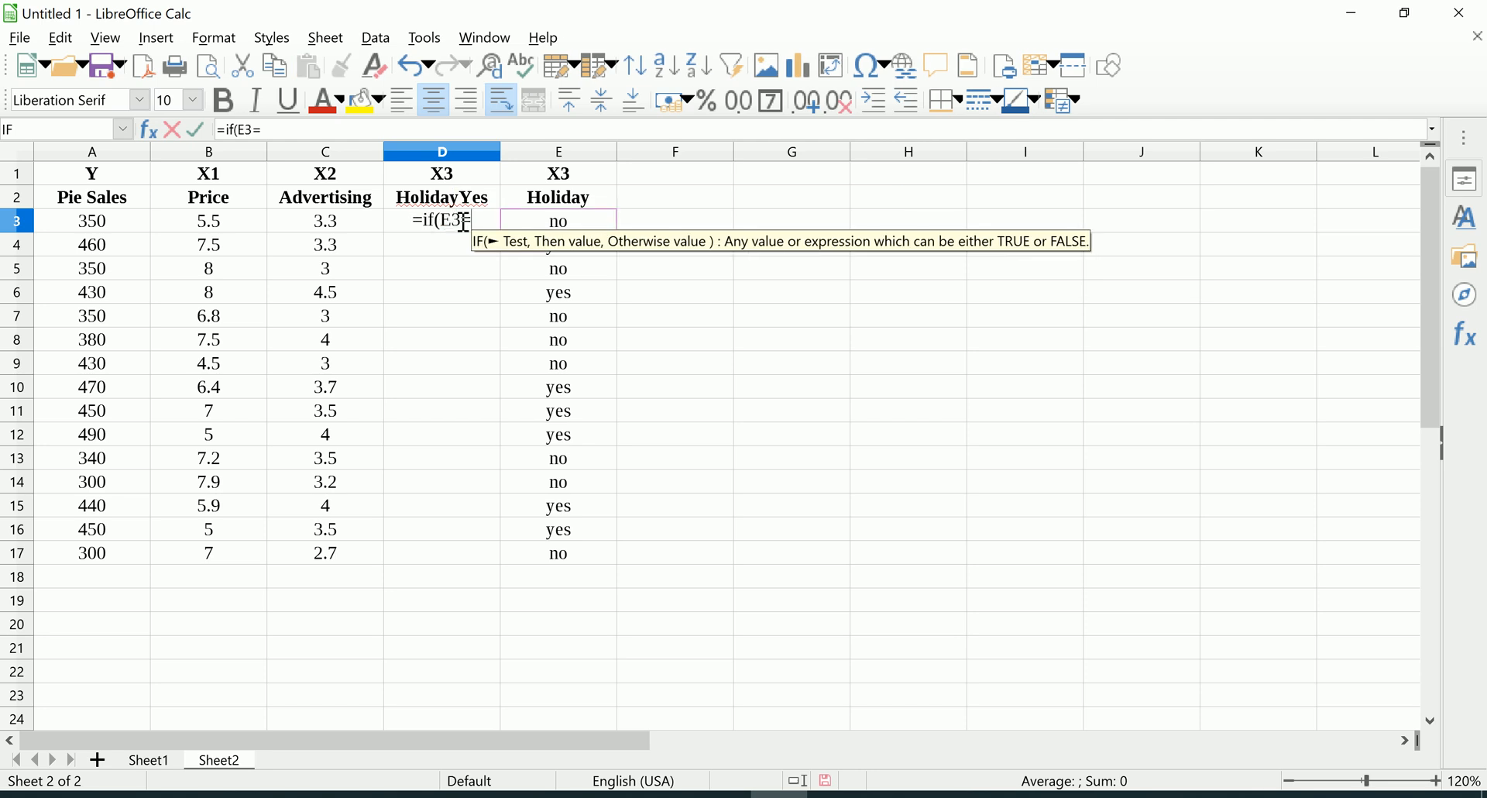
{"action": "type", "text": "=\"yes"}
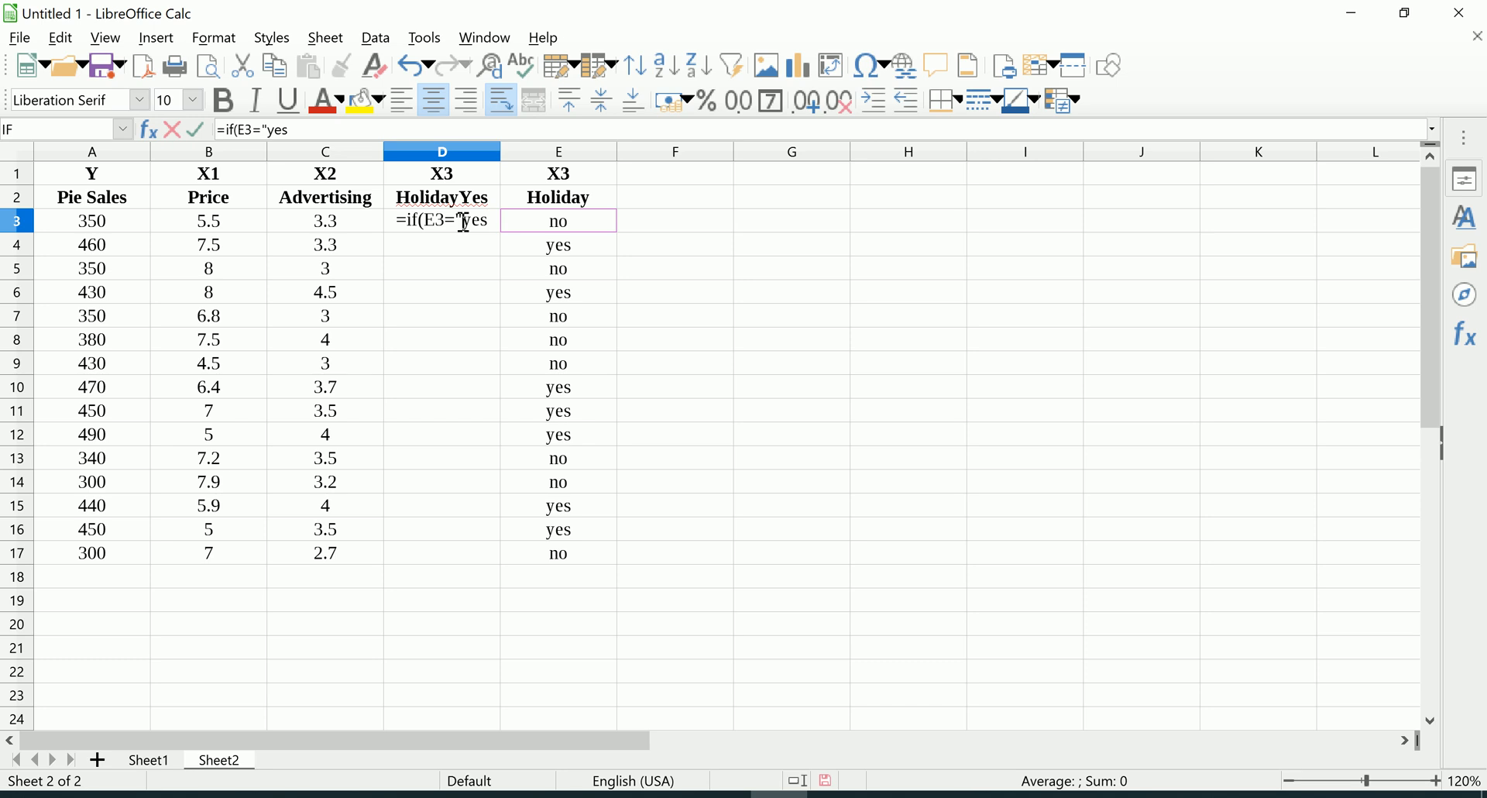
{"action": "type", "text": "\",1,"}
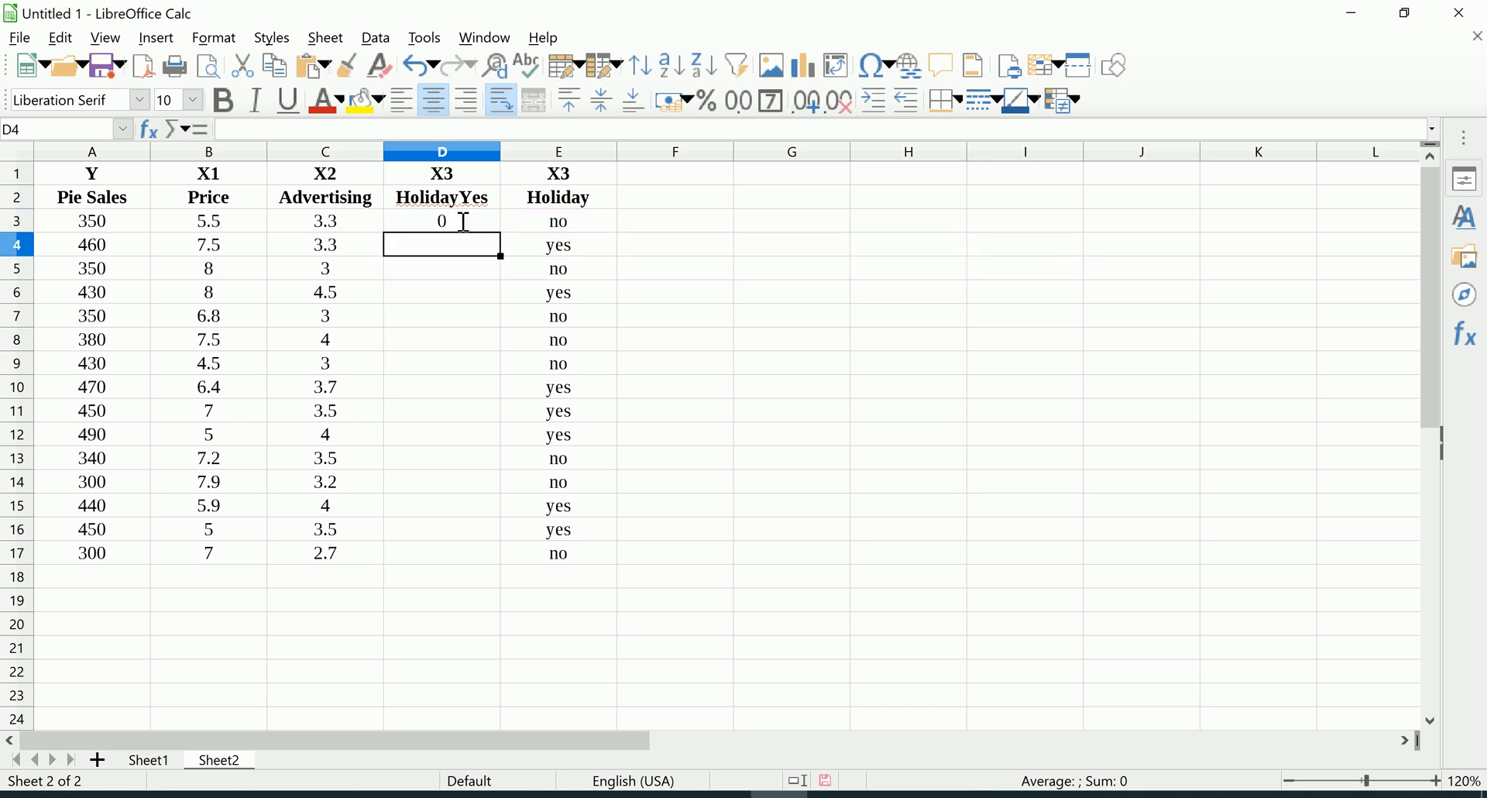
{"action": "left_click", "coordinate": [441, 220]}
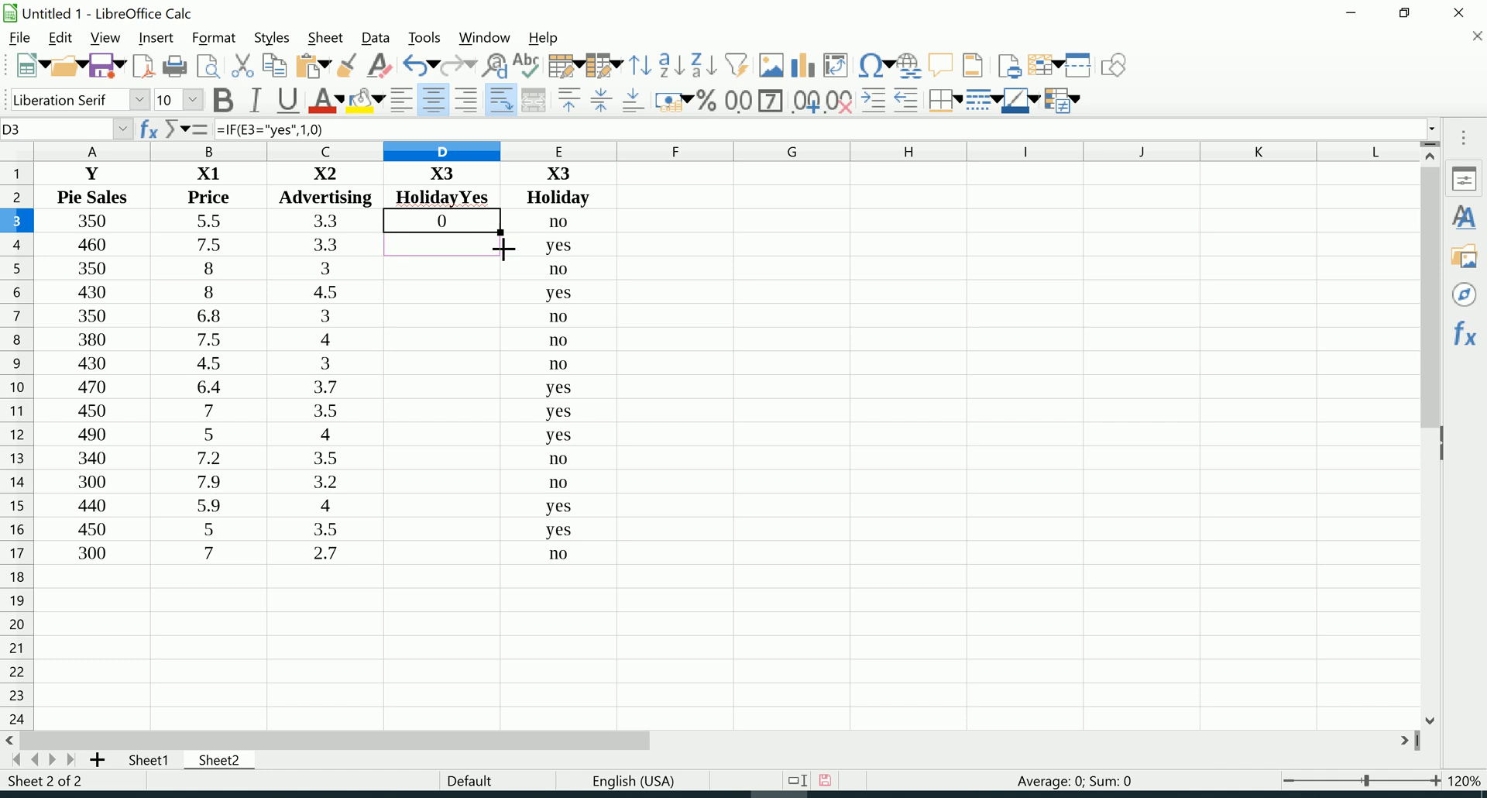
{"action": "left_click_drag", "start_coordinate": [501, 233], "coordinate": [478, 565]}
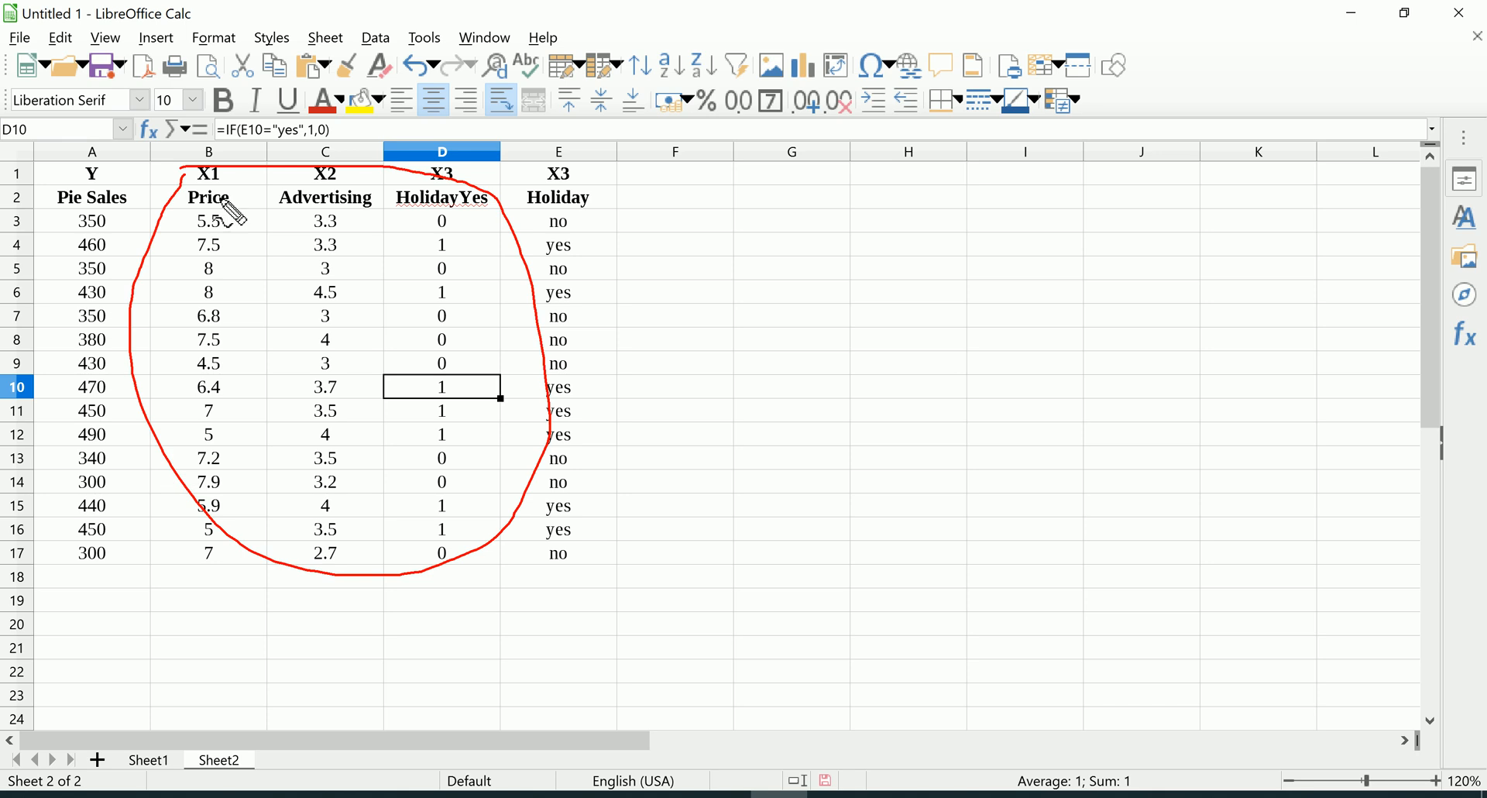
{"action": "mouse_move", "coordinate": [225, 235]}
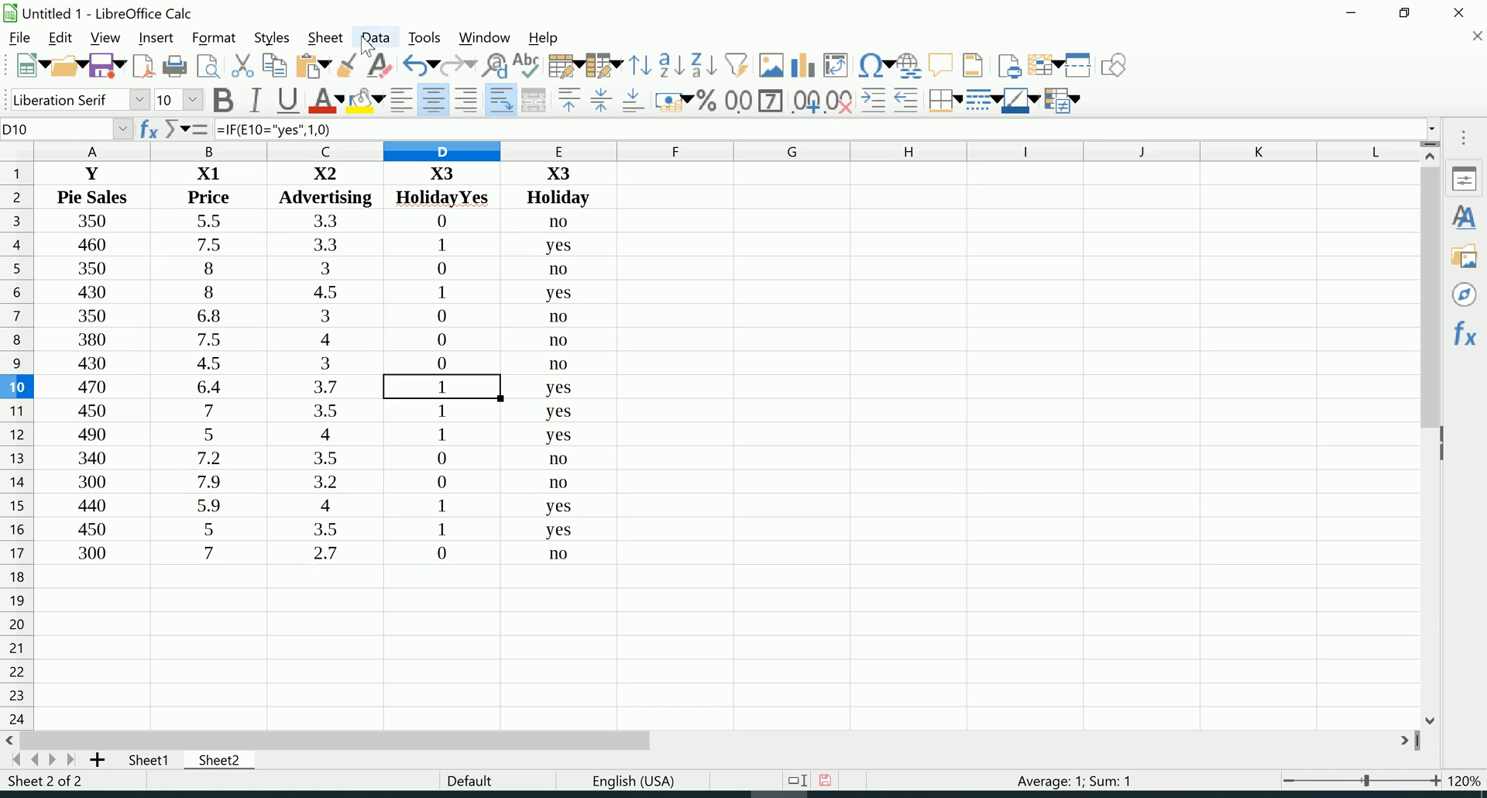
Regress Pie Sales A2:A17 on B2:D17 with labels, no residuals, output at $G$1
{"action": "left_click", "coordinate": [375, 37]}
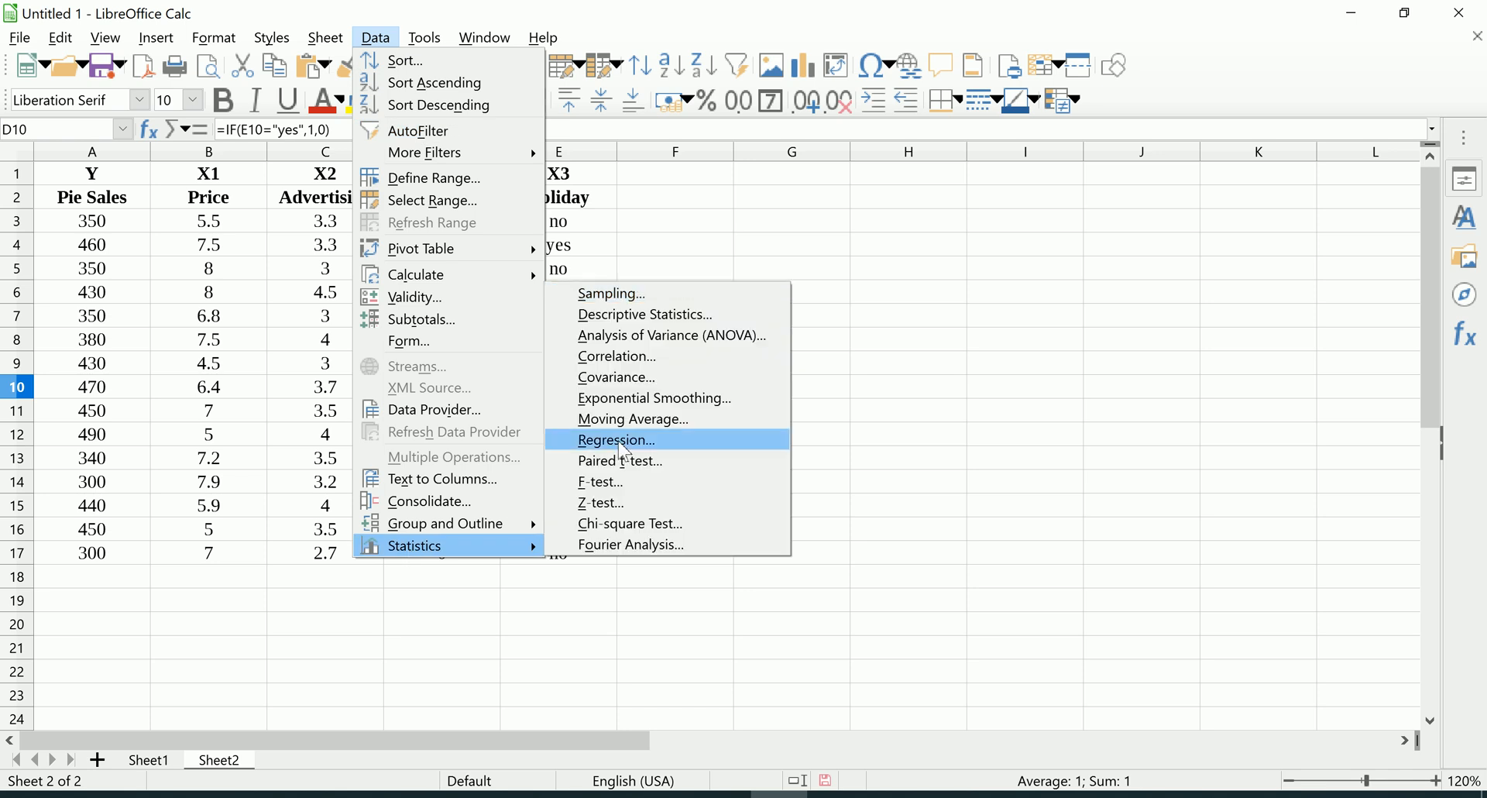
{"action": "left_click", "coordinate": [616, 440]}
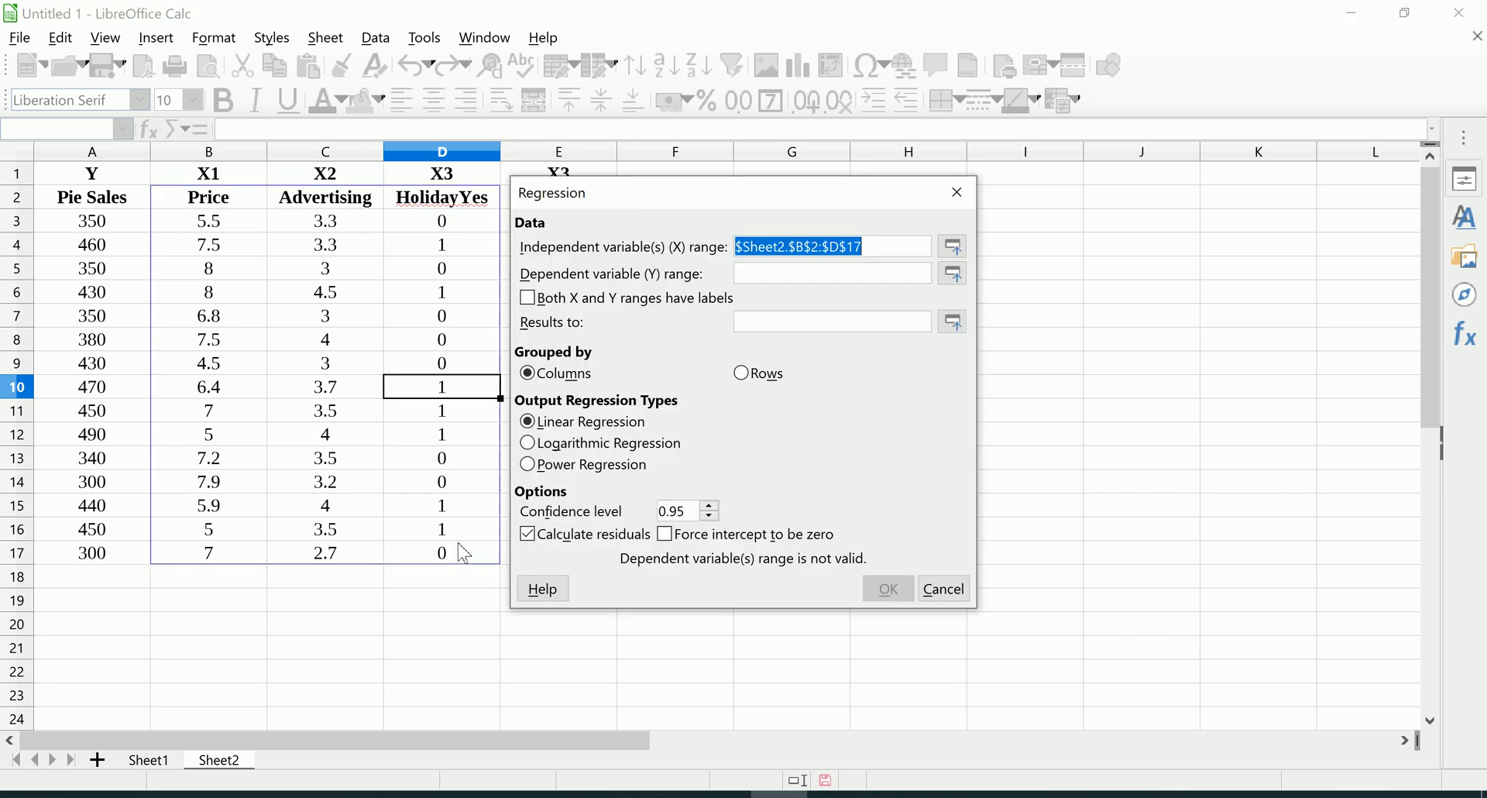
{"action": "mouse_move", "coordinate": [491, 503]}
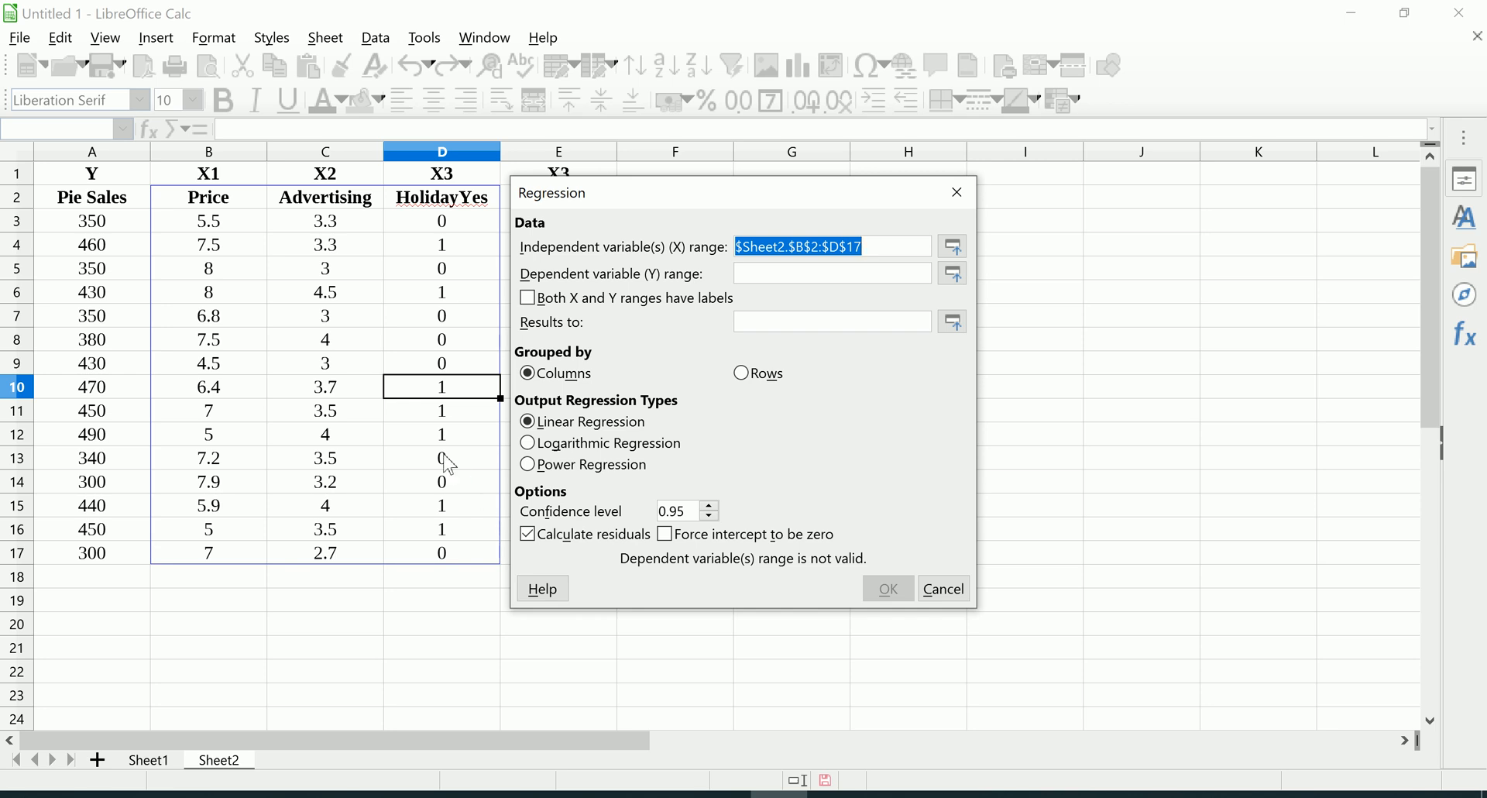
{"action": "mouse_move", "coordinate": [384, 344]}
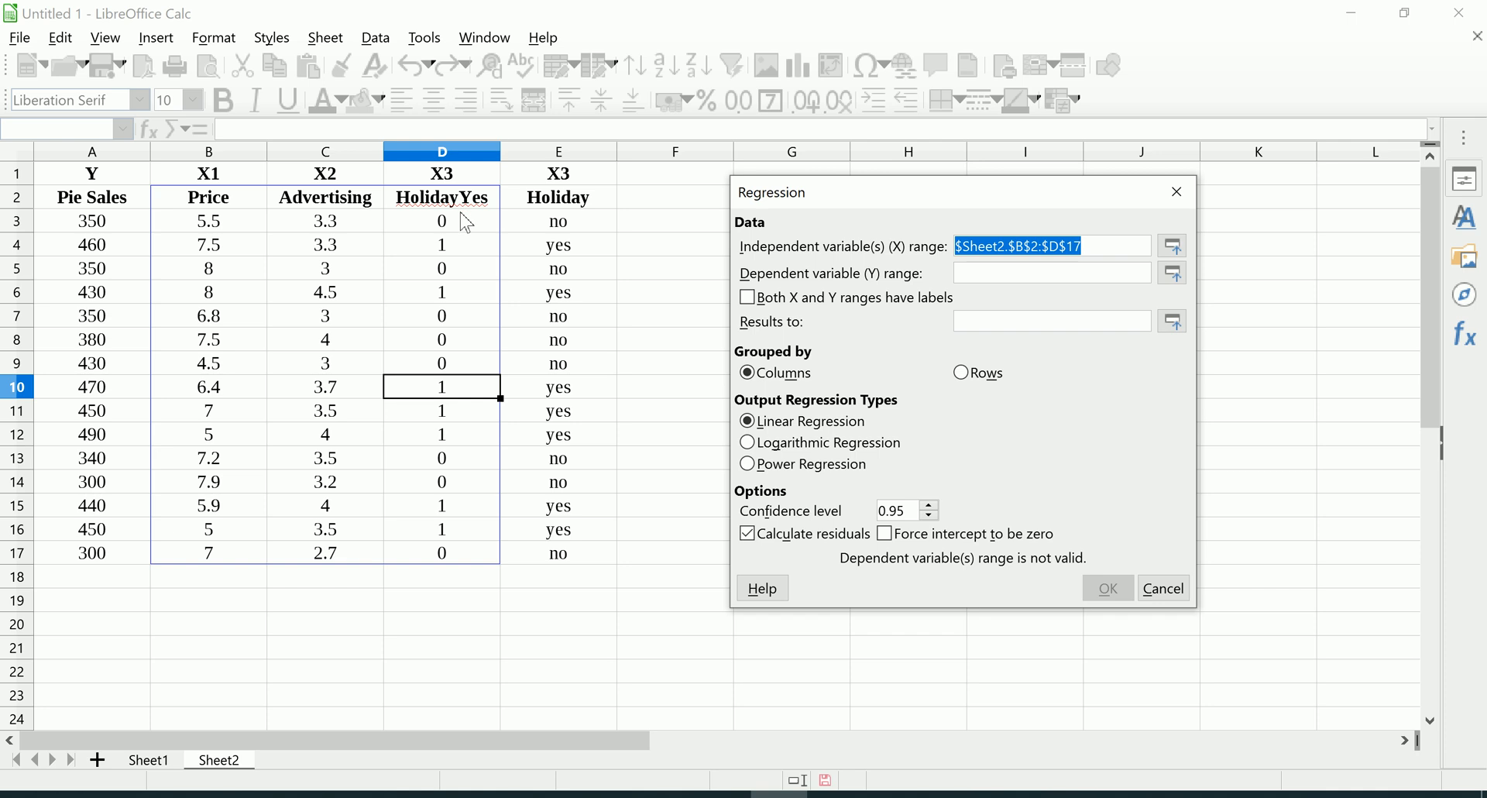
{"action": "mouse_move", "coordinate": [493, 212]}
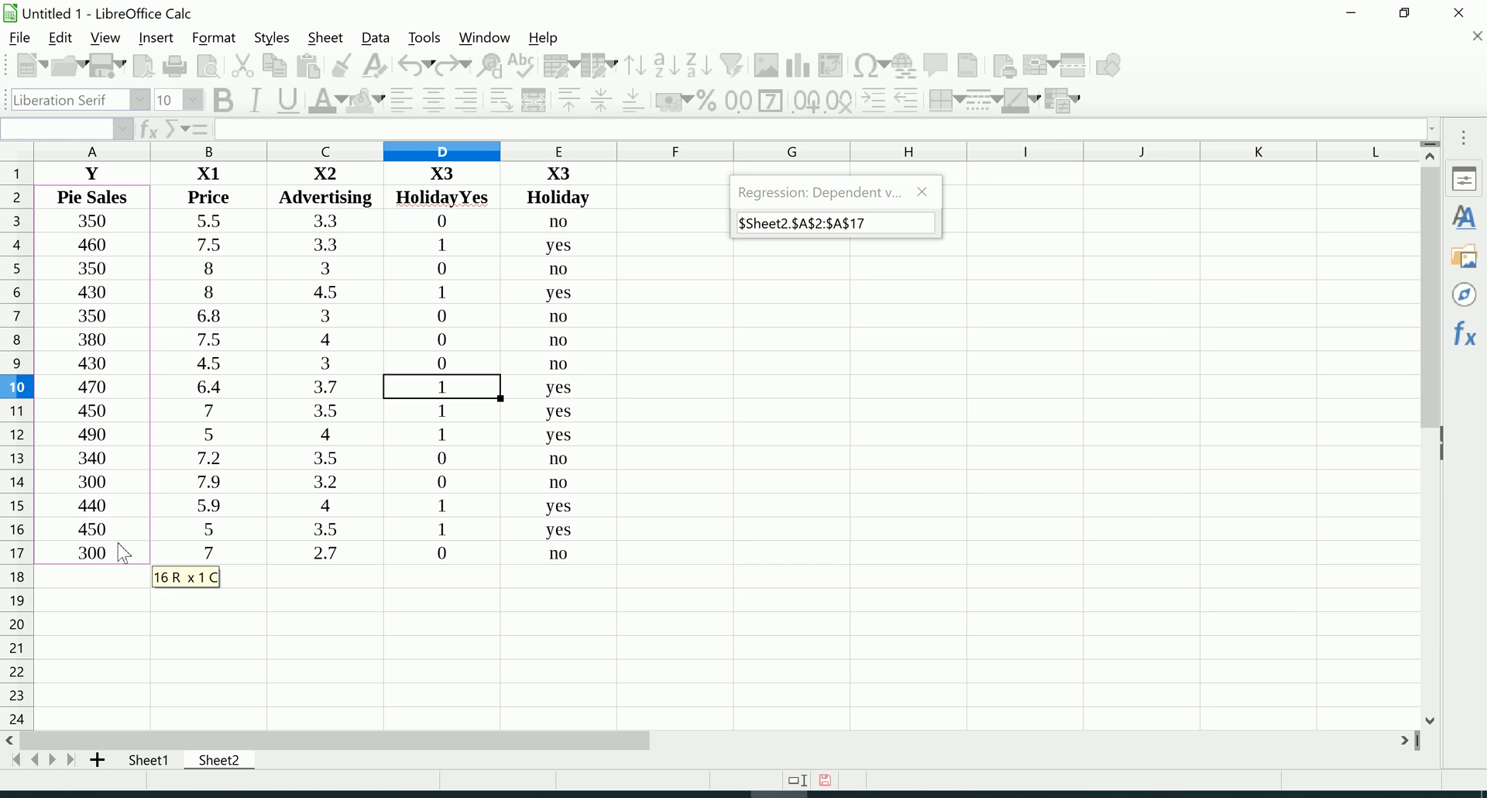
{"action": "left_click", "coordinate": [1171, 274]}
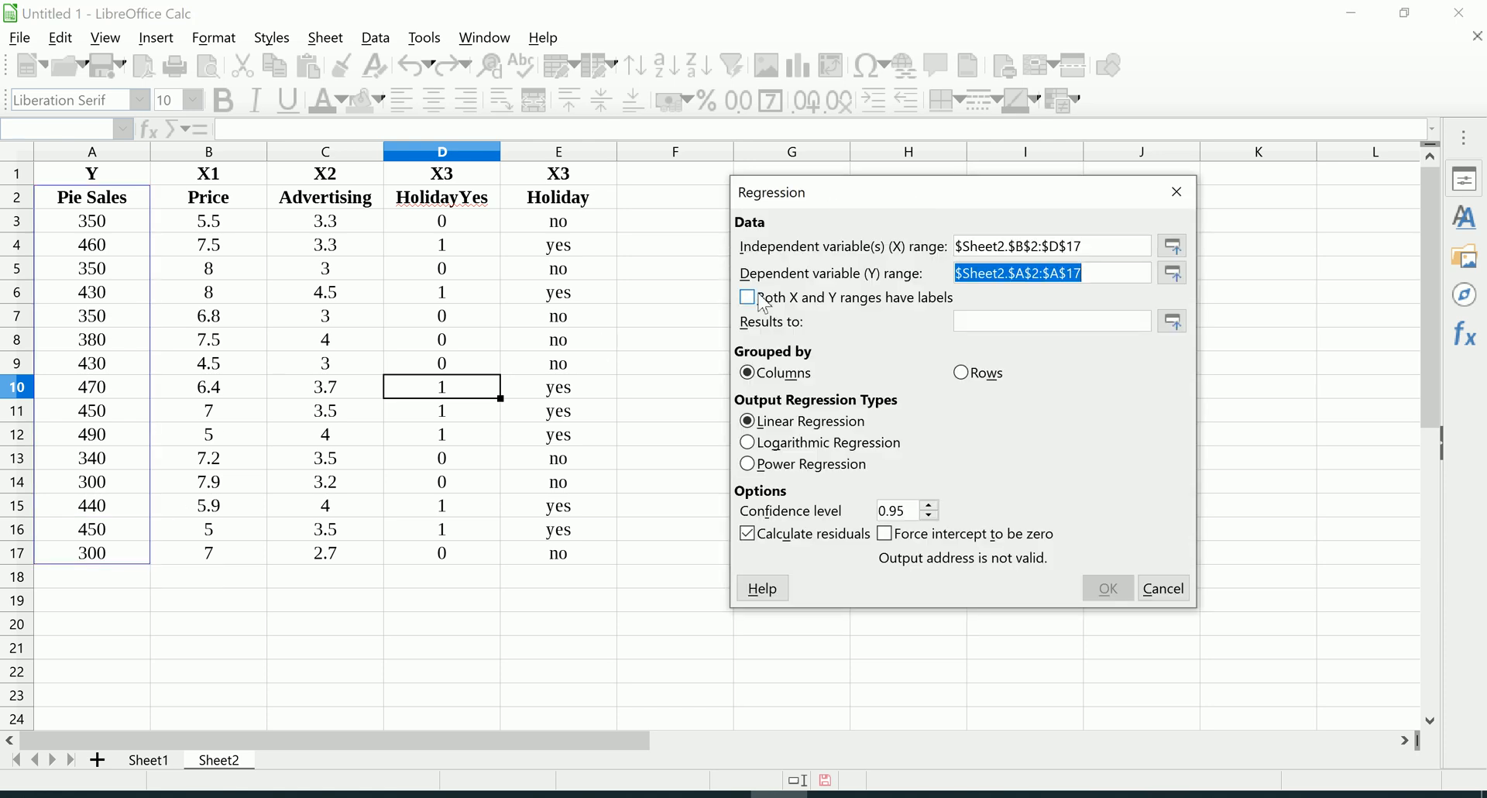
{"action": "left_click", "coordinate": [747, 297]}
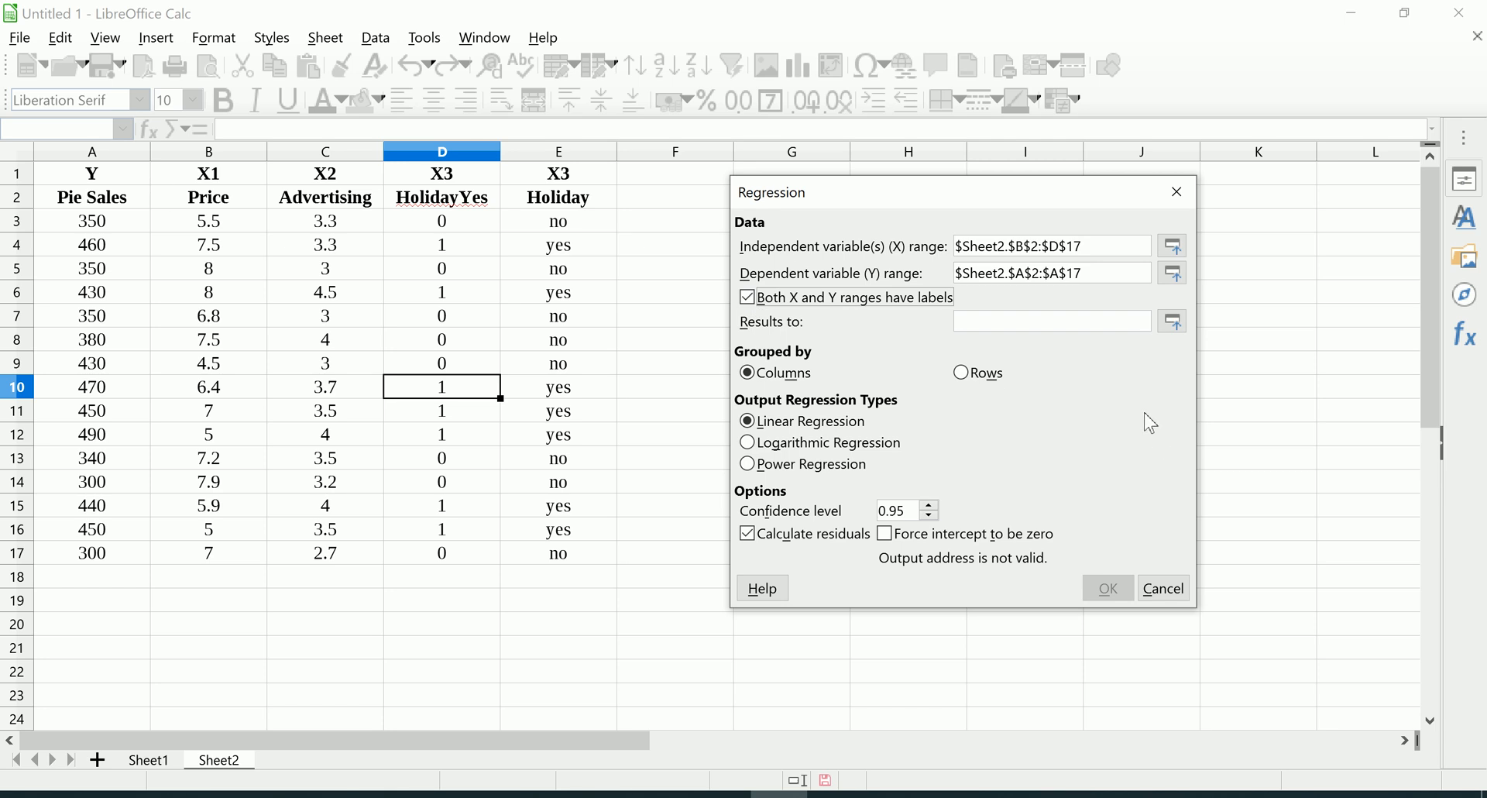
{"action": "left_click", "coordinate": [747, 533]}
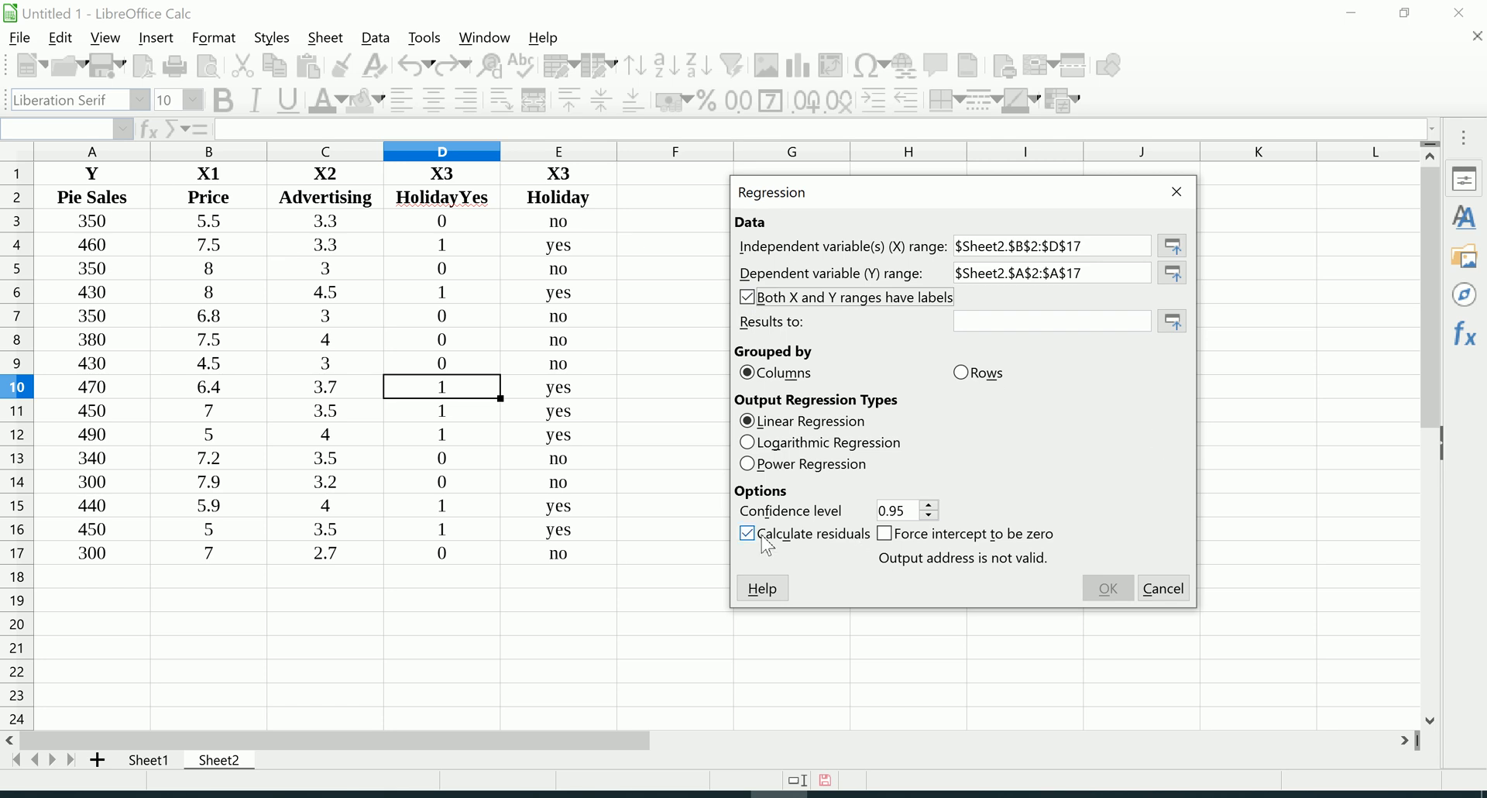
{"action": "left_click", "coordinate": [747, 533]}
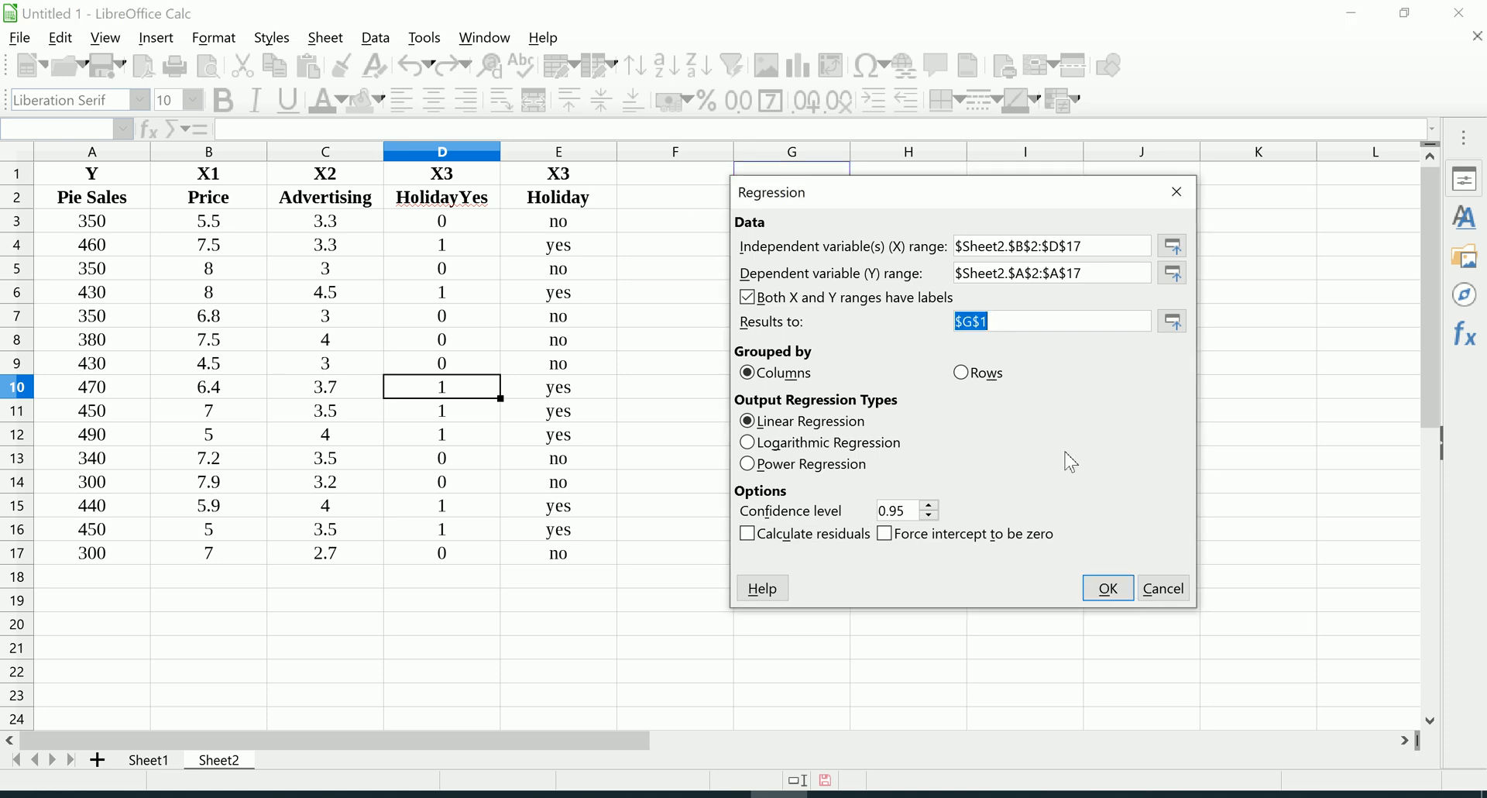
{"action": "left_click", "coordinate": [1107, 587]}
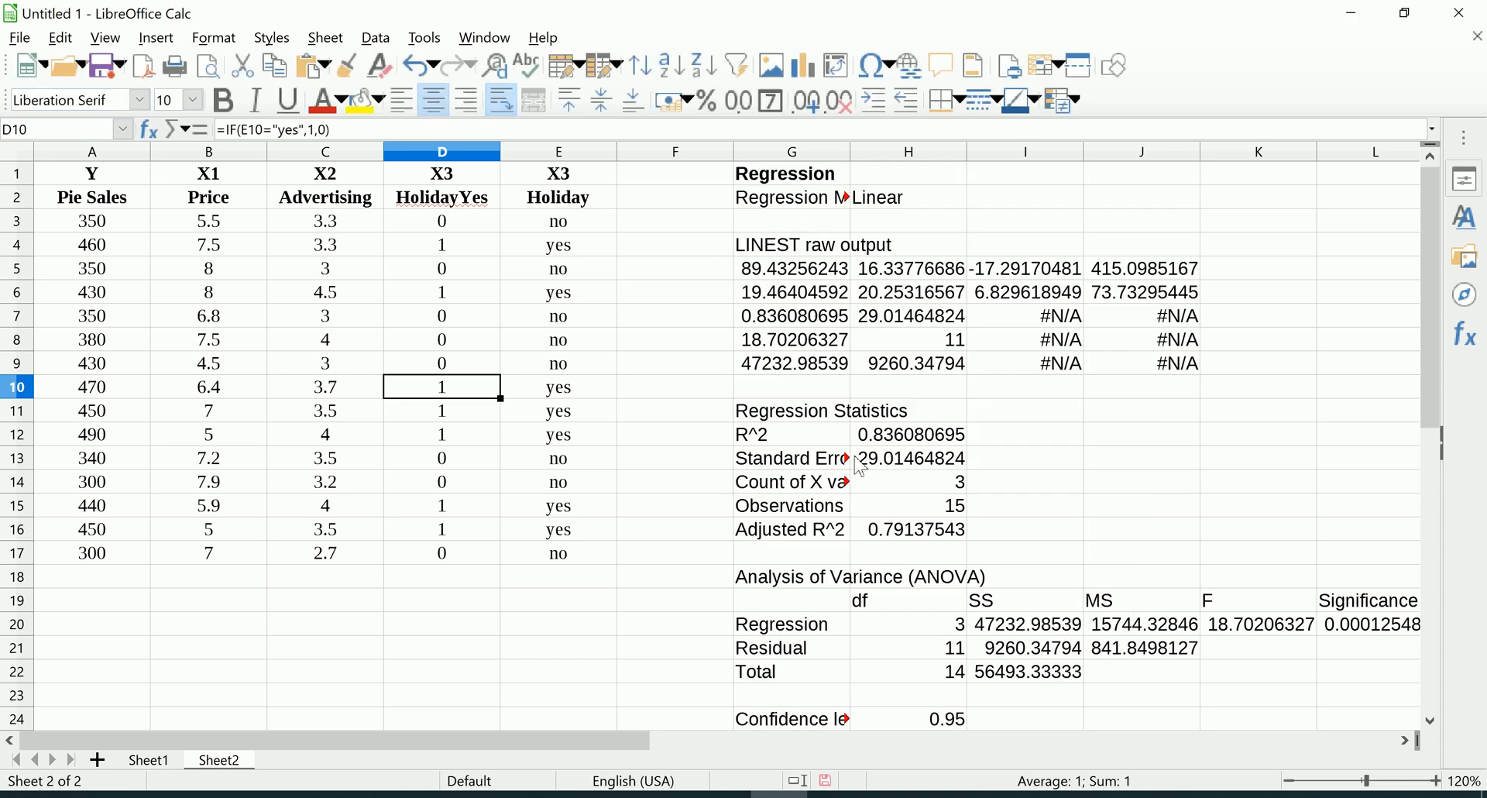
Give the coefficient cells H27:H30 a yellow background
{"action": "scroll", "scroll_direction": "down", "scroll_amount": 3}
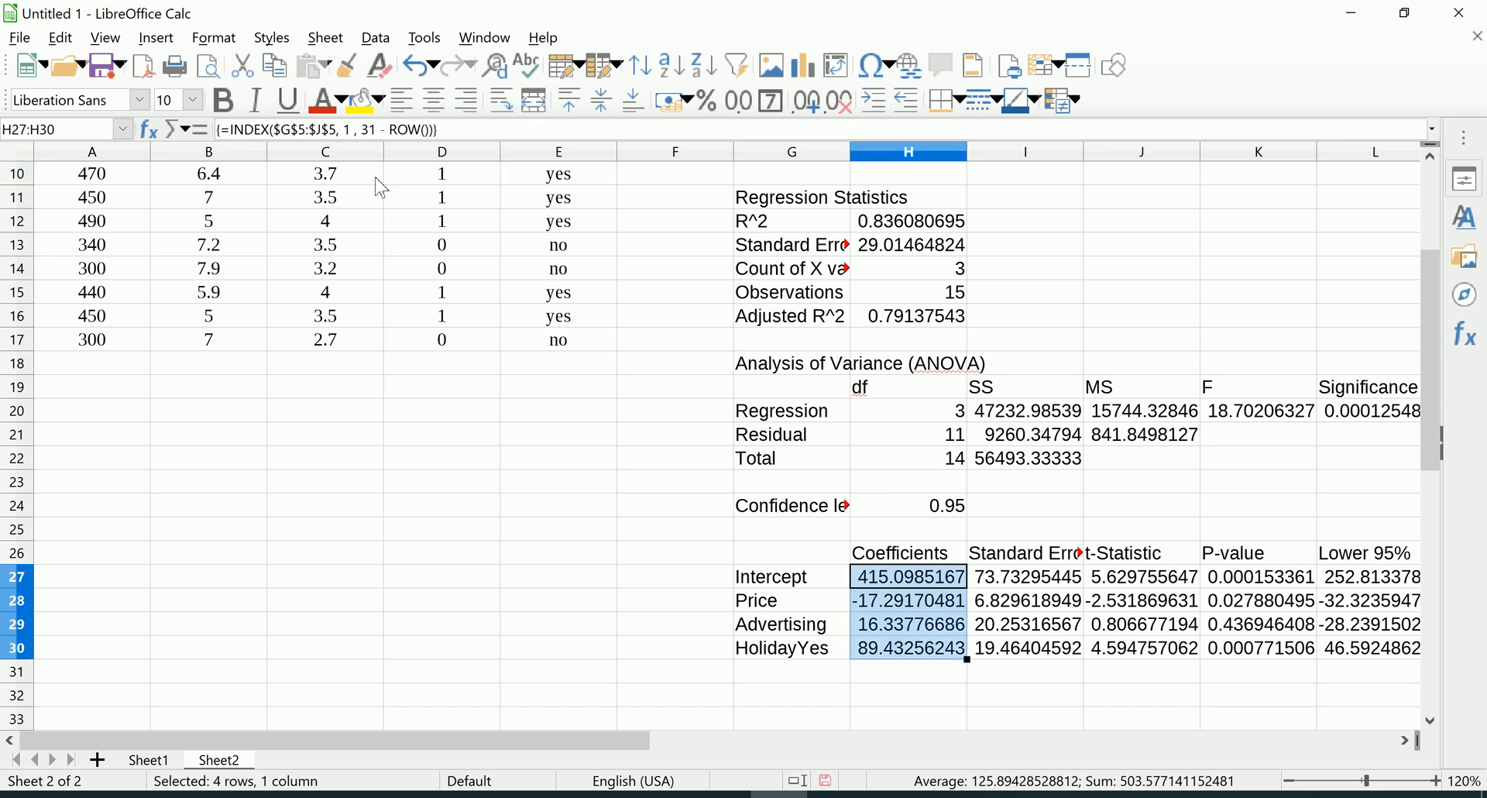
{"action": "left_click", "coordinate": [359, 100]}
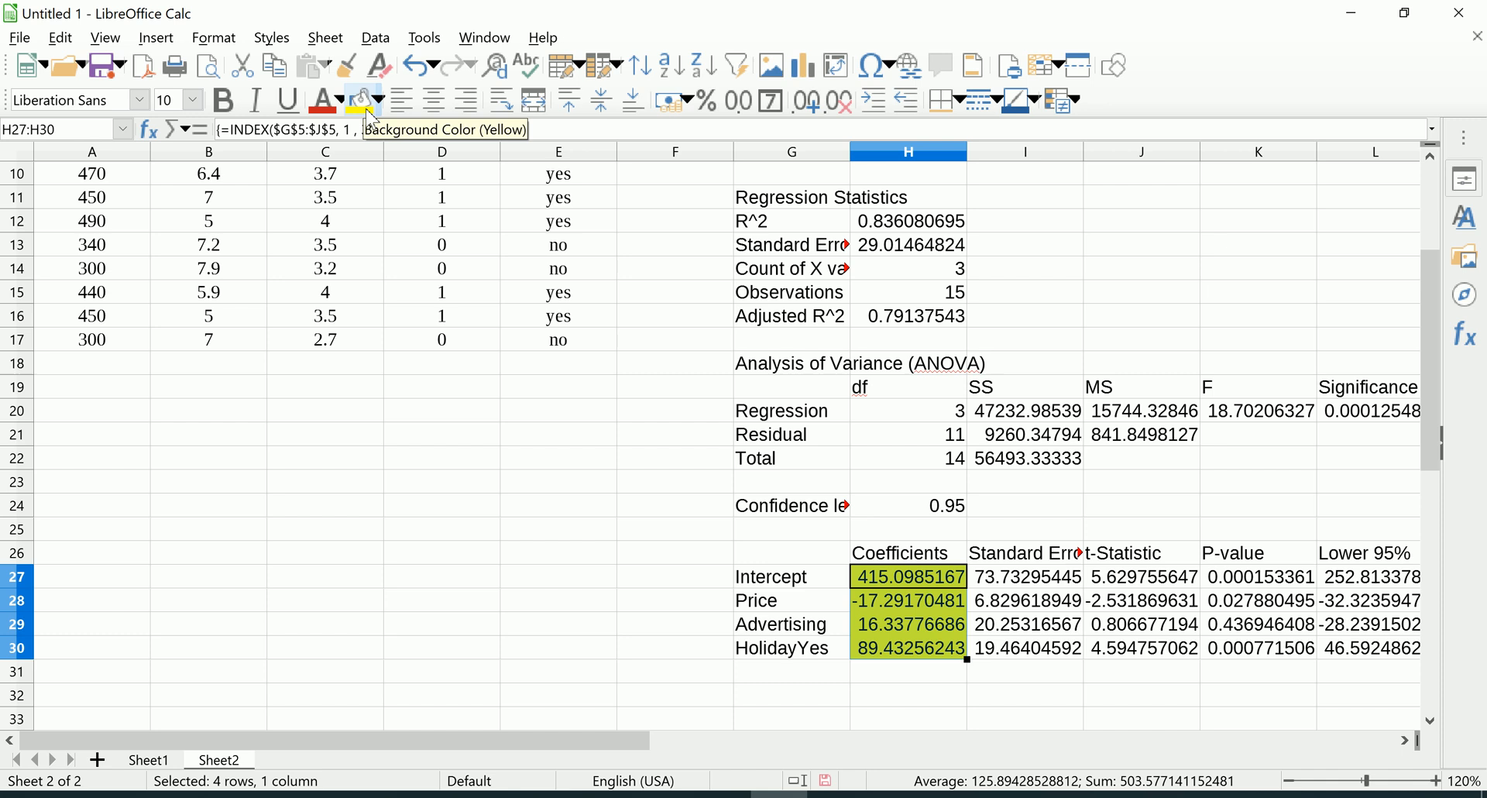
{"action": "left_click", "coordinate": [360, 100]}
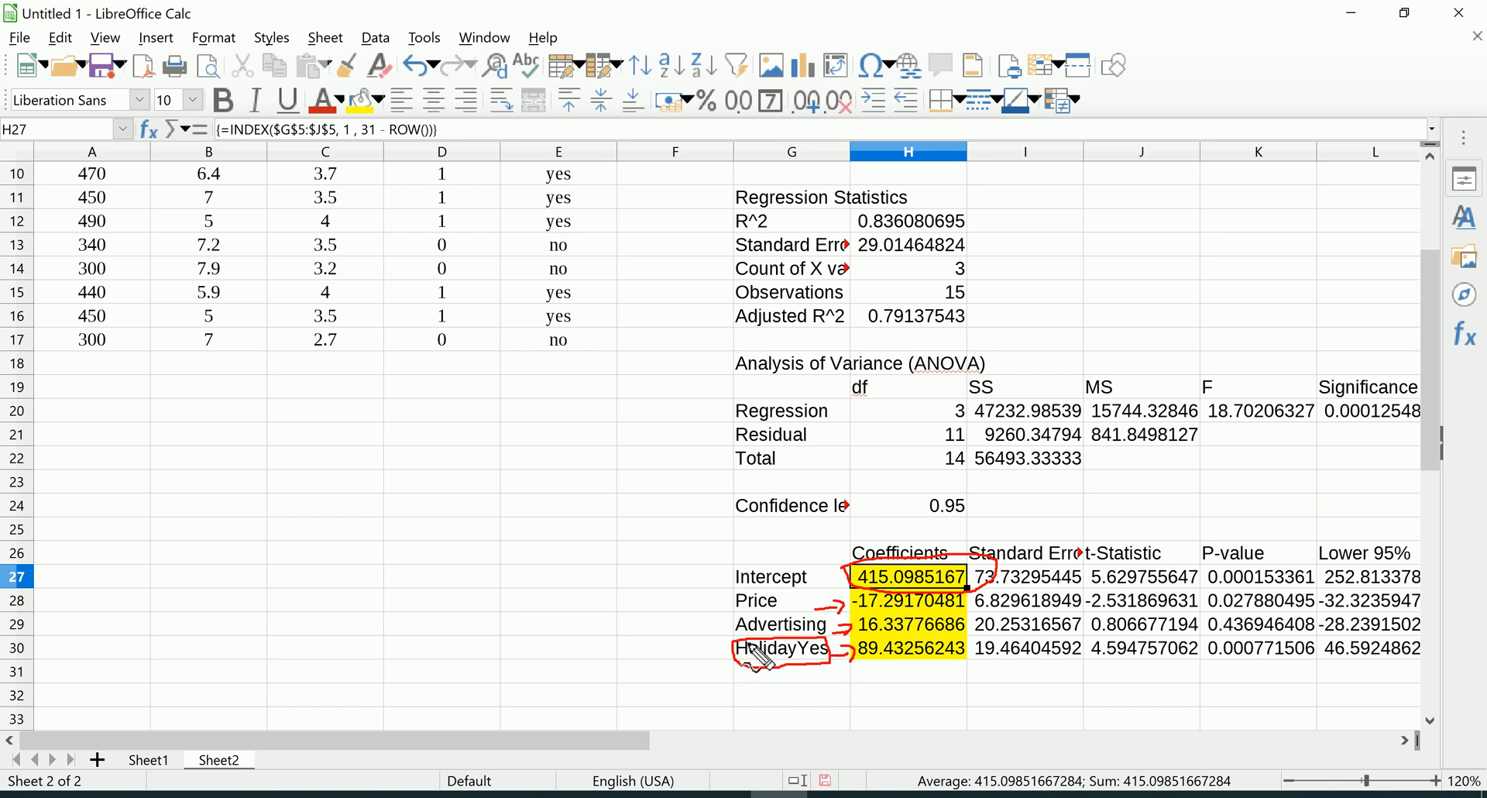
{"action": "mouse_move", "coordinate": [759, 660]}
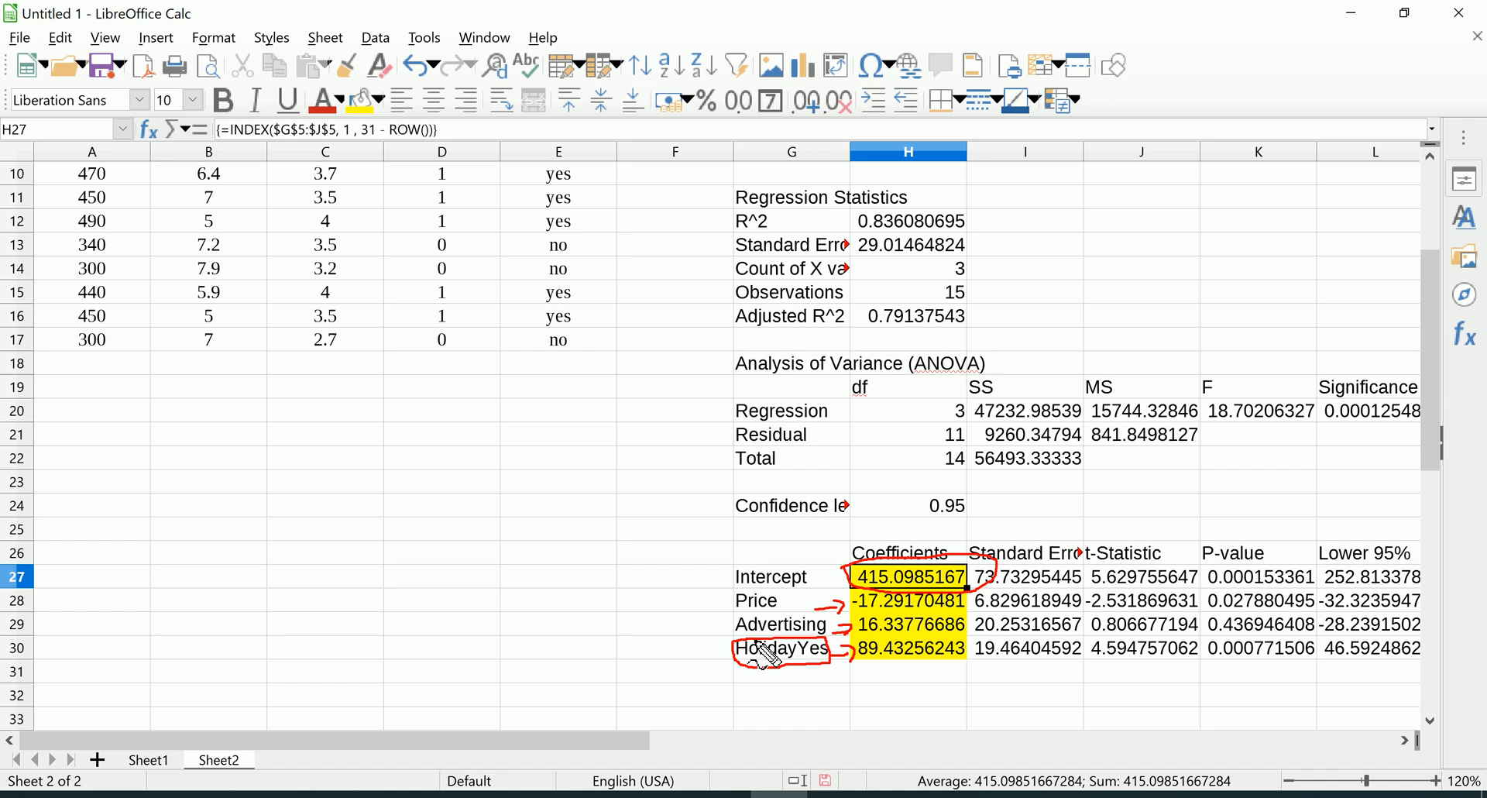
{"action": "mouse_move", "coordinate": [749, 617]}
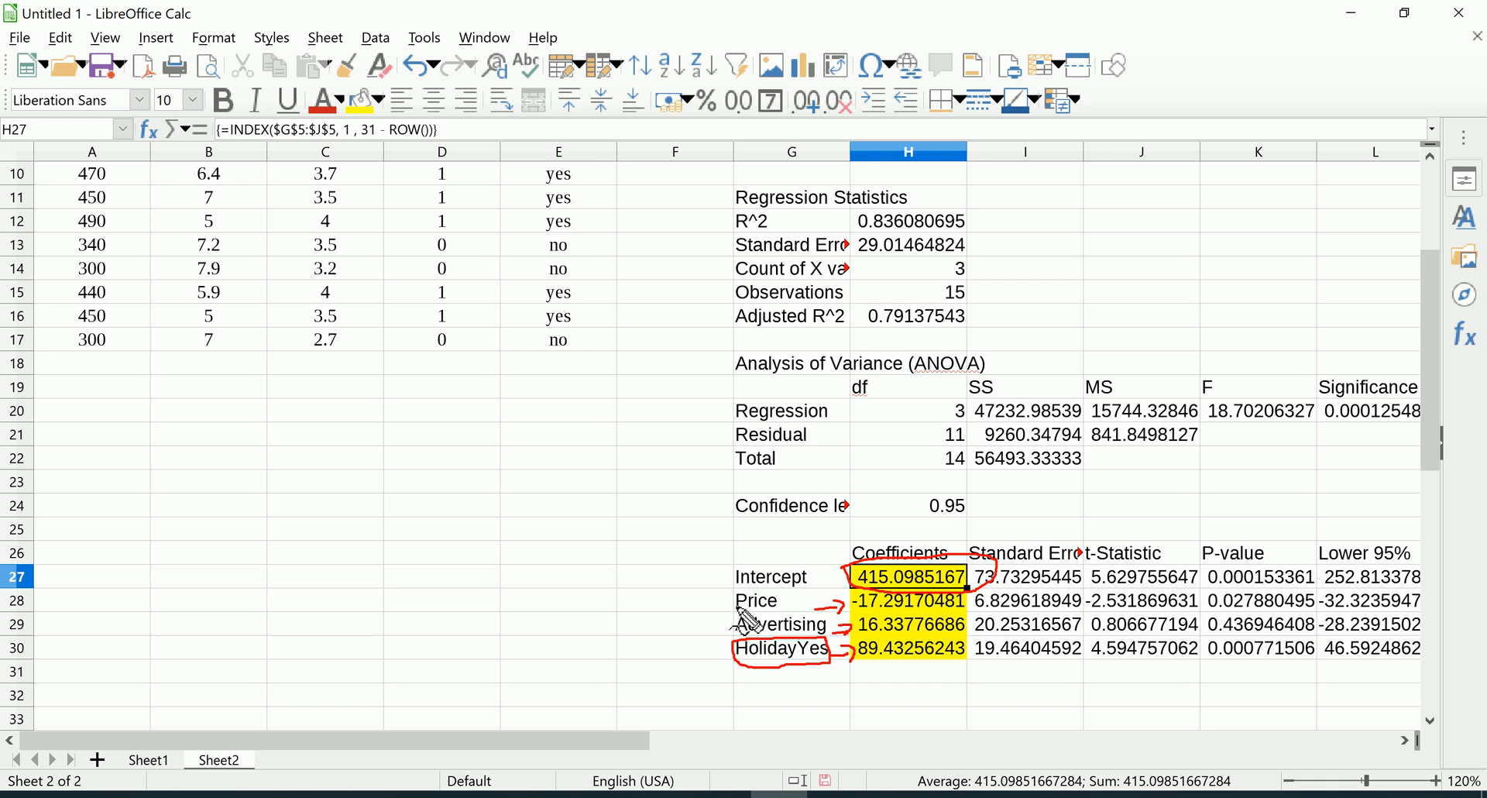
{"action": "mouse_move", "coordinate": [745, 603]}
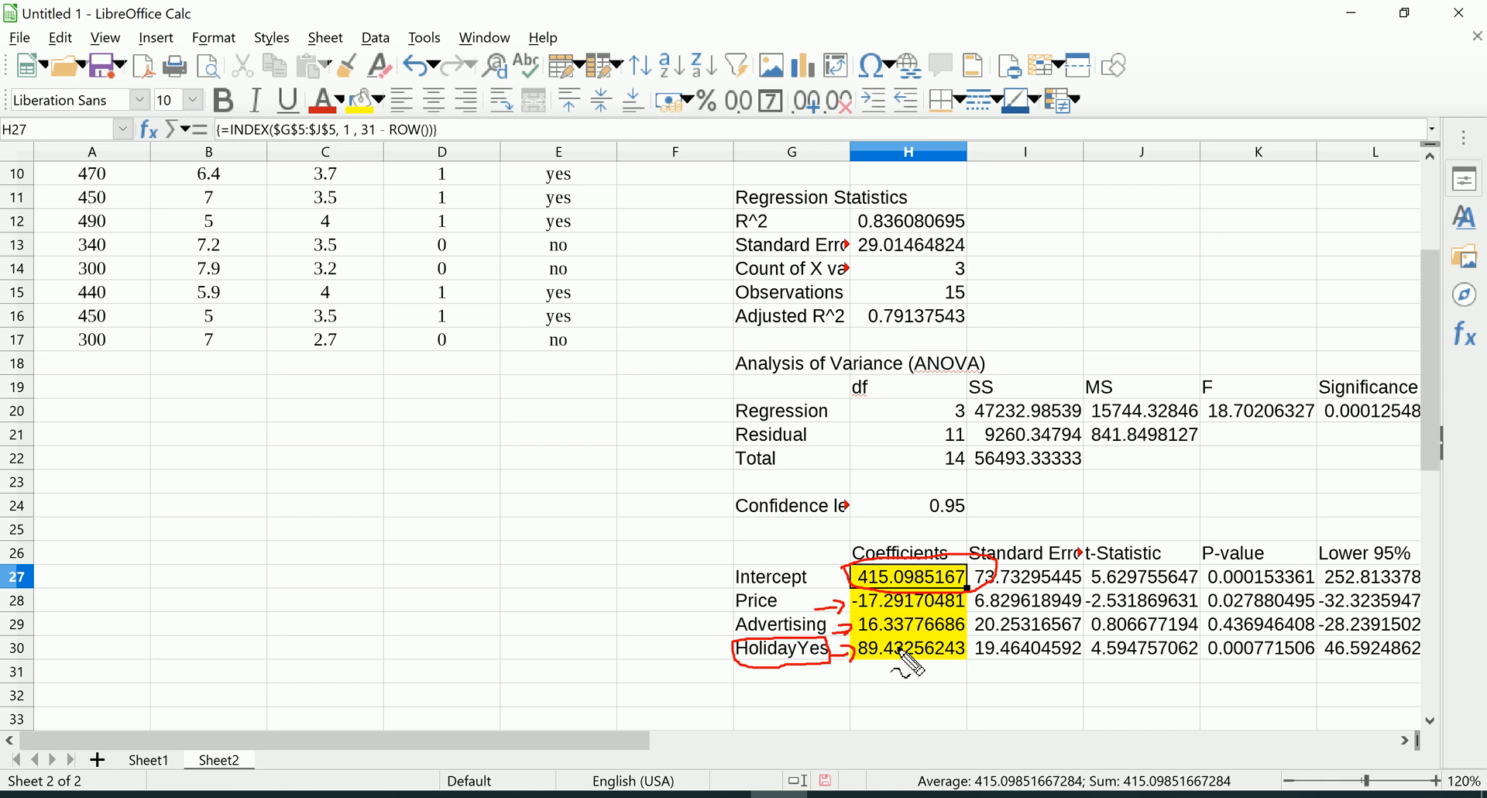
{"action": "mouse_move", "coordinate": [769, 688]}
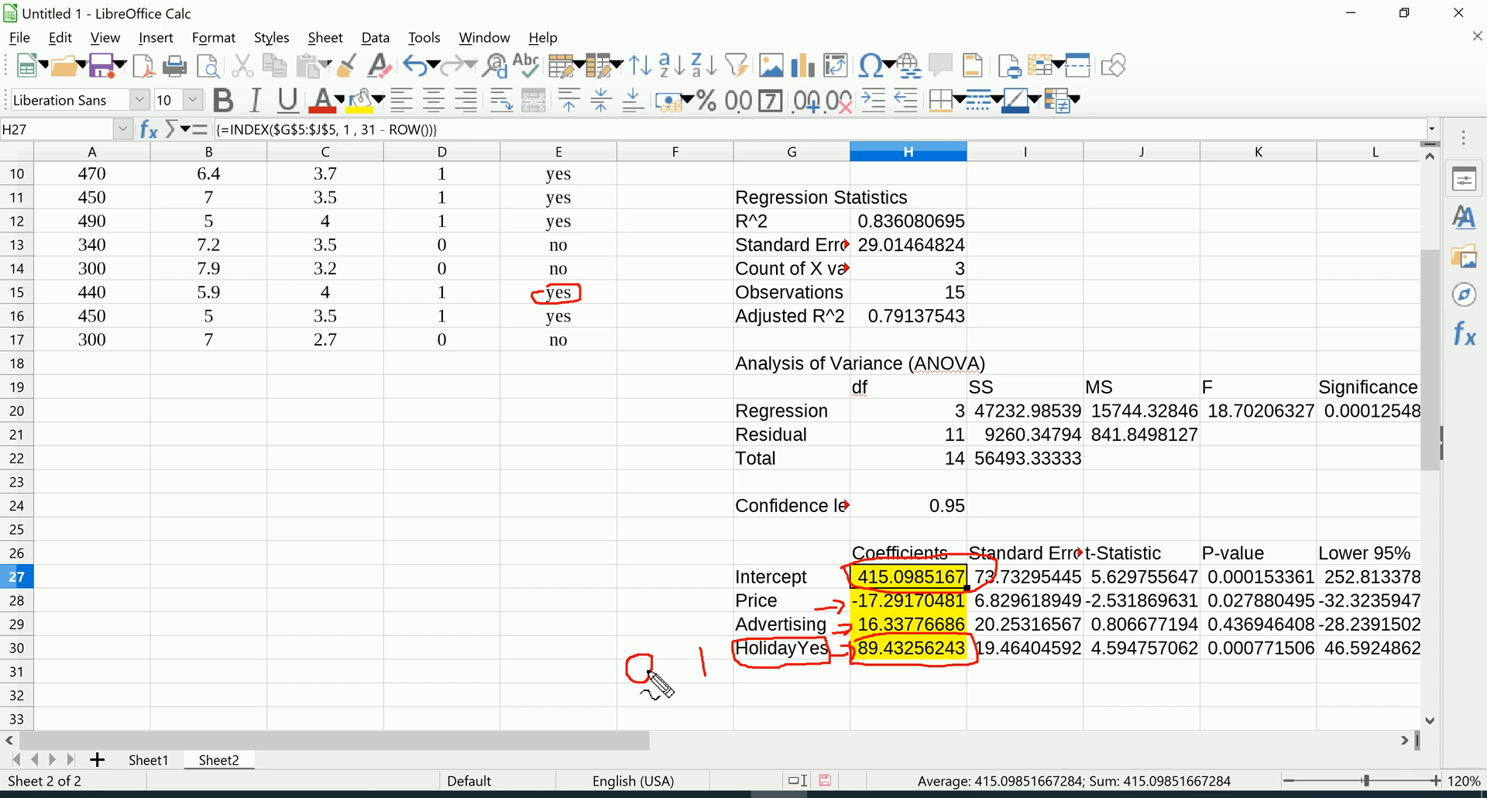
{"action": "mouse_move", "coordinate": [863, 681]}
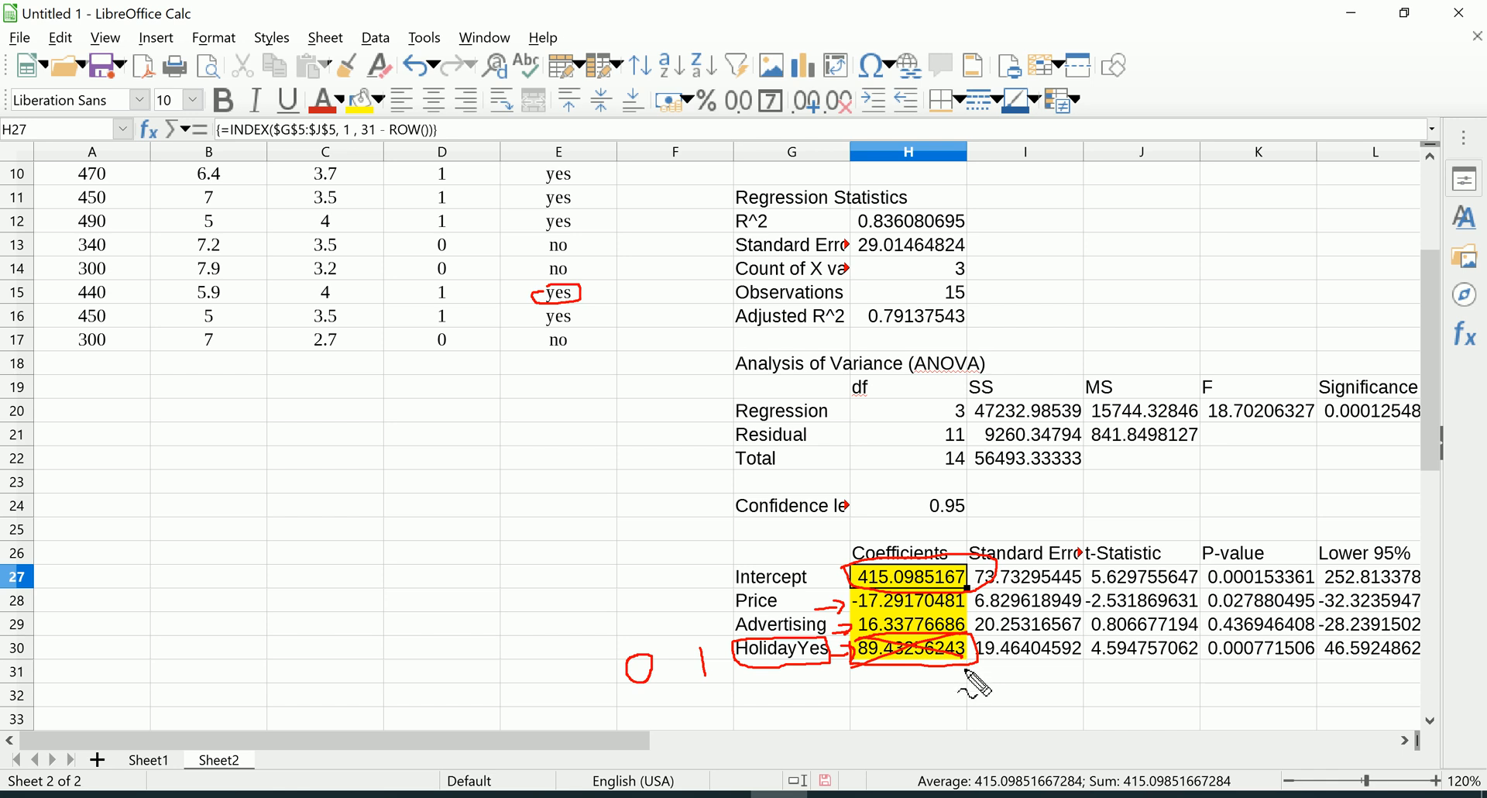
{"action": "mouse_move", "coordinate": [968, 675]}
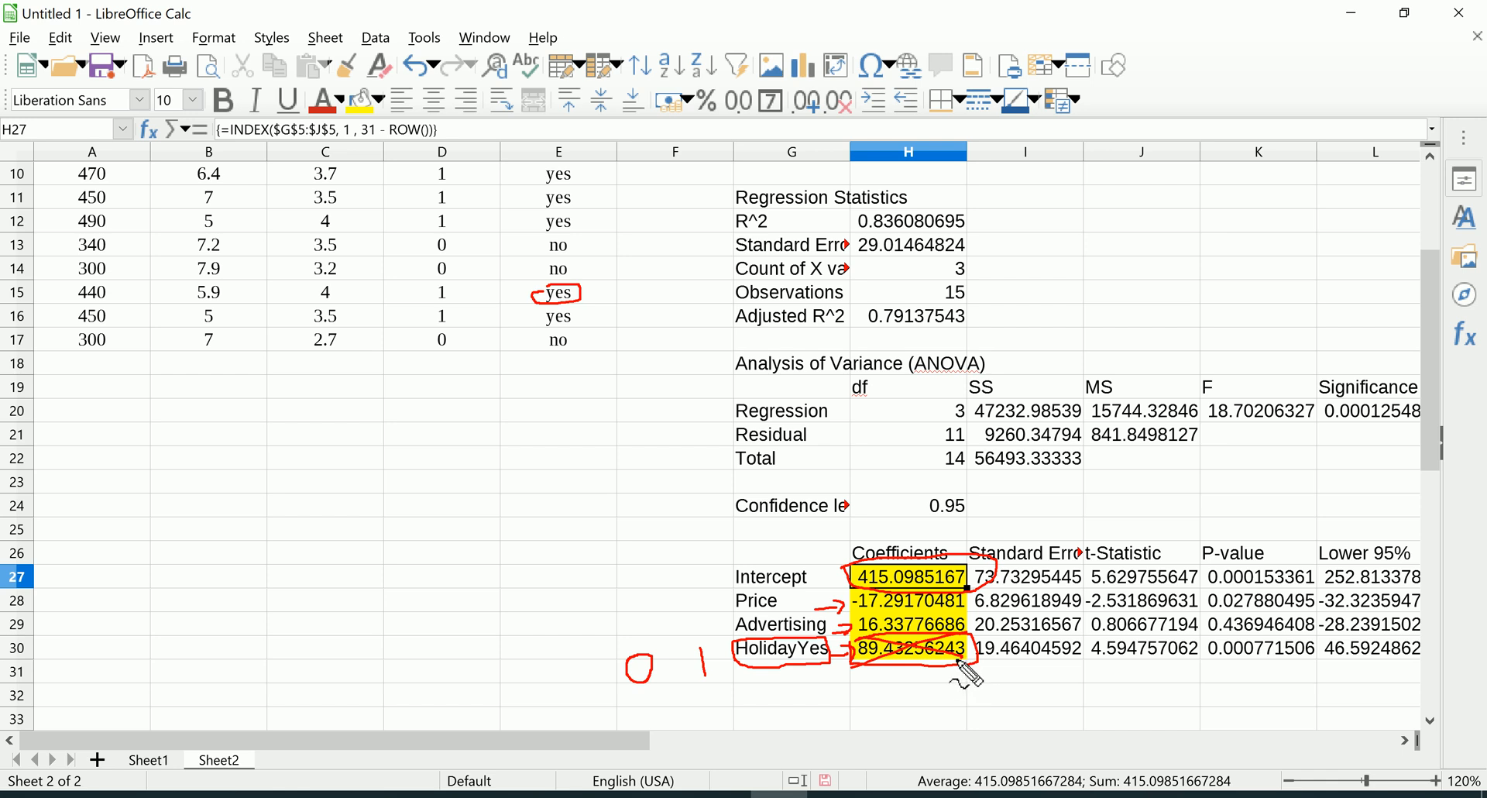
{"action": "mouse_move", "coordinate": [948, 664]}
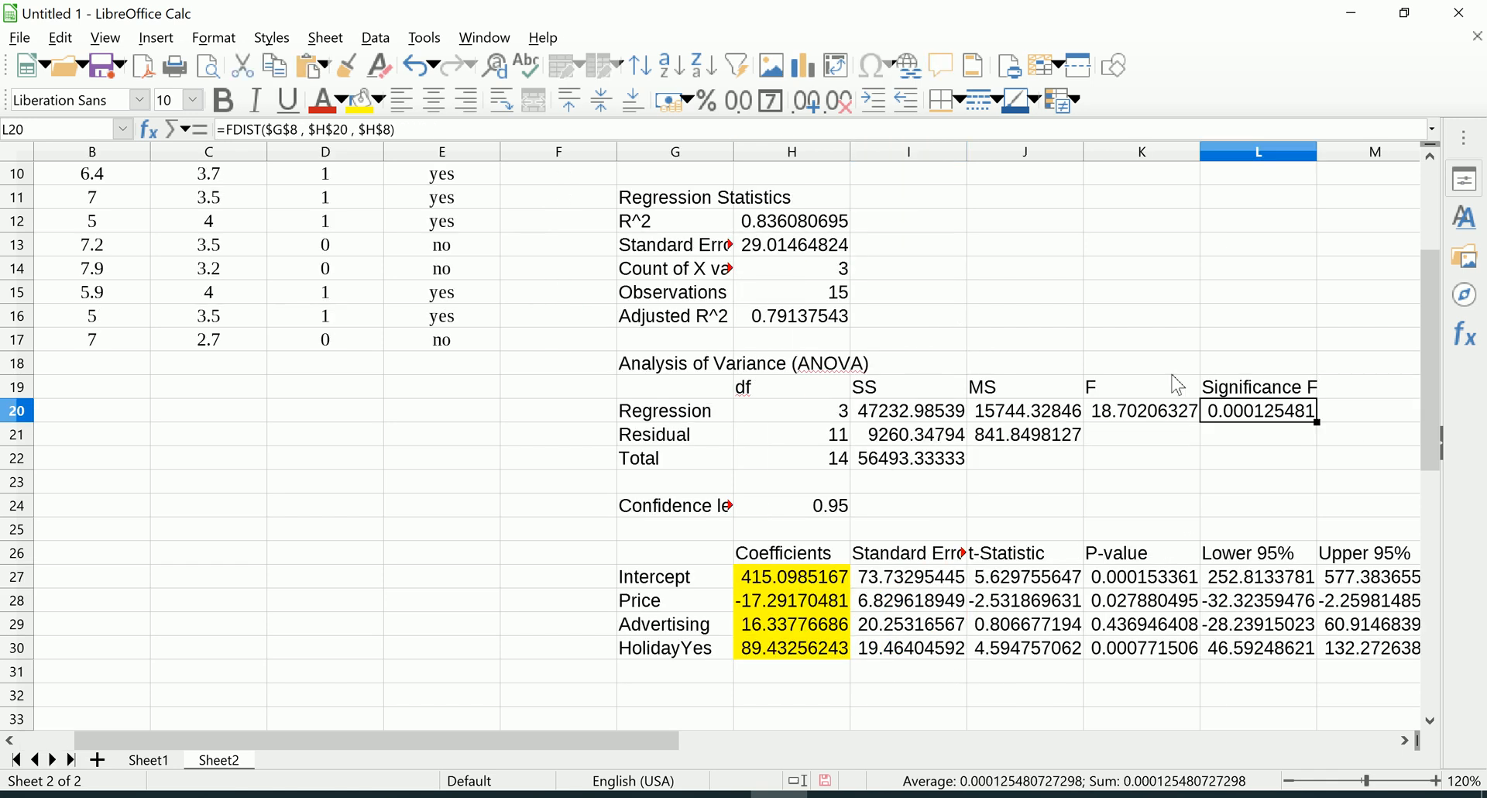
{"action": "left_click", "coordinate": [791, 220]}
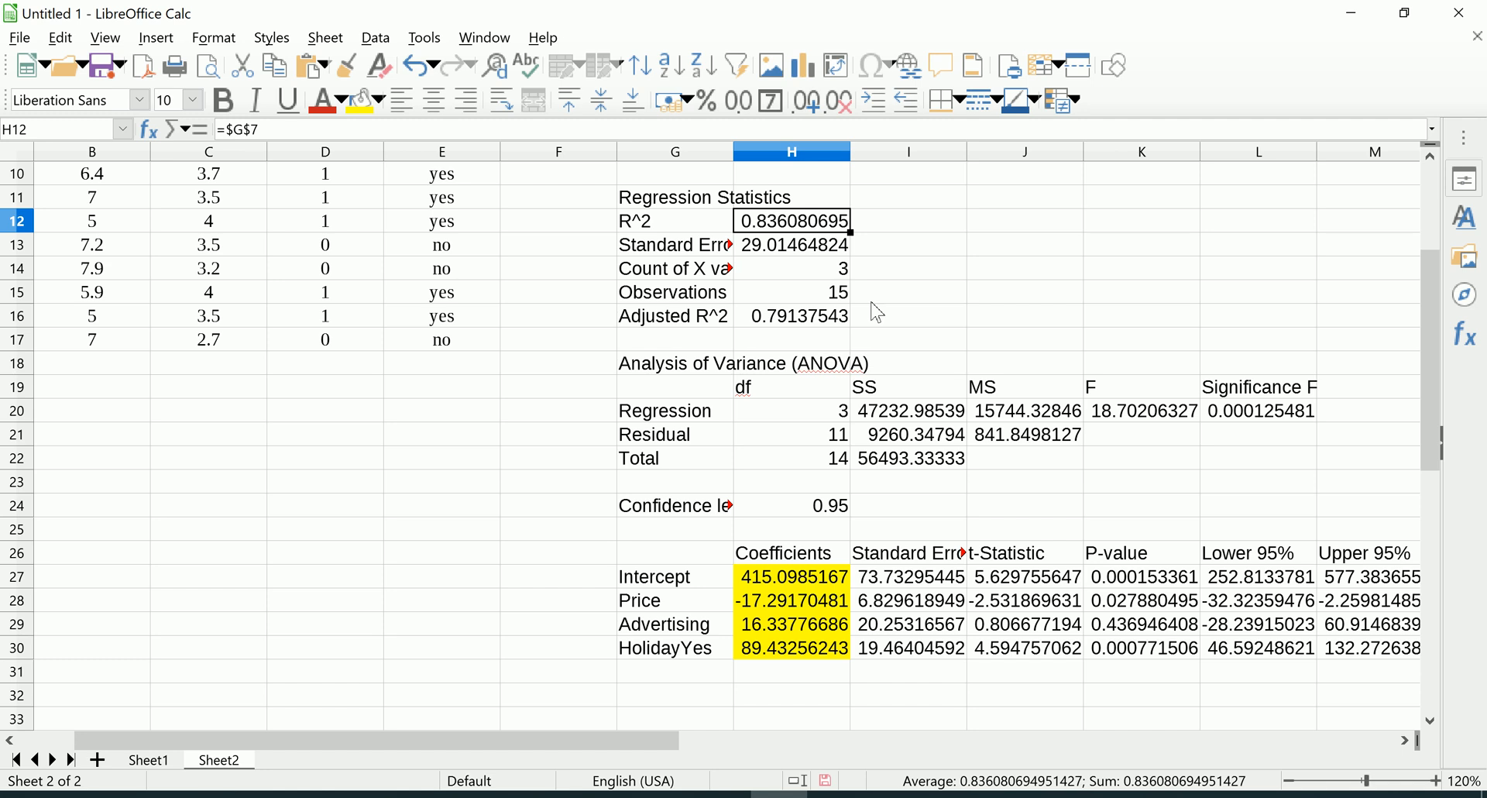